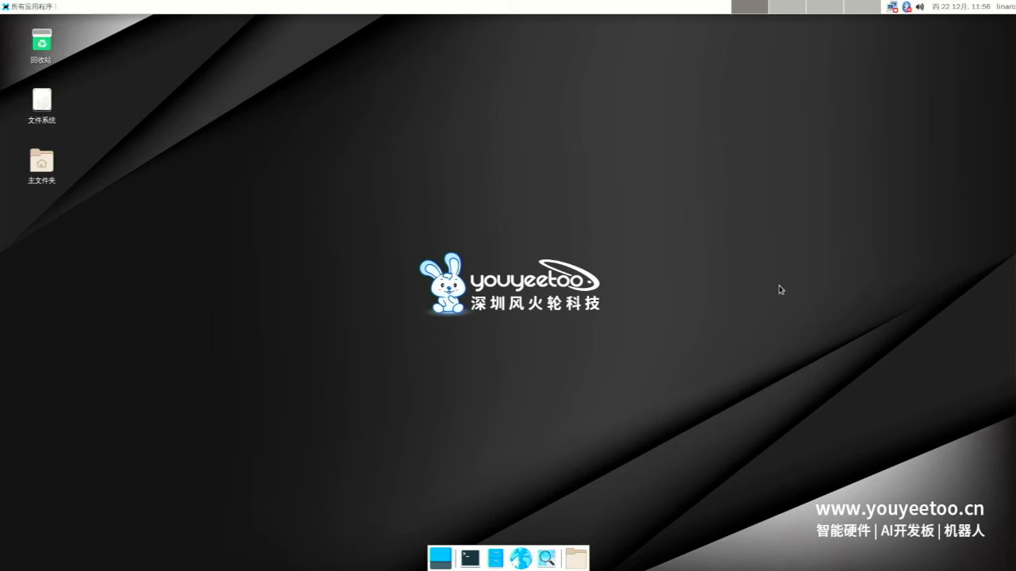
mouse_move(603, 292)
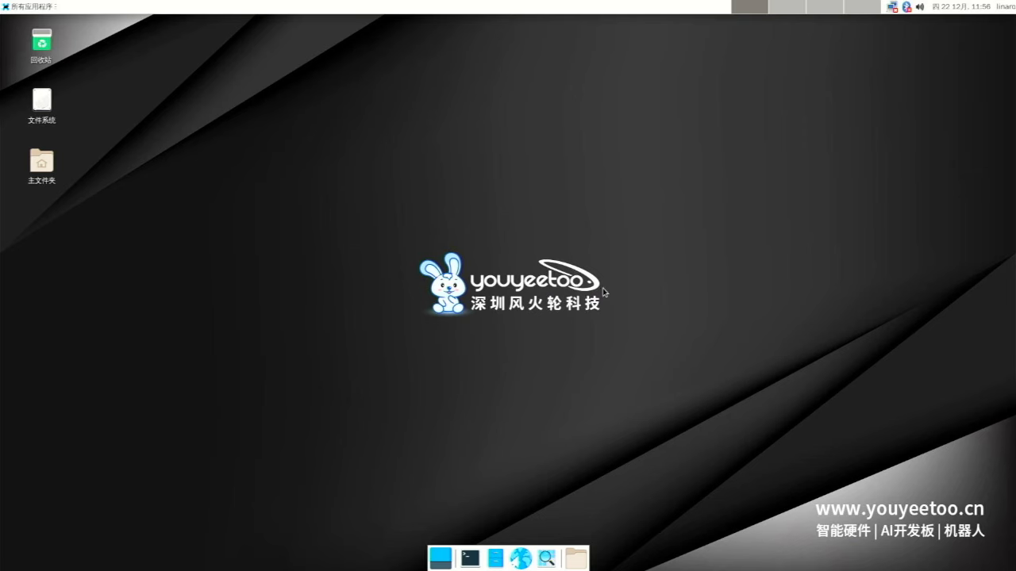
mouse_move(395, 212)
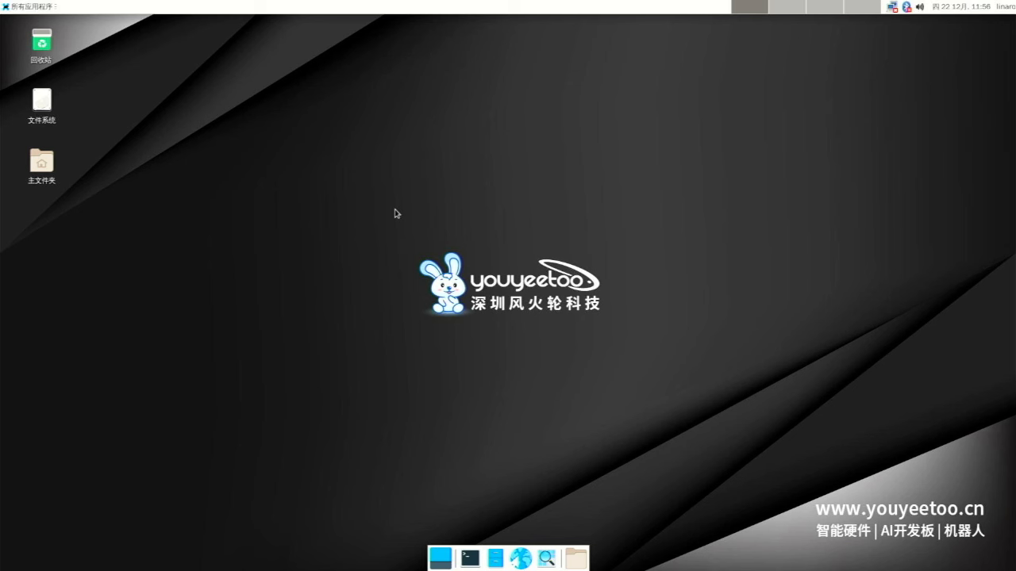
mouse_move(375, 130)
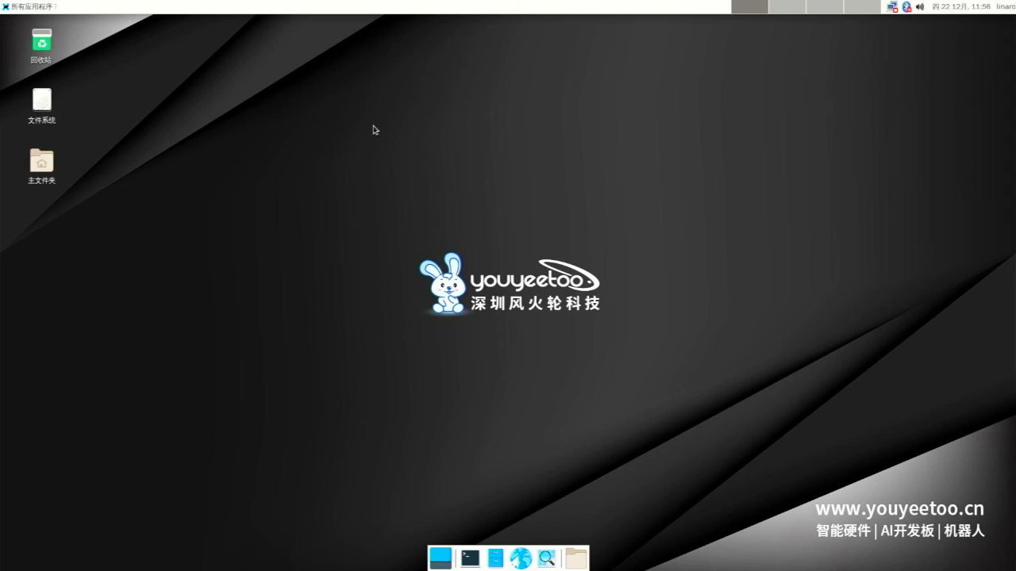
mouse_move(633, 196)
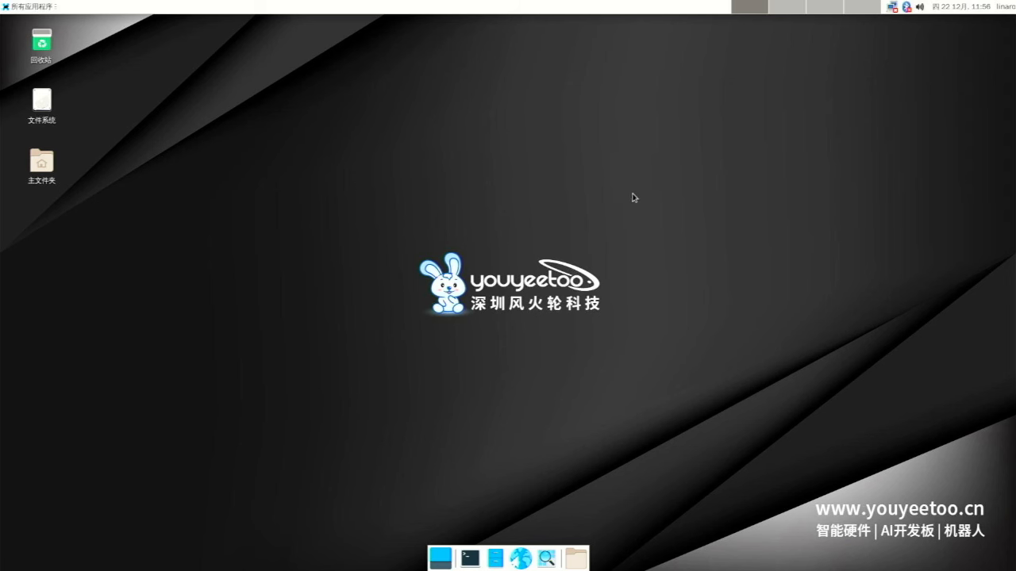
mouse_move(857, 78)
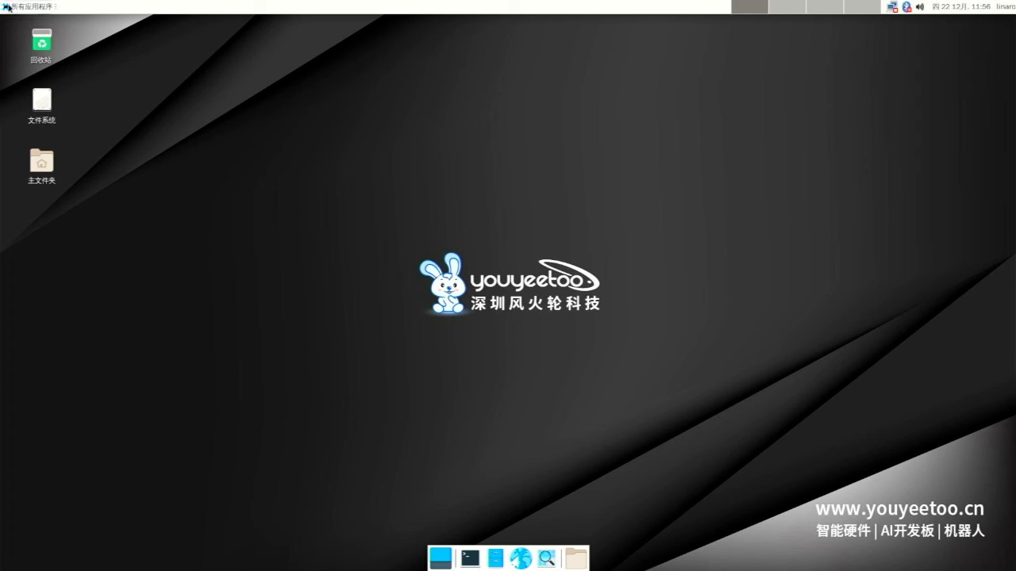
Show the Applications menu's System category with the profiler and terminals listed
left_click(32, 6)
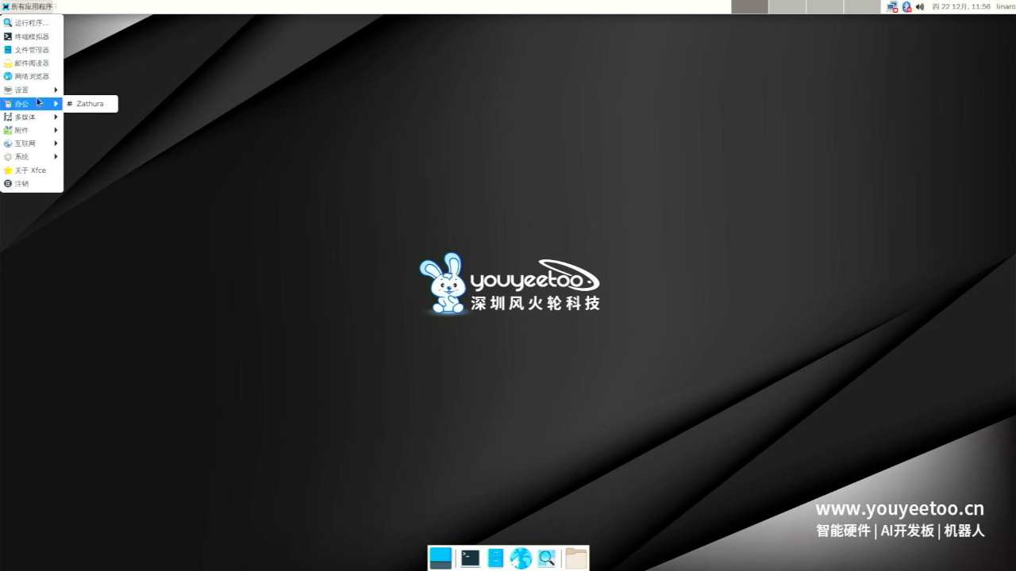
mouse_move(29, 143)
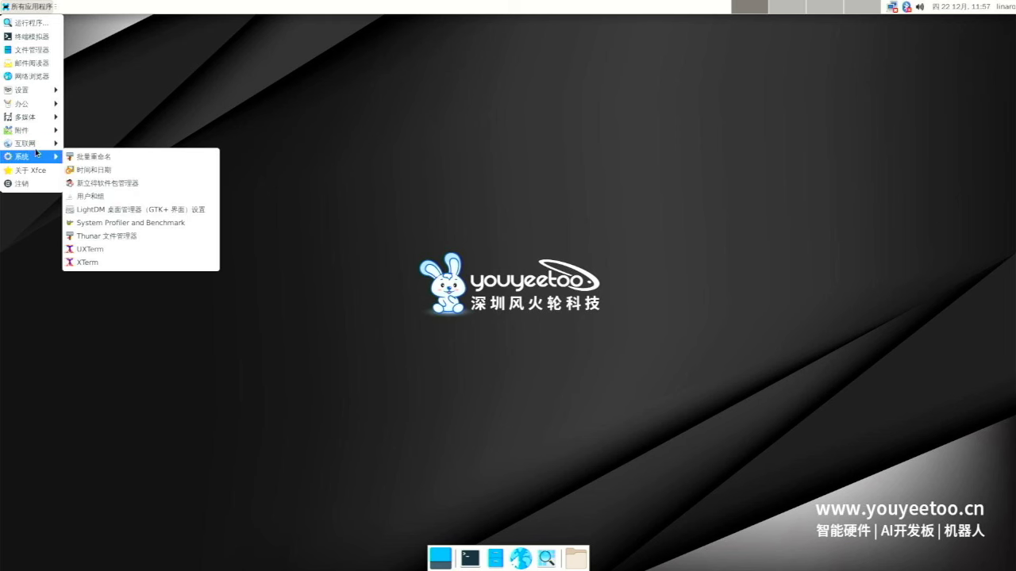
mouse_move(130, 223)
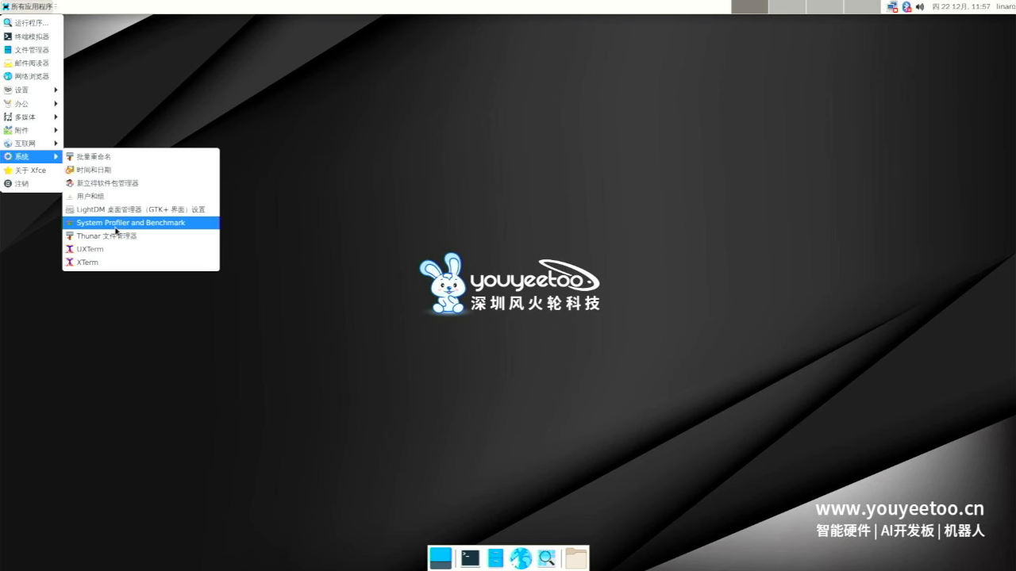
Launch System Profiler and review the Display details: 2944x1080 across two monitors, llvmpipe renderer
left_click(130, 222)
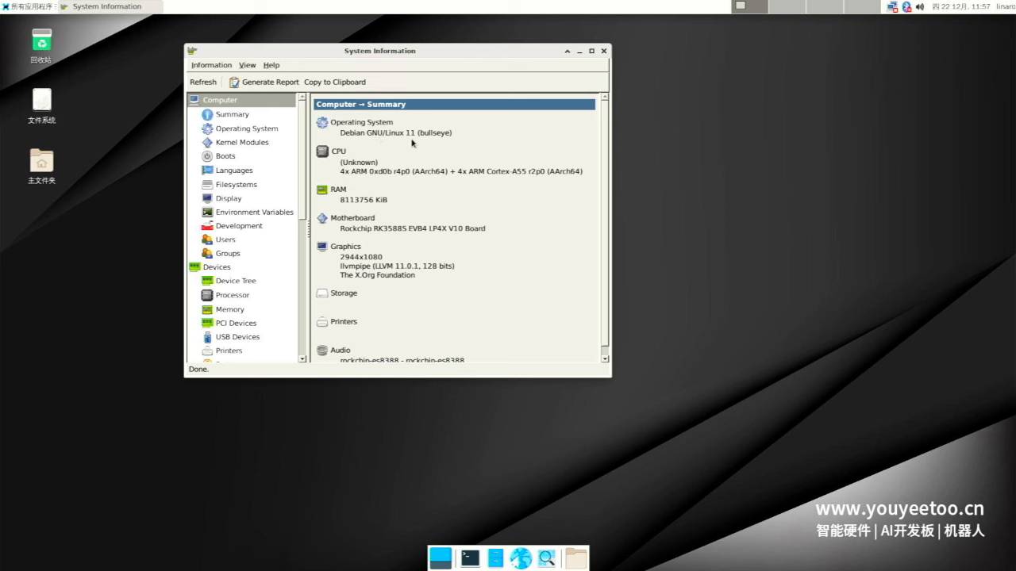
mouse_move(433, 146)
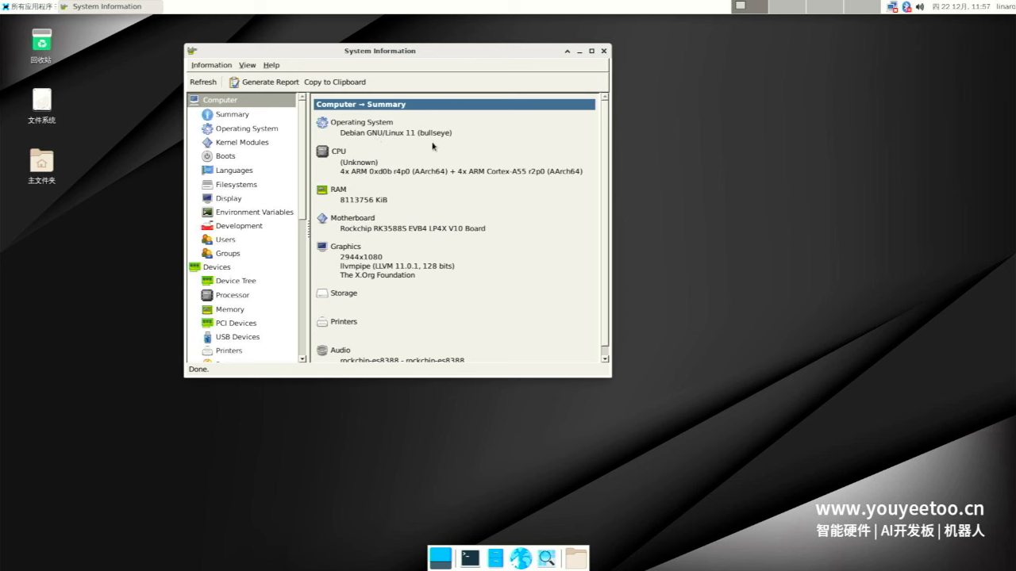
mouse_move(403, 232)
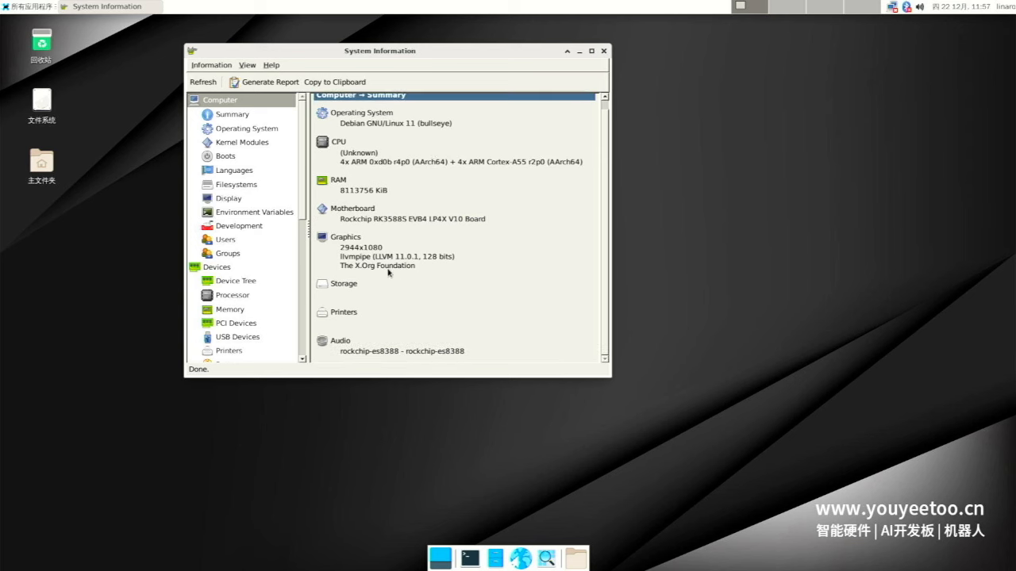
mouse_move(384, 365)
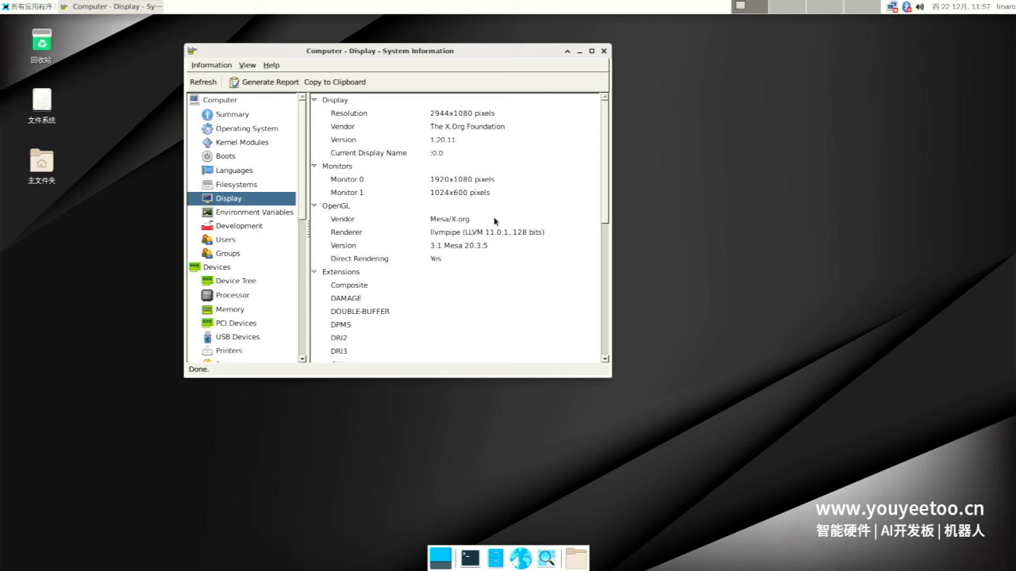
scroll("down", 3)
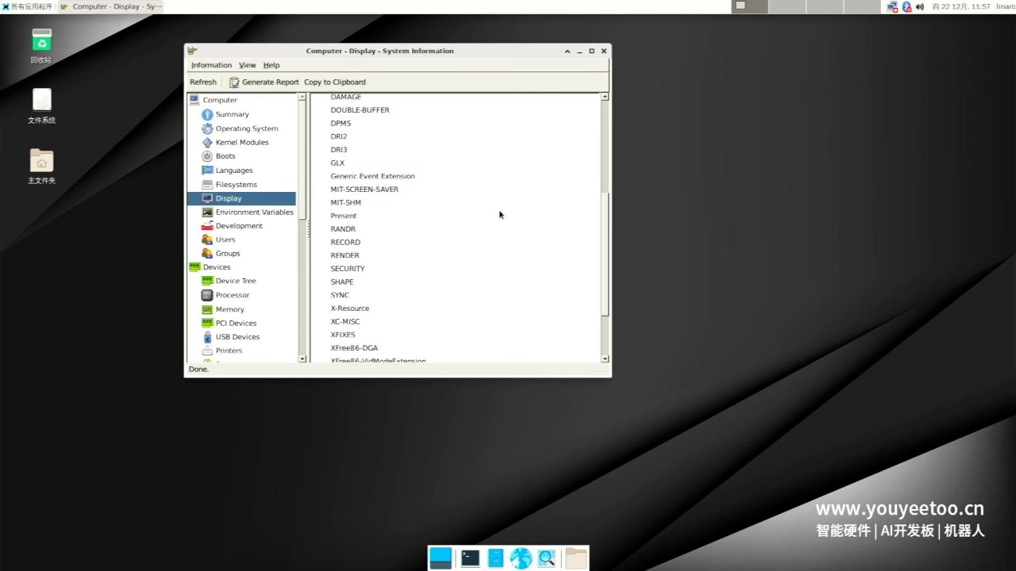
scroll("up", 3)
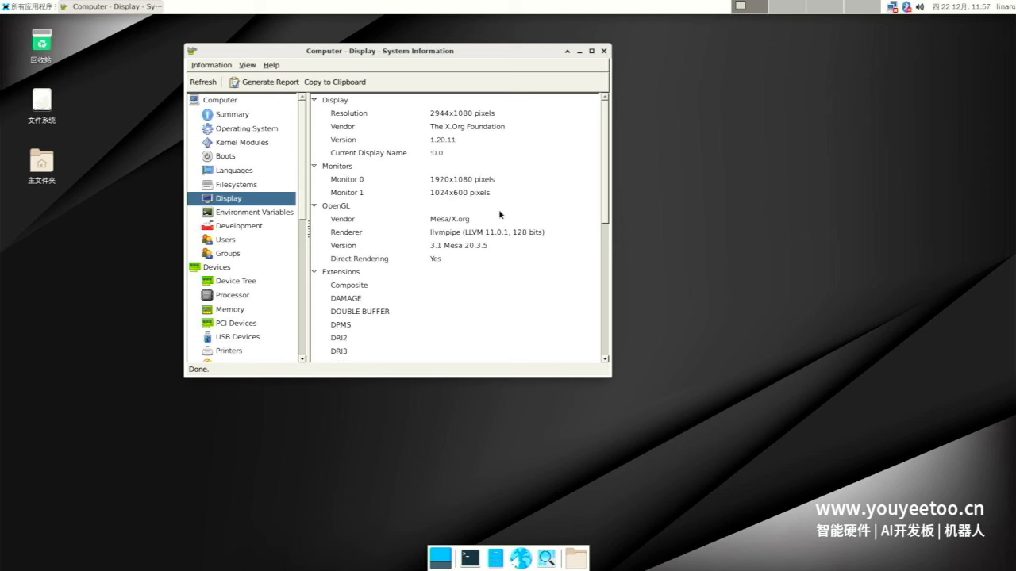
mouse_move(495, 336)
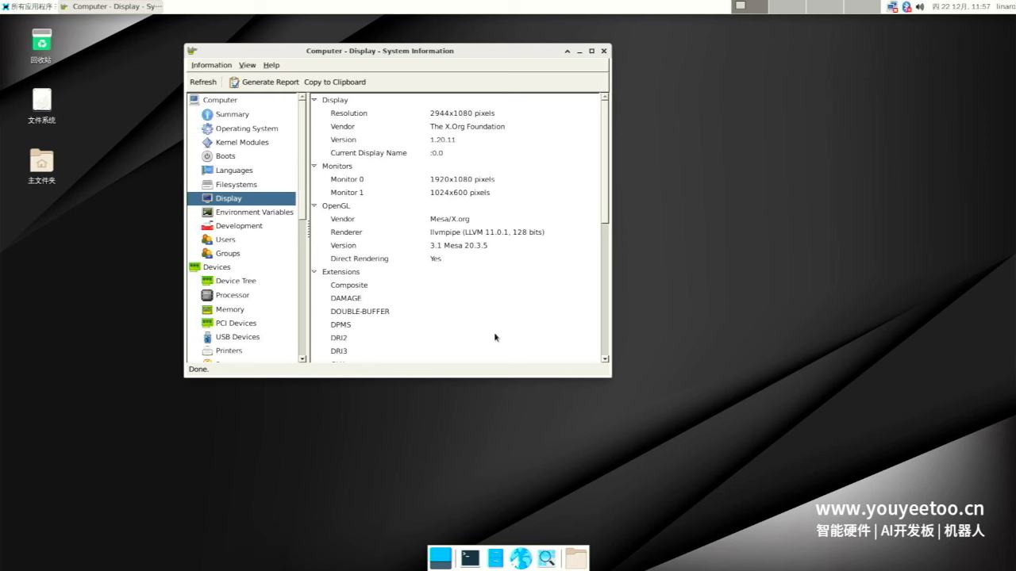
mouse_move(111, 108)
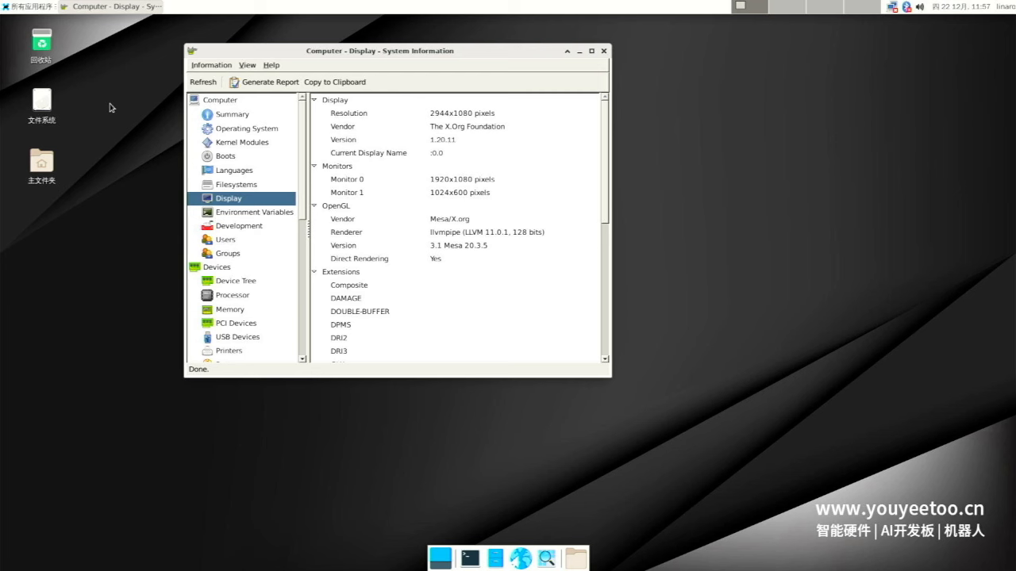
Leave HardInfo via the Applications menu and return to the bare desktop
left_click(29, 6)
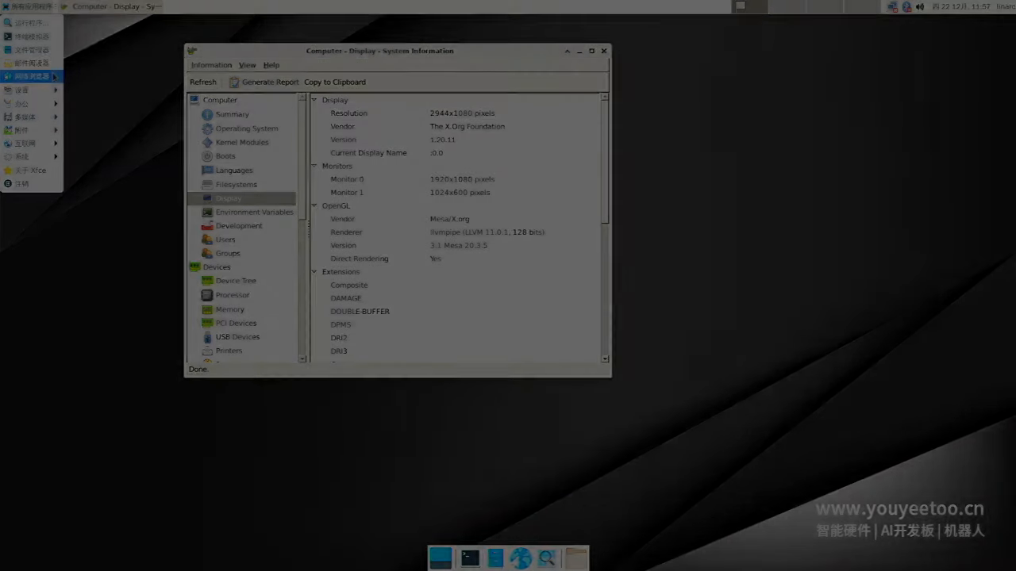
left_click(603, 50)
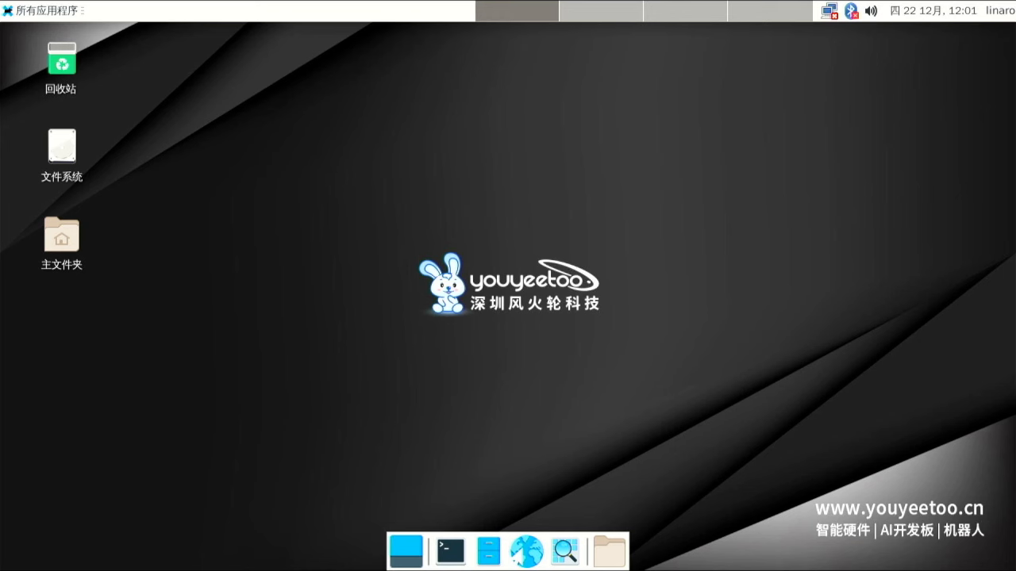
mouse_move(293, 105)
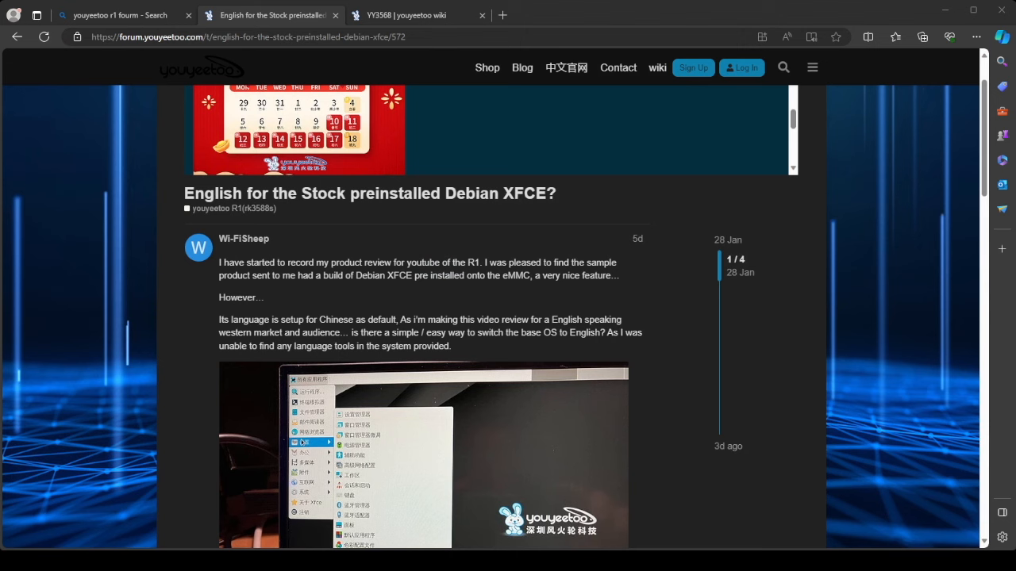
mouse_move(427, 236)
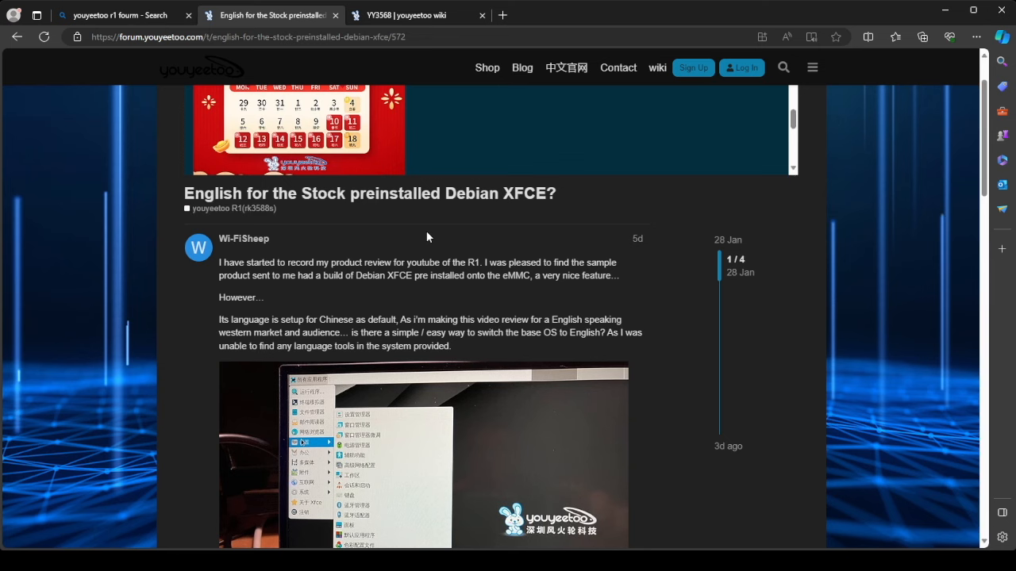
Read down the forum thread to the replies about the English system image and wiki
scroll("down", 3)
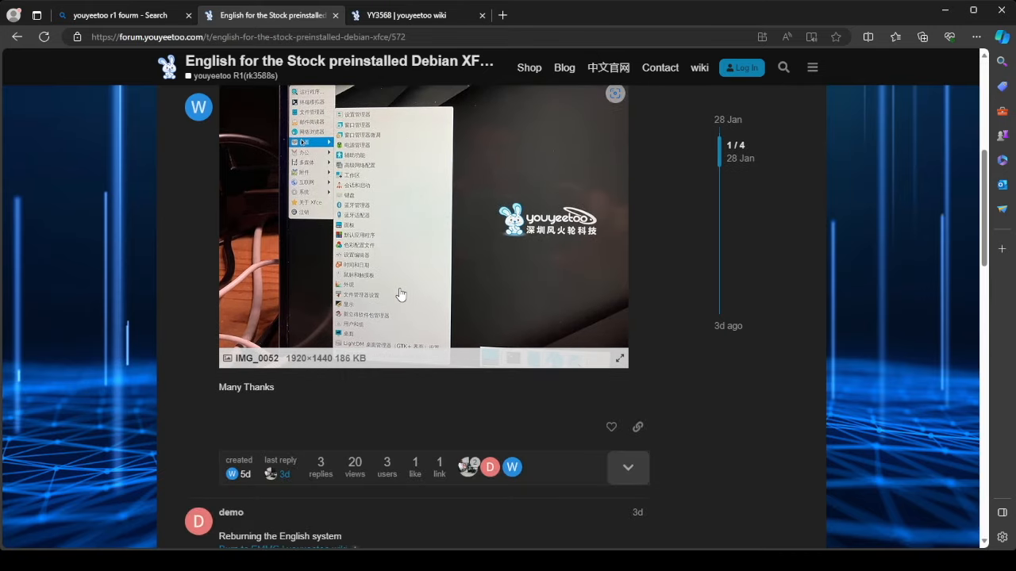
scroll("down", 3)
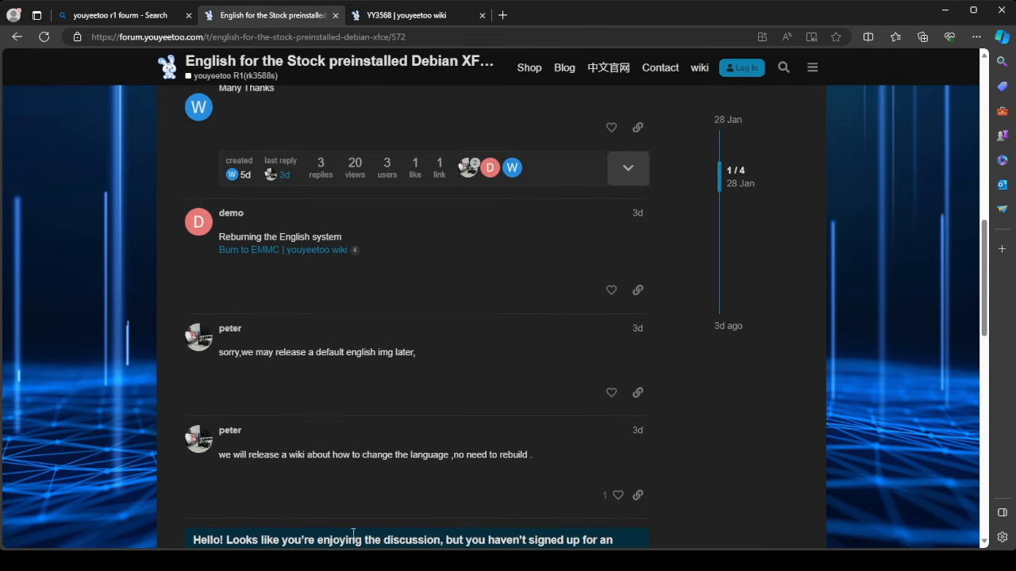
mouse_move(286, 412)
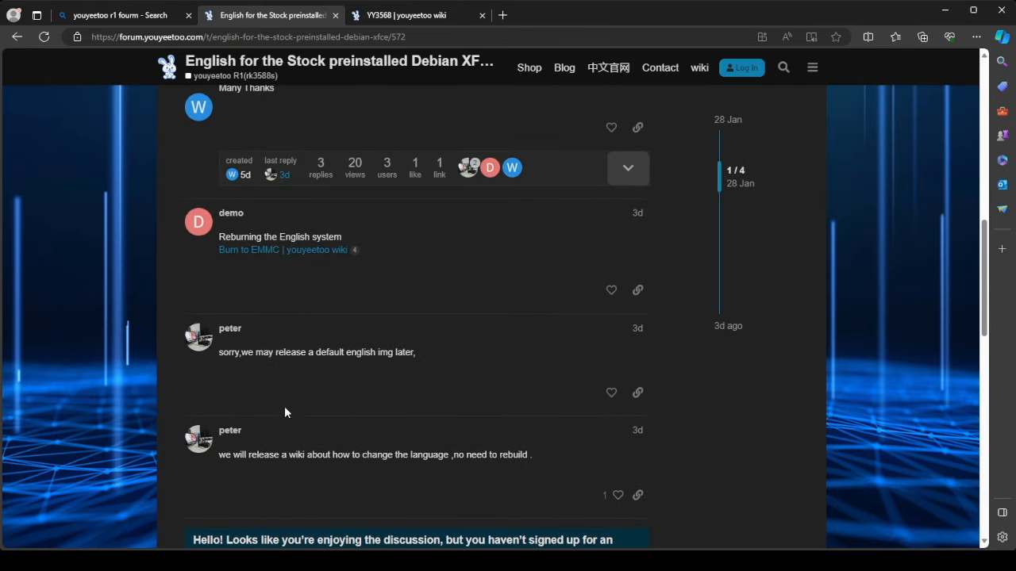
mouse_move(308, 459)
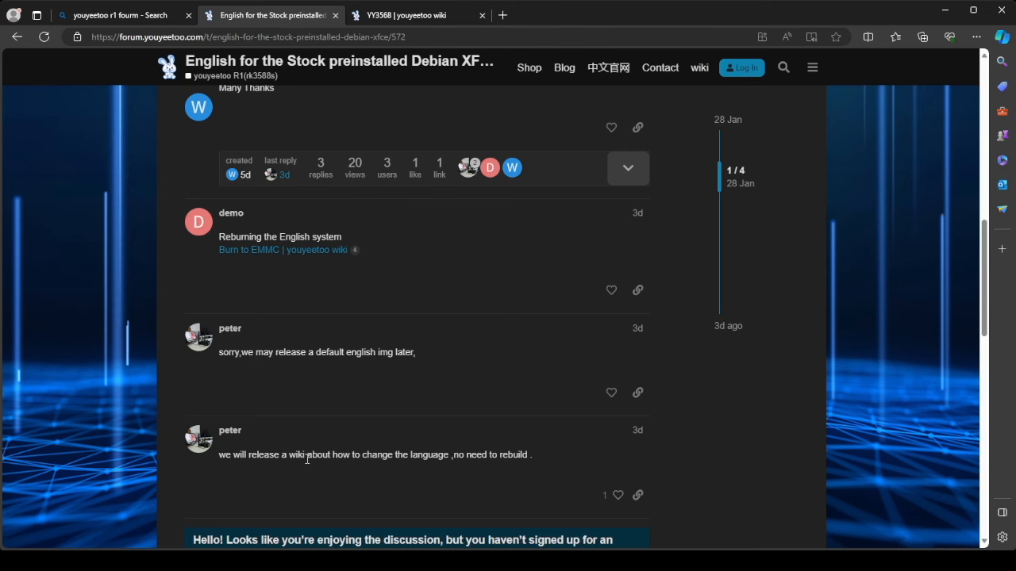
mouse_move(308, 458)
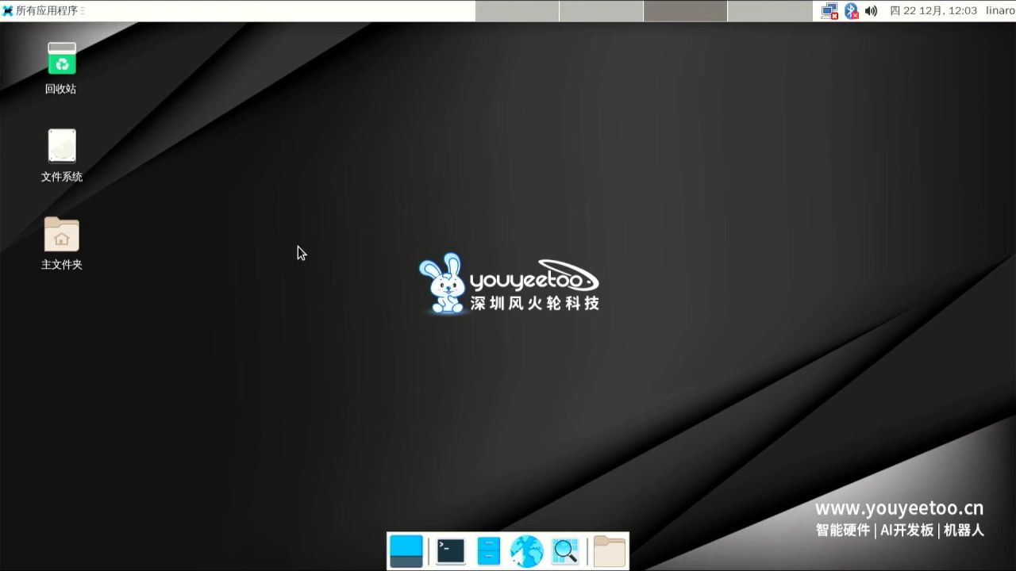
mouse_move(257, 410)
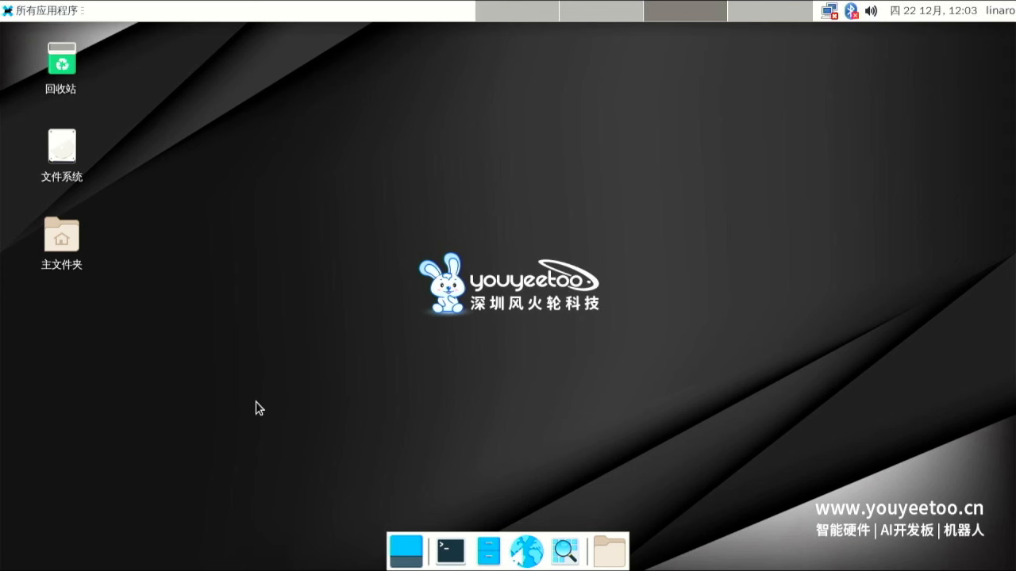
mouse_move(324, 409)
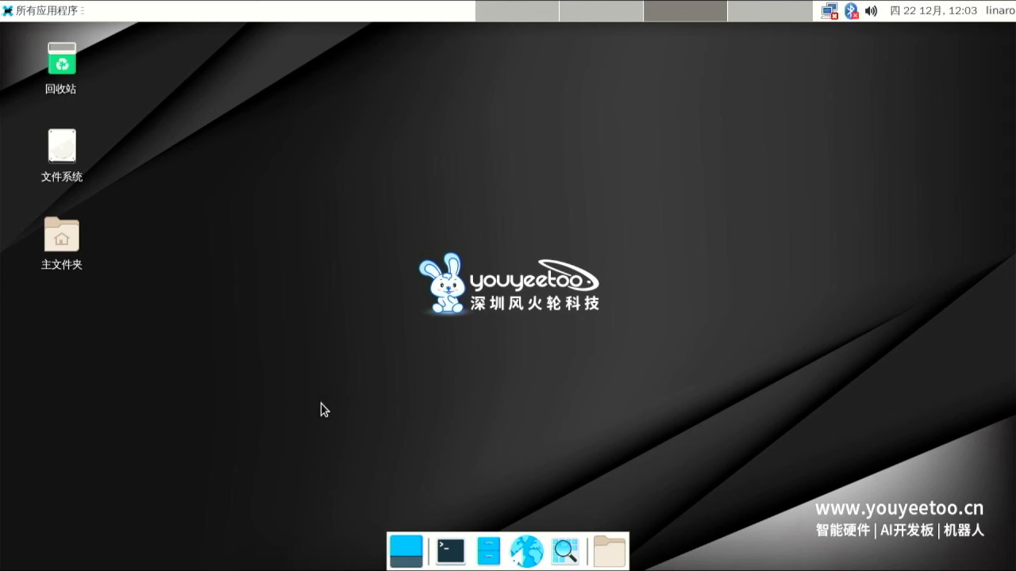
mouse_move(451, 551)
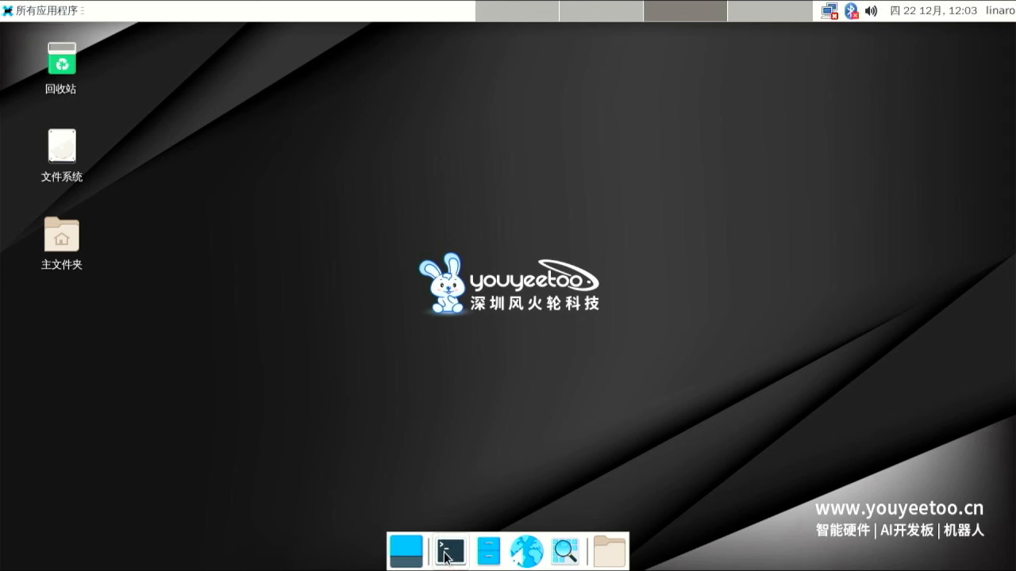
Run 'dpkg-reconfigure locales' in a new XTerm, which fails with command not found
left_click(449, 551)
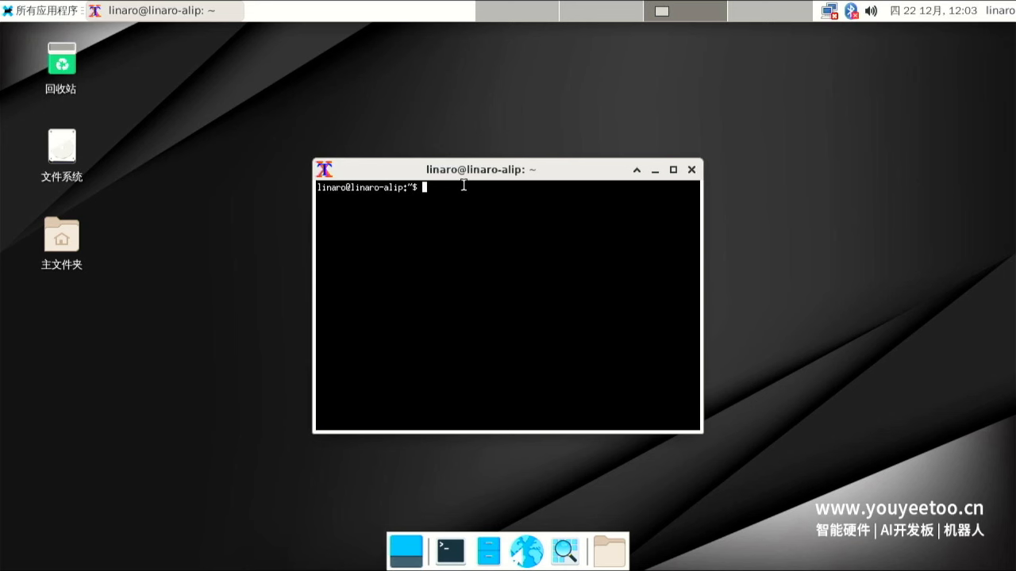
type("d")
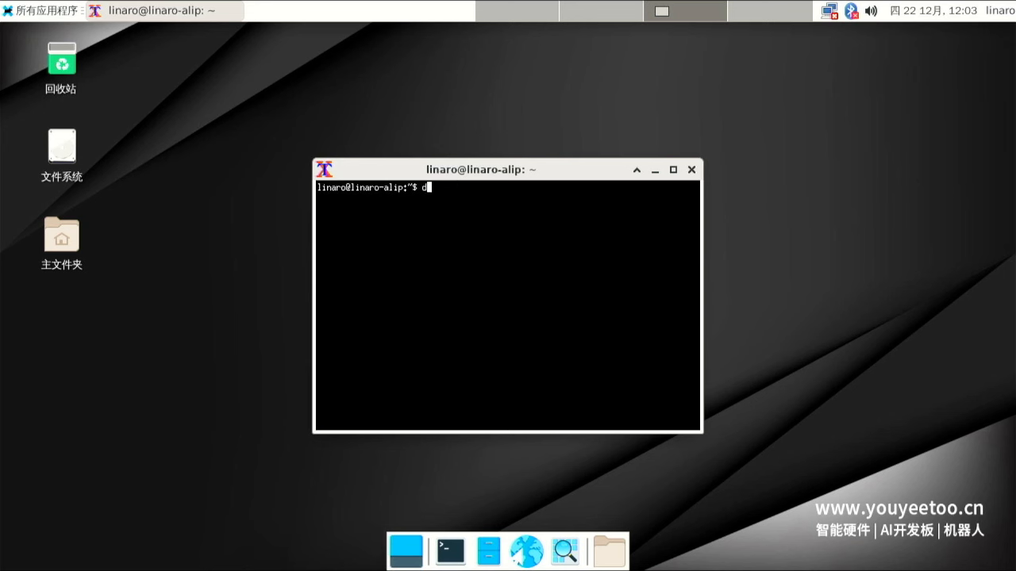
type("pk")
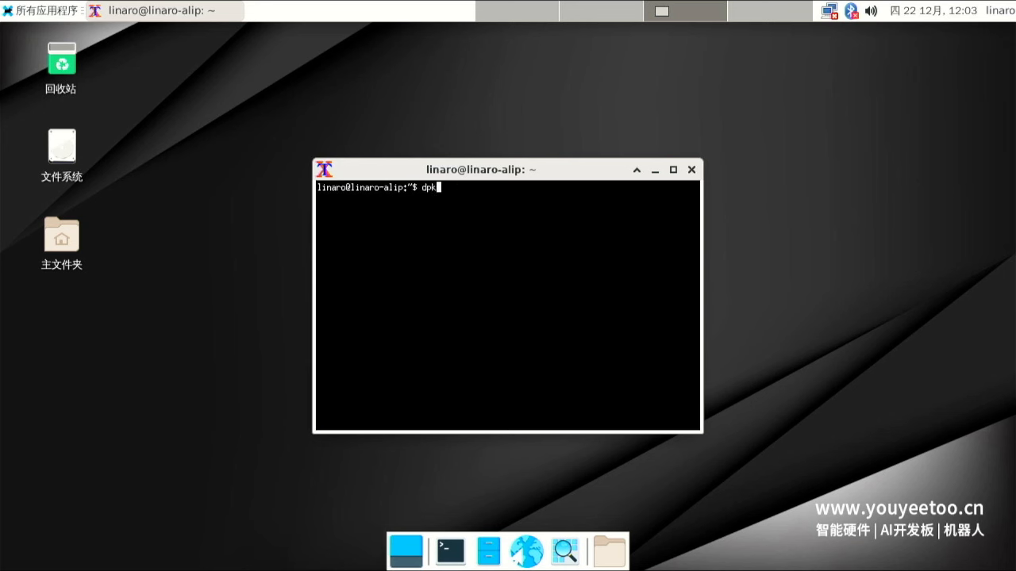
type("g-")
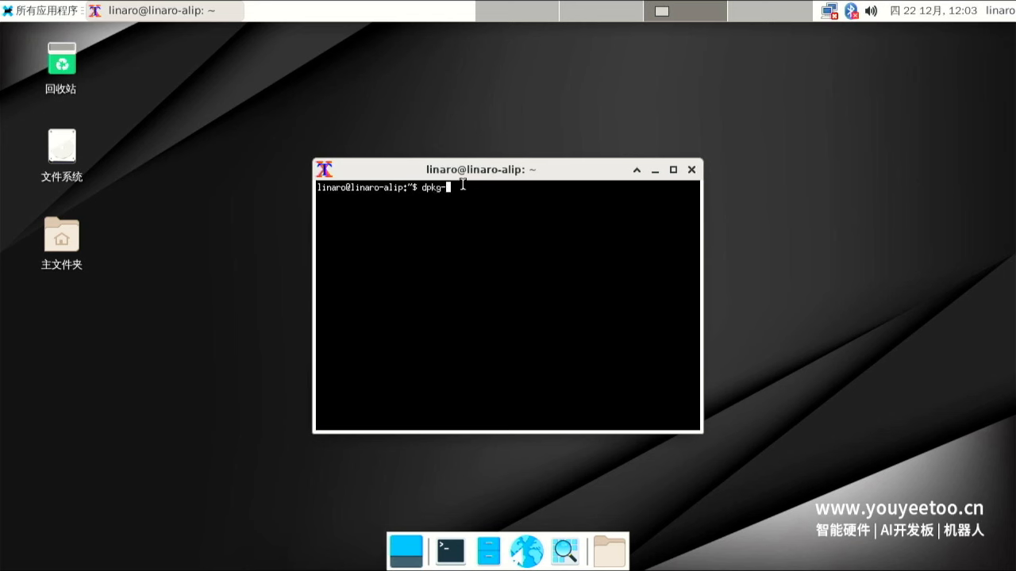
type("rec")
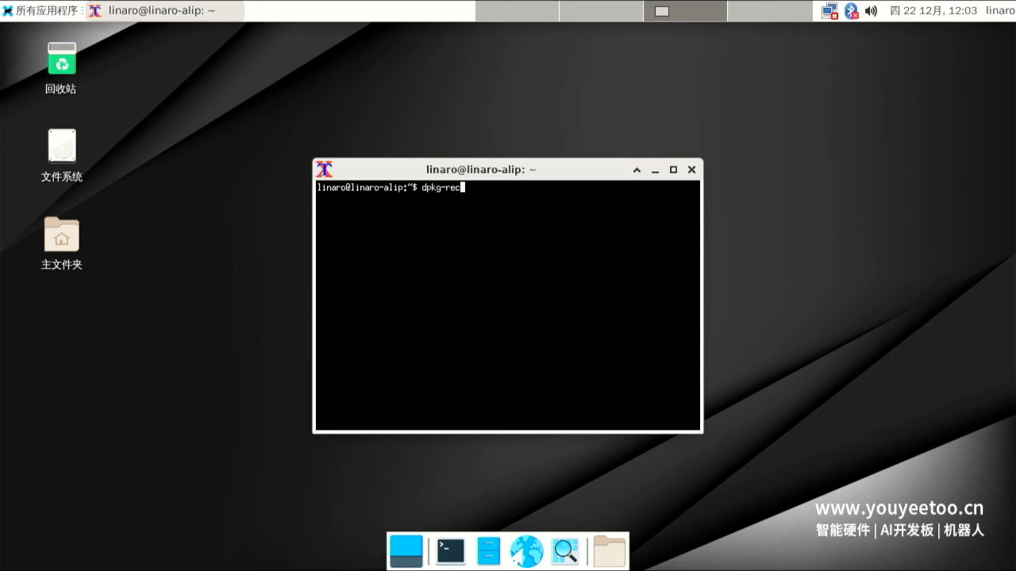
type("onfig")
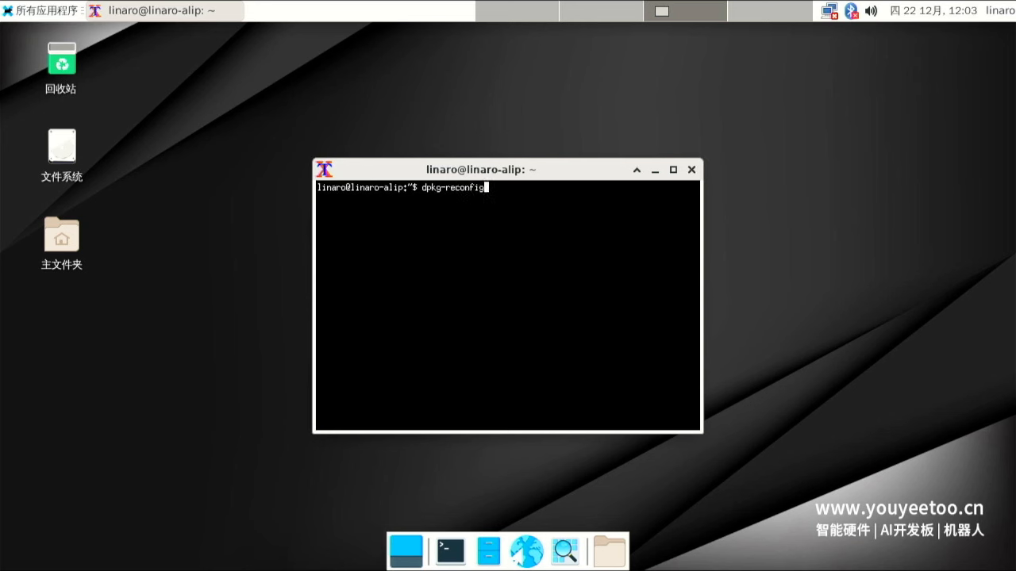
type("ure")
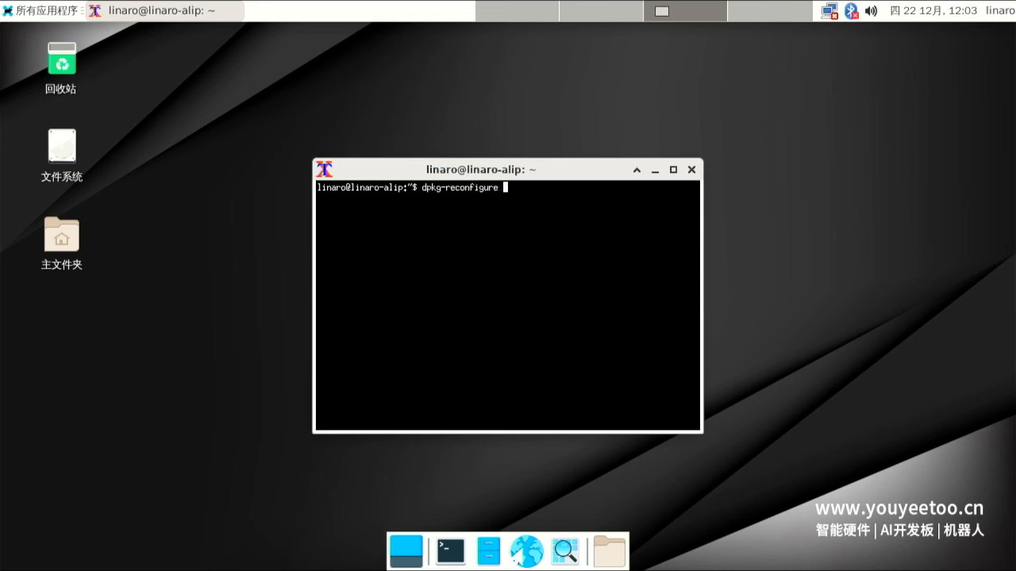
type("lo")
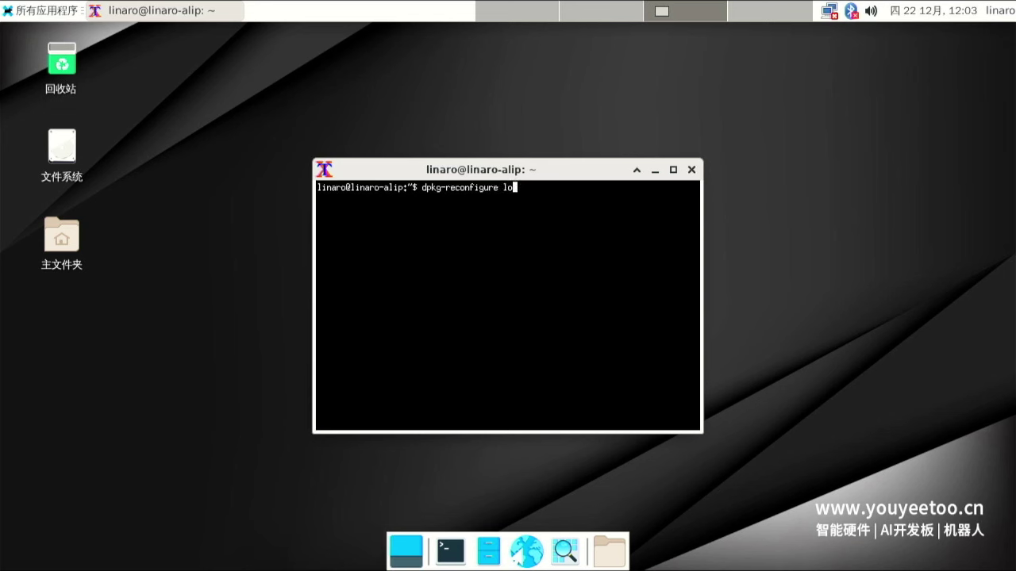
type("cales")
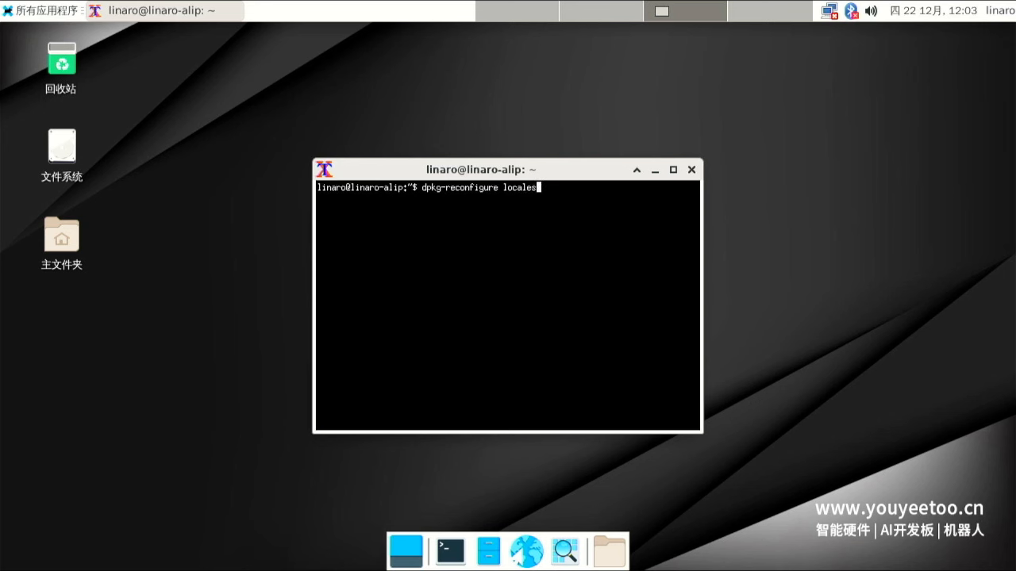
key("Return")
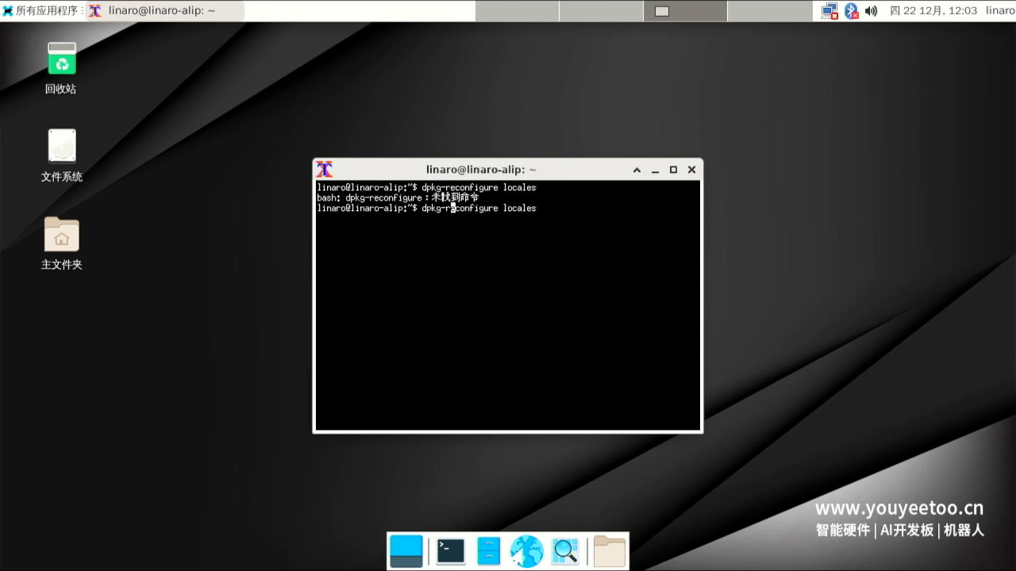
Begin retyping the command prefixed with sudo for administrator rights
type("sudo")
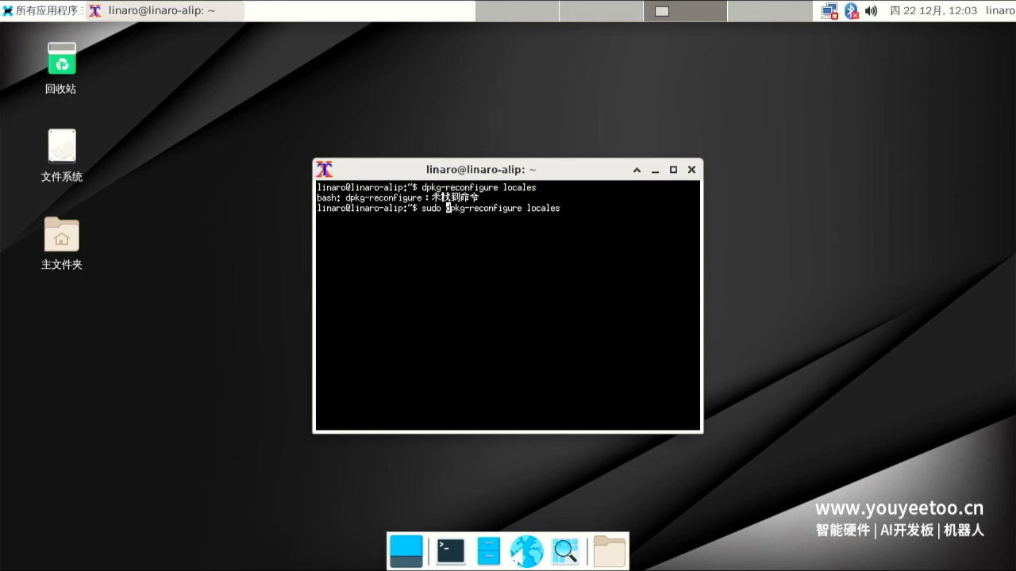
Run the locale setup with sudo, generating en_GB and zh_CN.UTF-8 with zh_CN as default
key("Return")
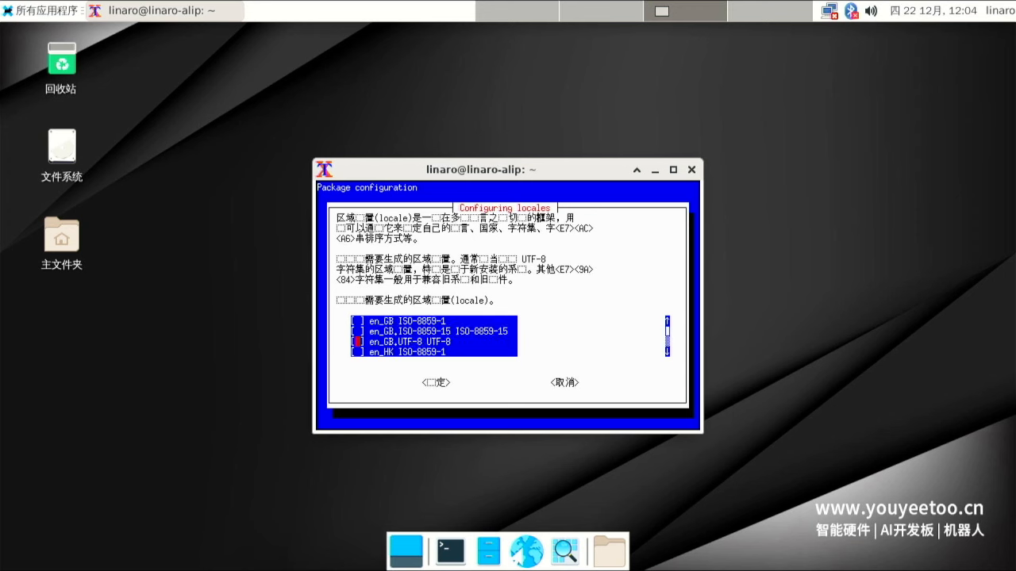
left_click(434, 382)
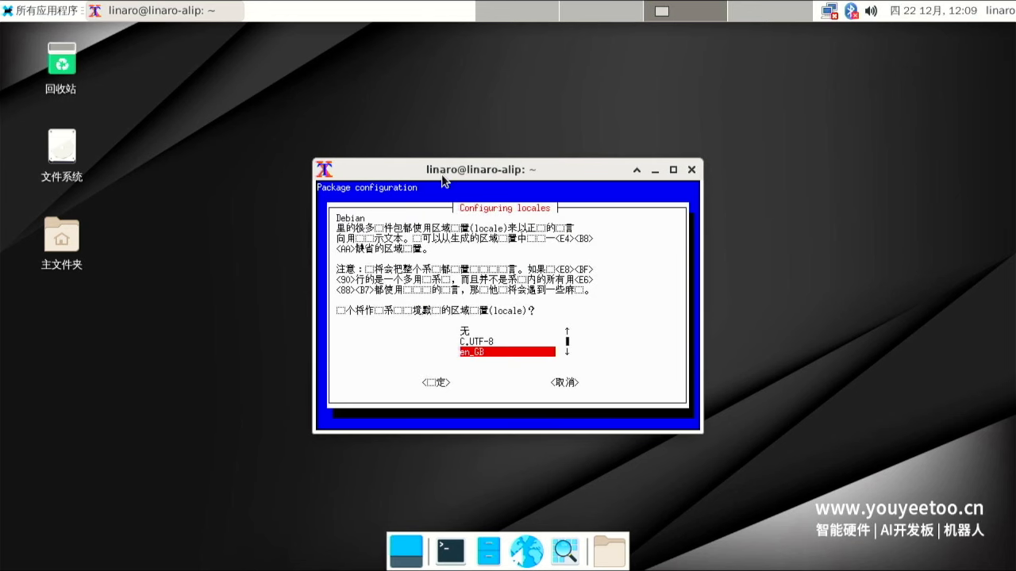
left_click(434, 383)
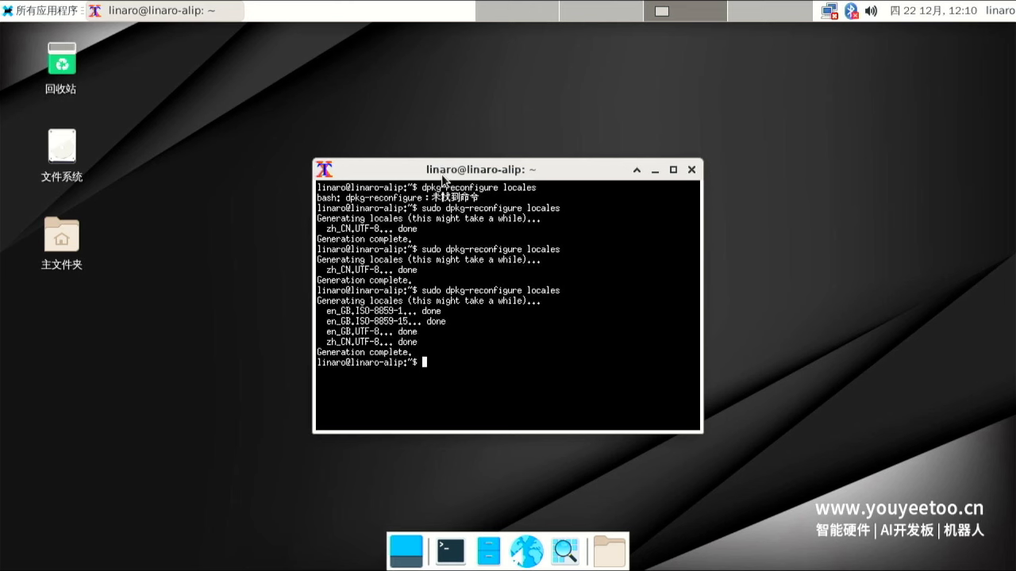
Retype 'sudo dpkg-reconfigure locales', then show the Applications menu on the now-English desktop
type("sudo dpkg-reconfigure locales")
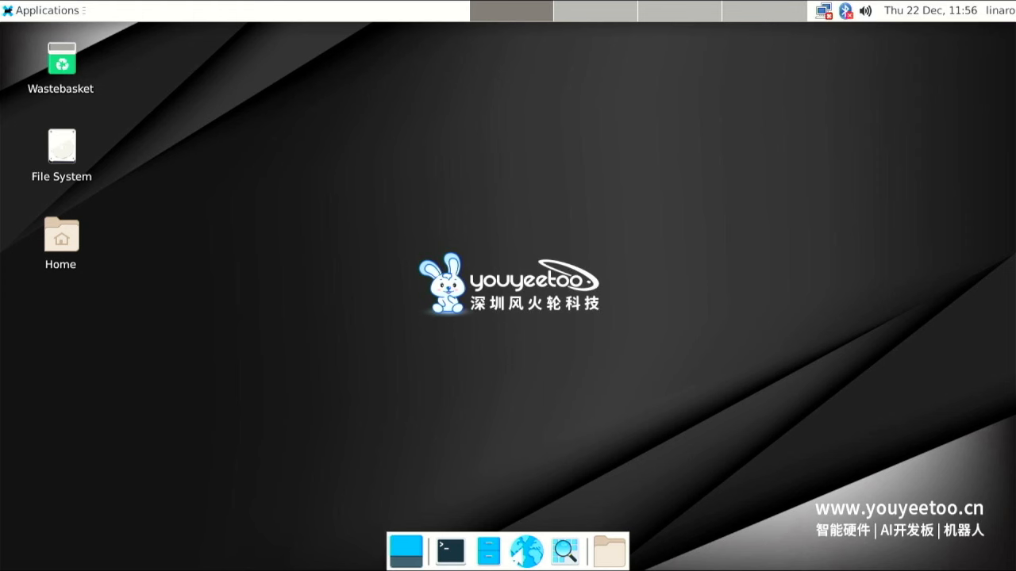
mouse_move(160, 61)
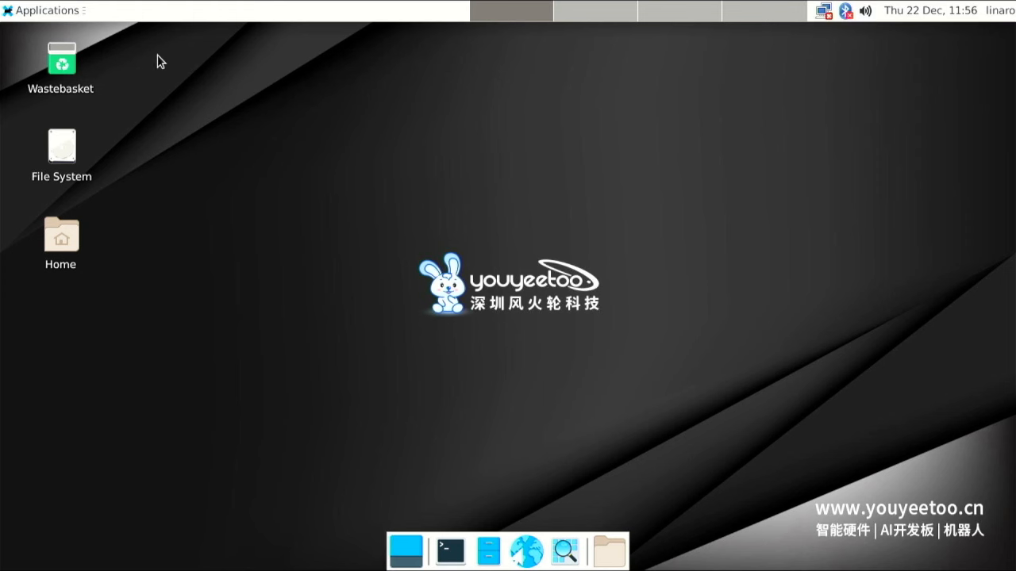
left_click(44, 10)
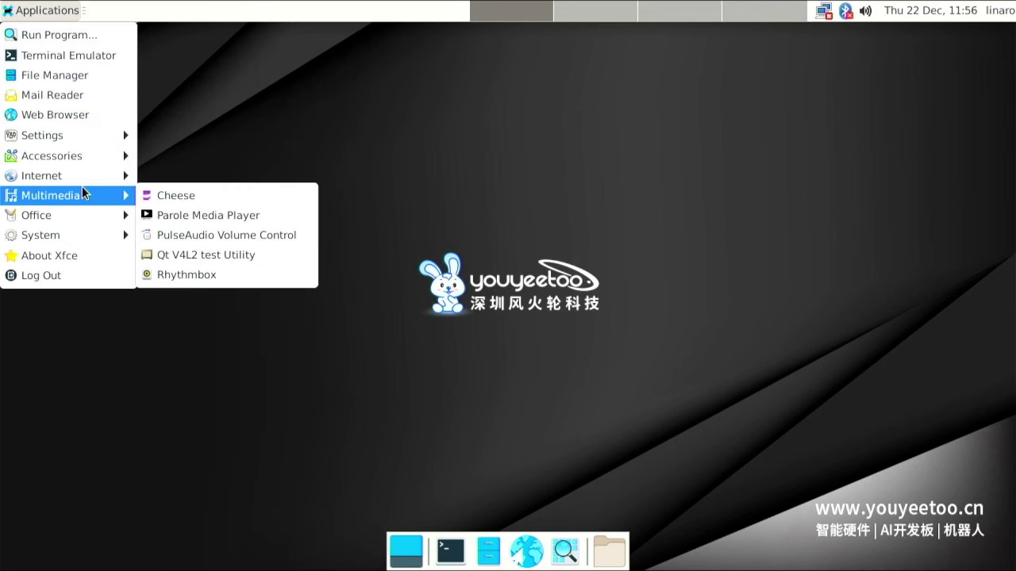
mouse_move(40, 235)
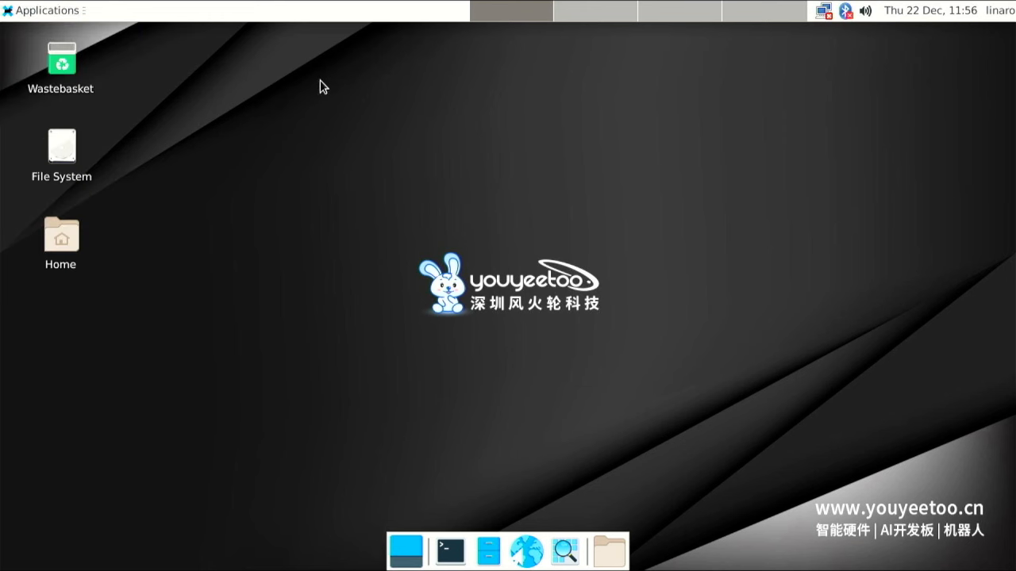
mouse_move(330, 298)
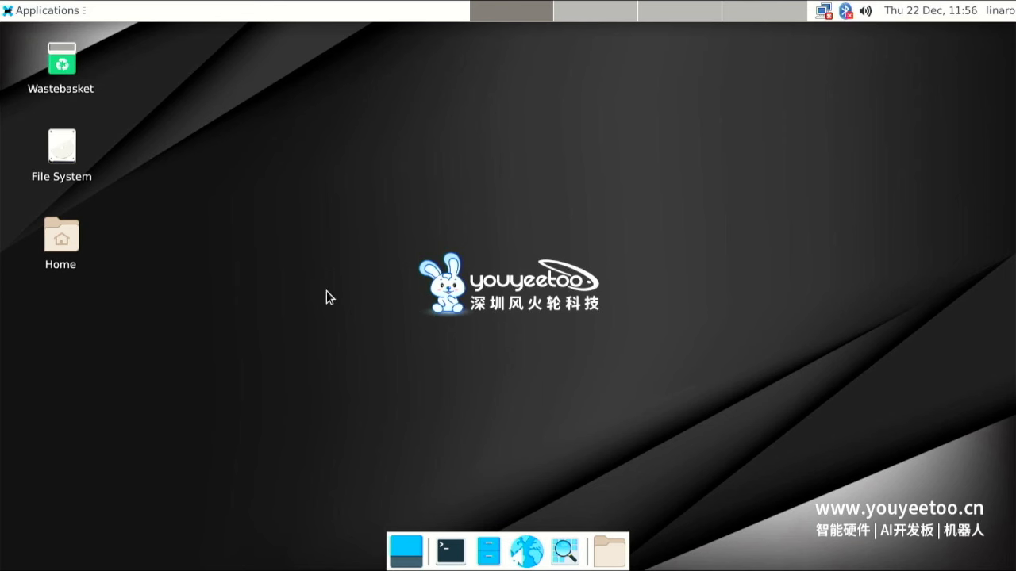
Run 'sudo dpkg-reconfigure locales' in a fresh terminal and scroll the locale list to en_GB.UTF-8
left_click(449, 550)
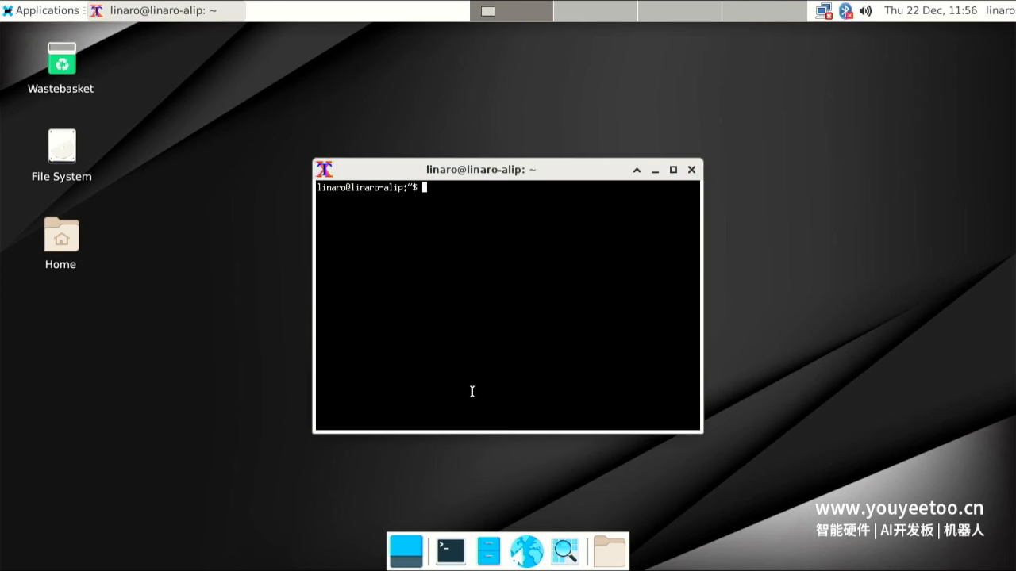
type("sudo dpkg-reconfigure locales")
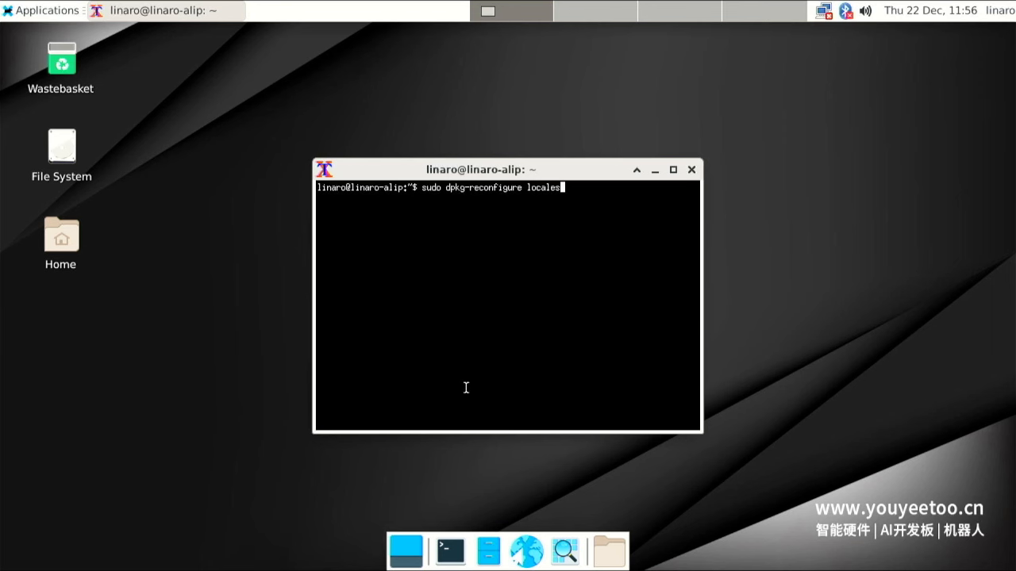
key("Return")
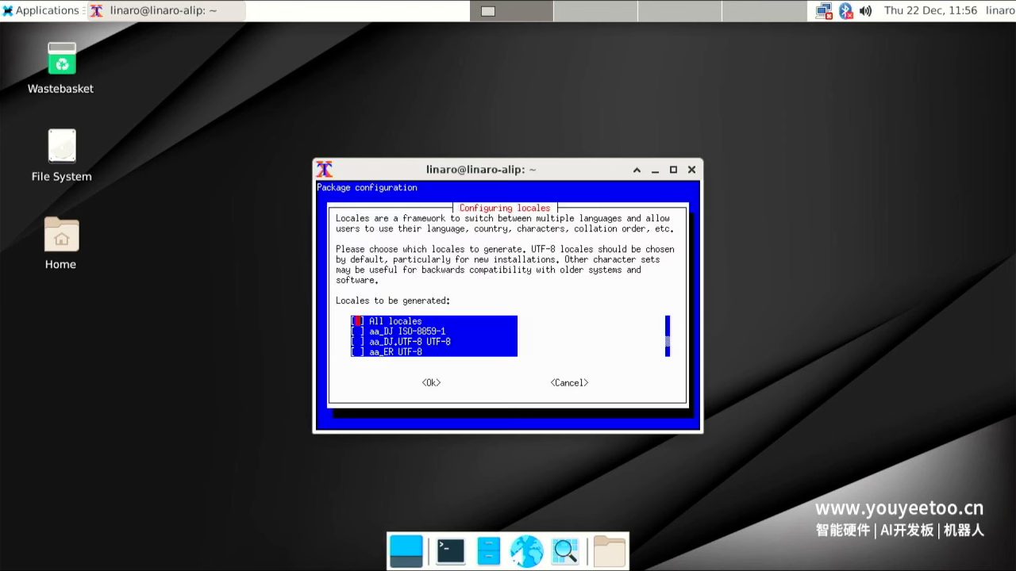
scroll("down", 3)
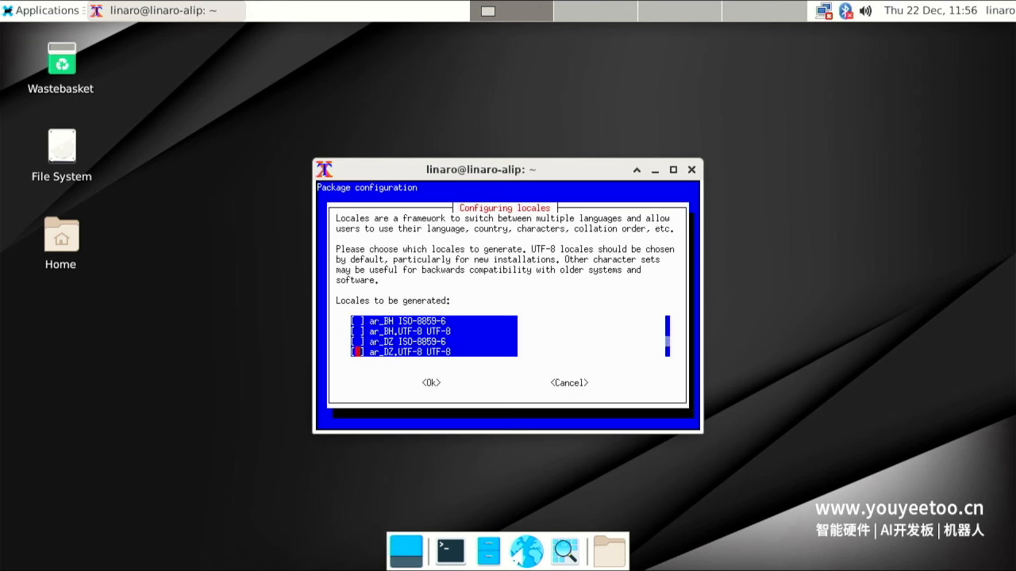
scroll("down", 3)
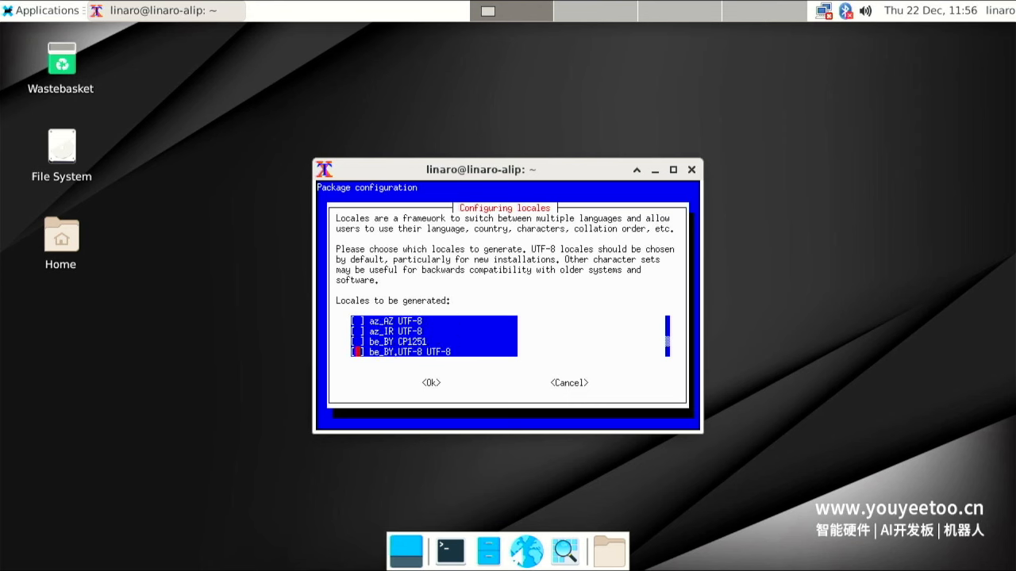
scroll("down", 3)
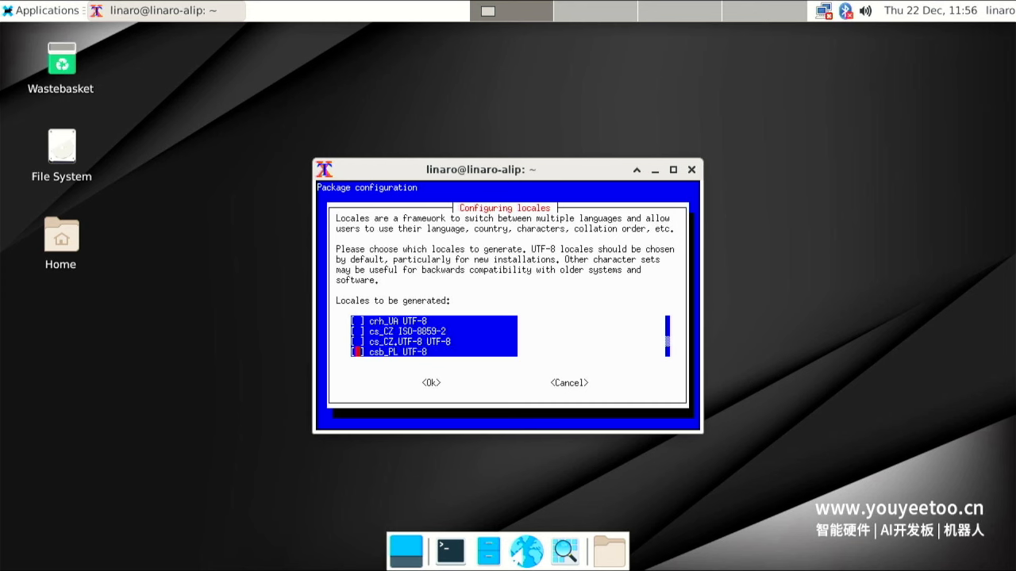
scroll("down", 3)
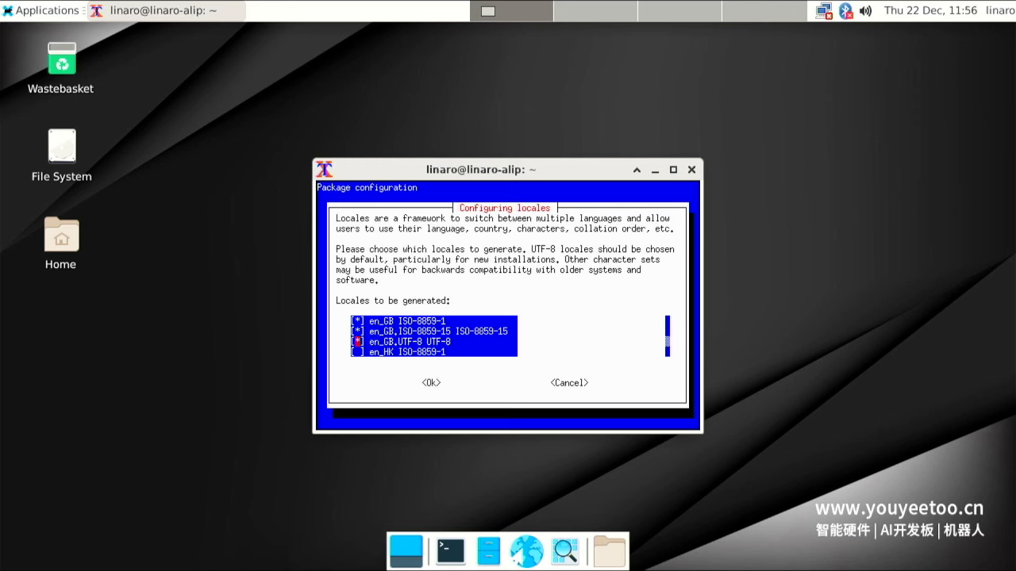
mouse_move(462, 388)
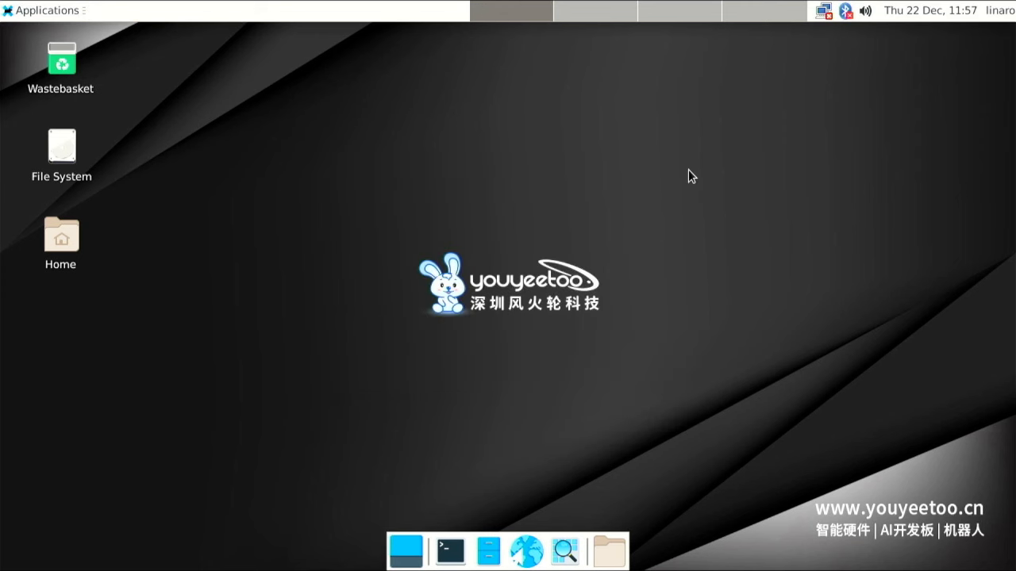
left_click(1000, 9)
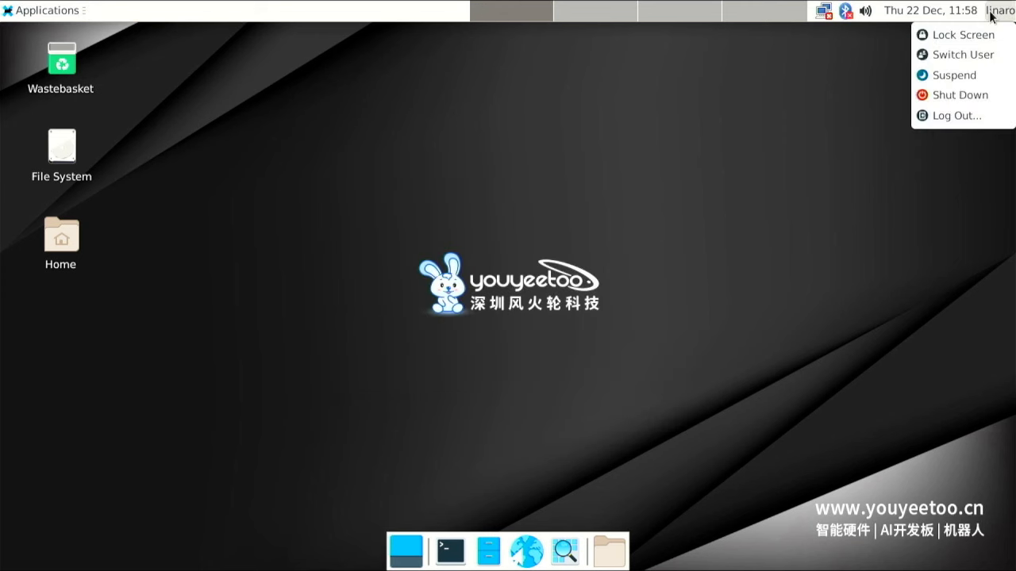
left_click(960, 95)
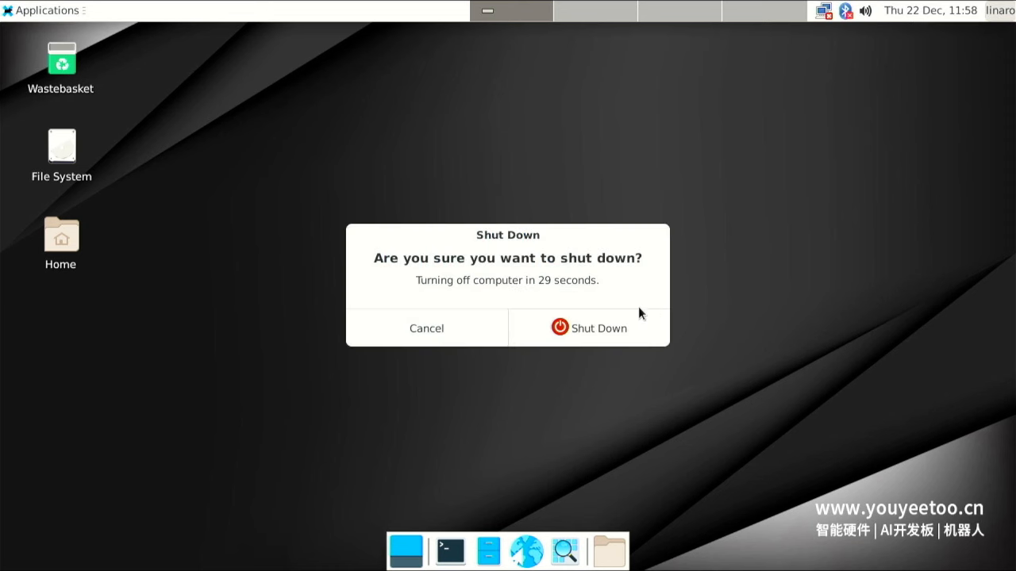
left_click(425, 327)
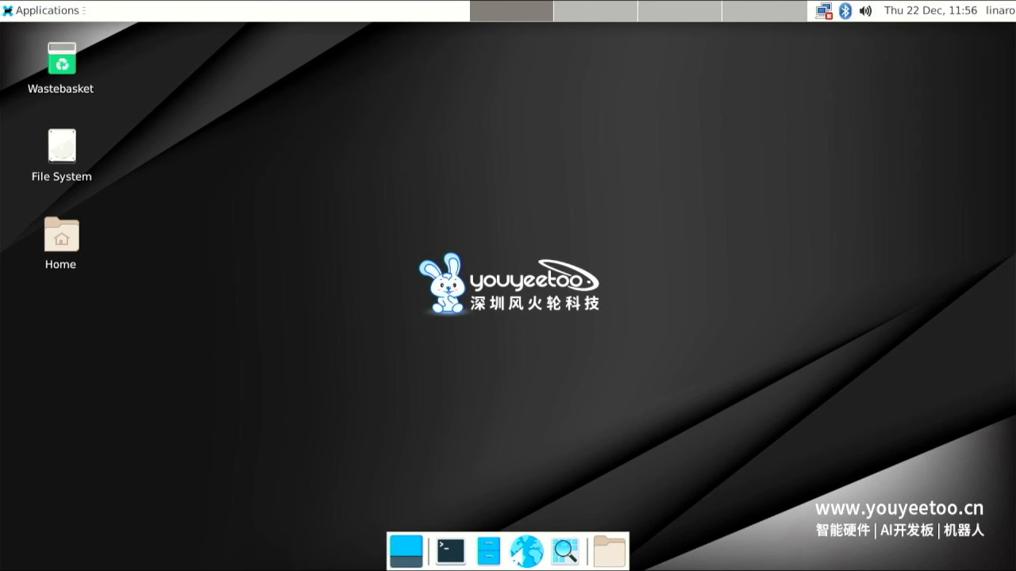
mouse_move(885, 83)
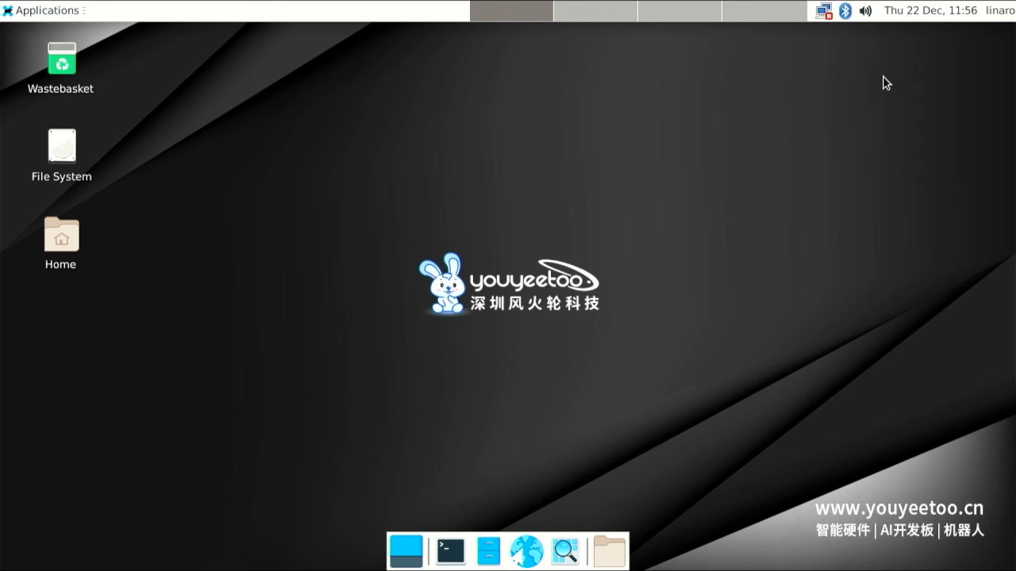
Connect the board to the SKY7QQUB Wi-Fi network with its password
left_click(824, 9)
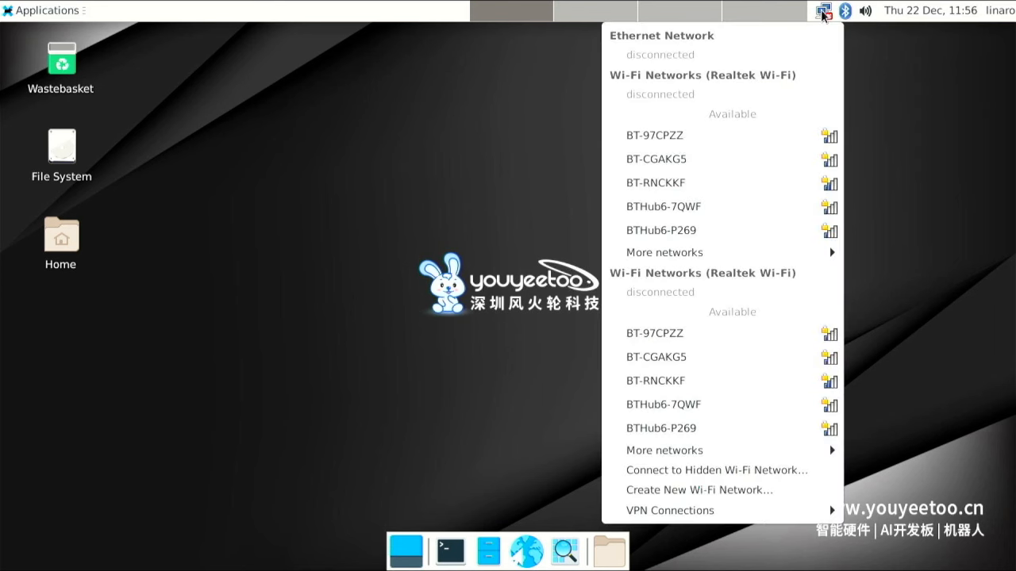
mouse_move(695, 83)
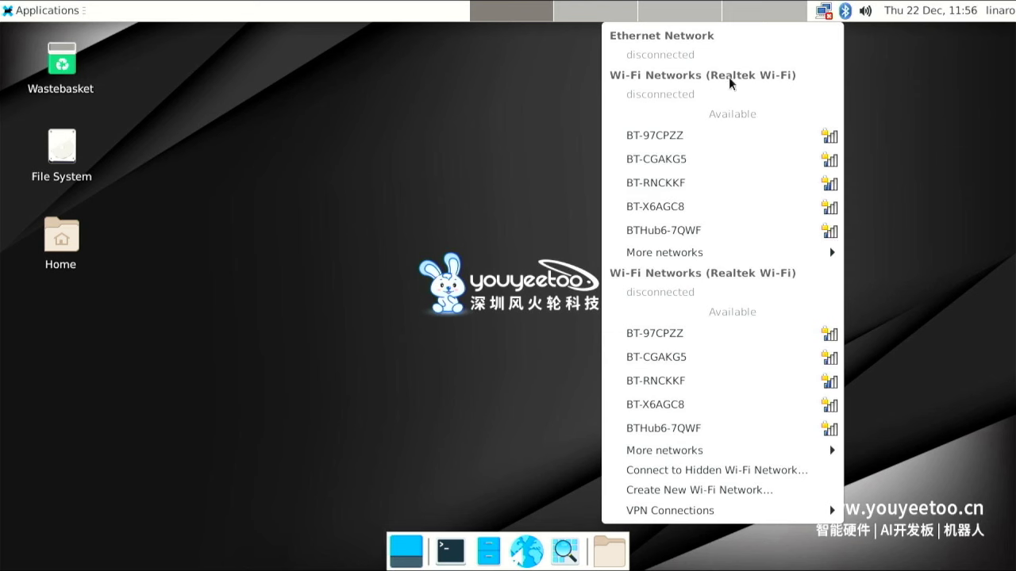
mouse_move(776, 87)
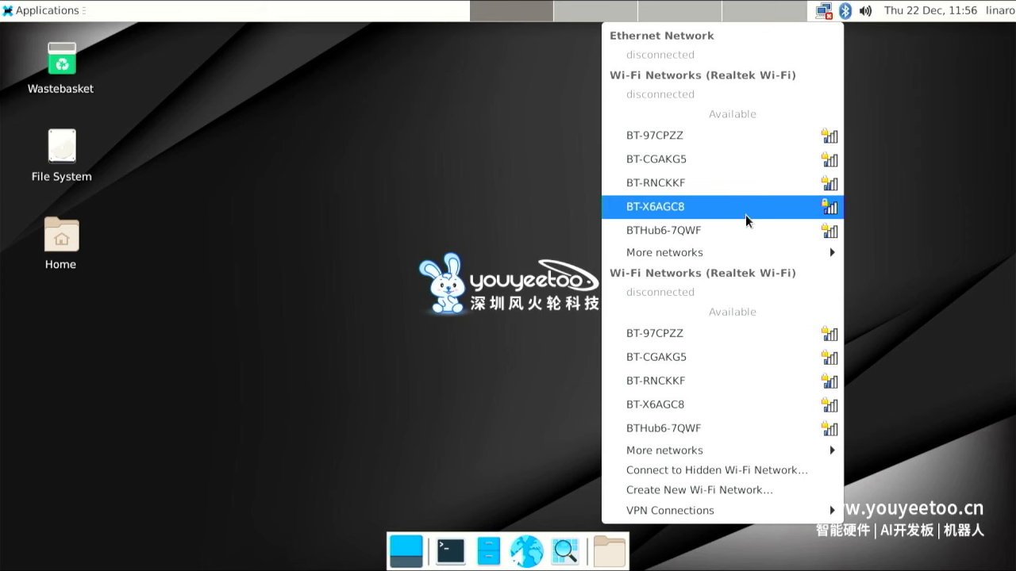
mouse_move(749, 203)
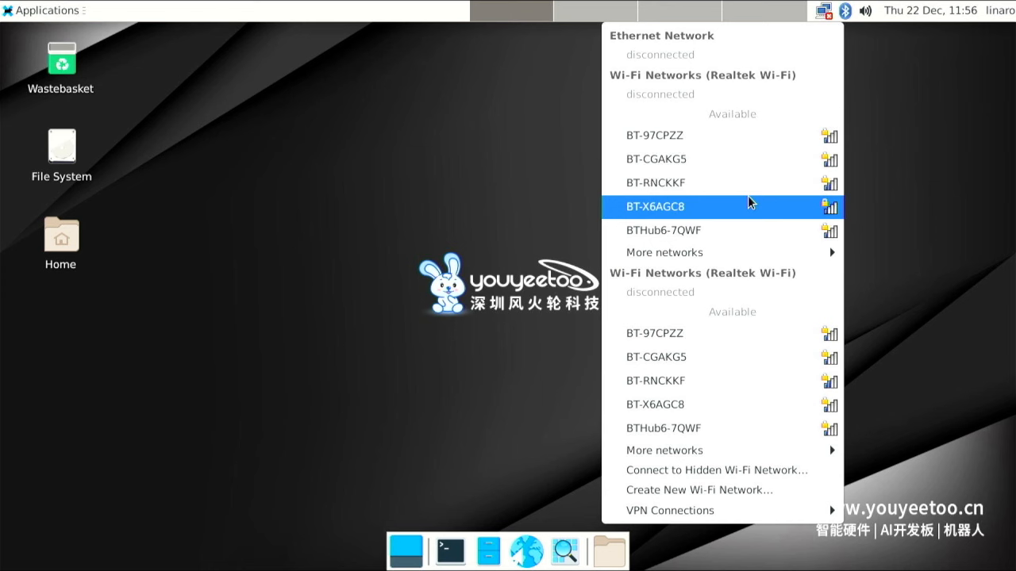
mouse_move(737, 317)
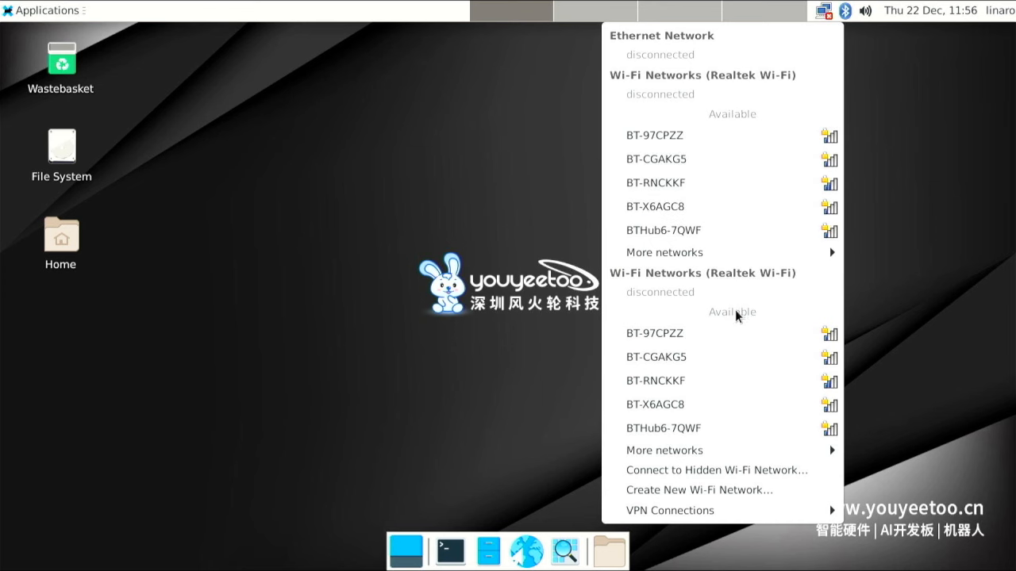
mouse_move(701, 252)
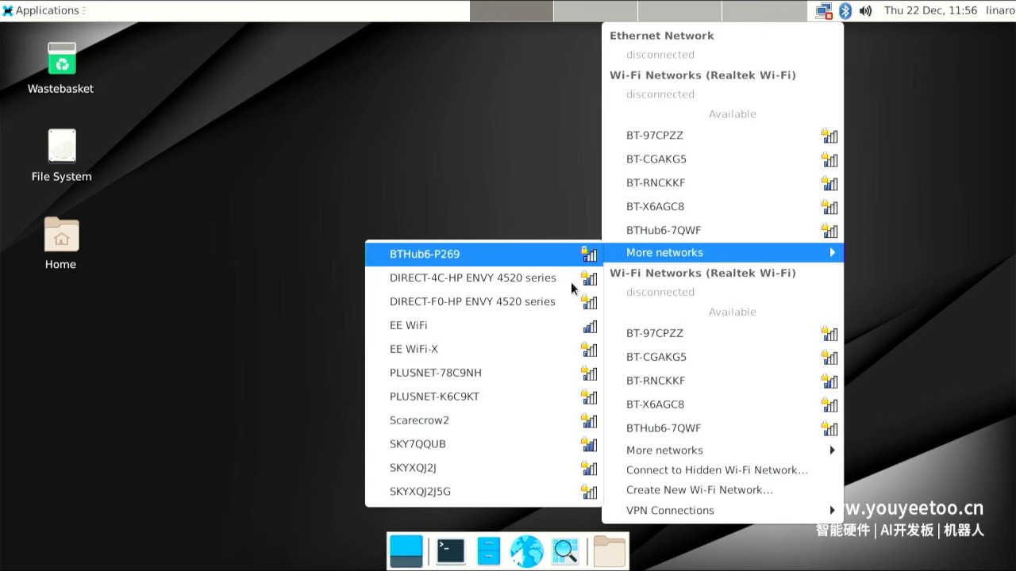
mouse_move(504, 444)
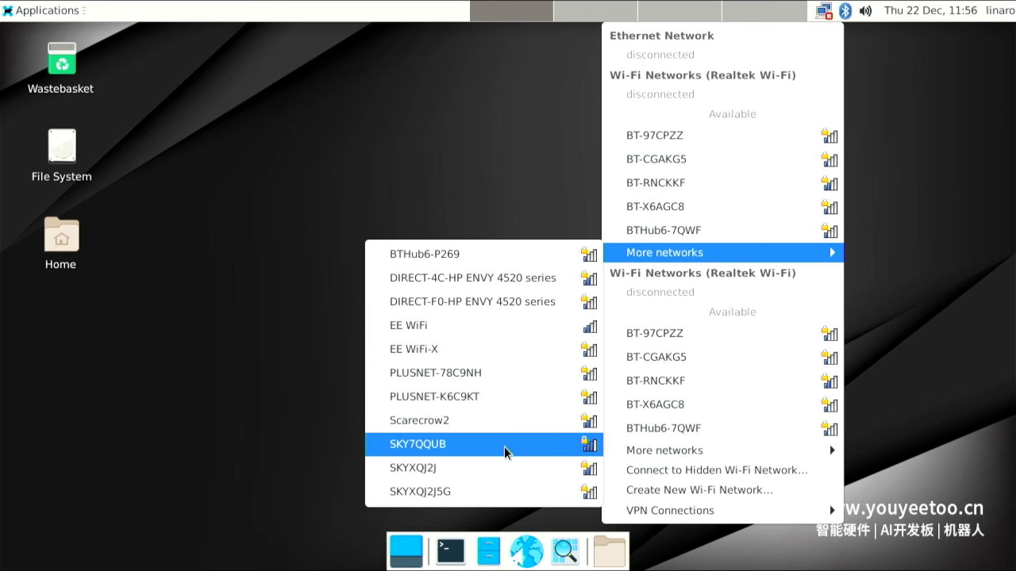
left_click(424, 444)
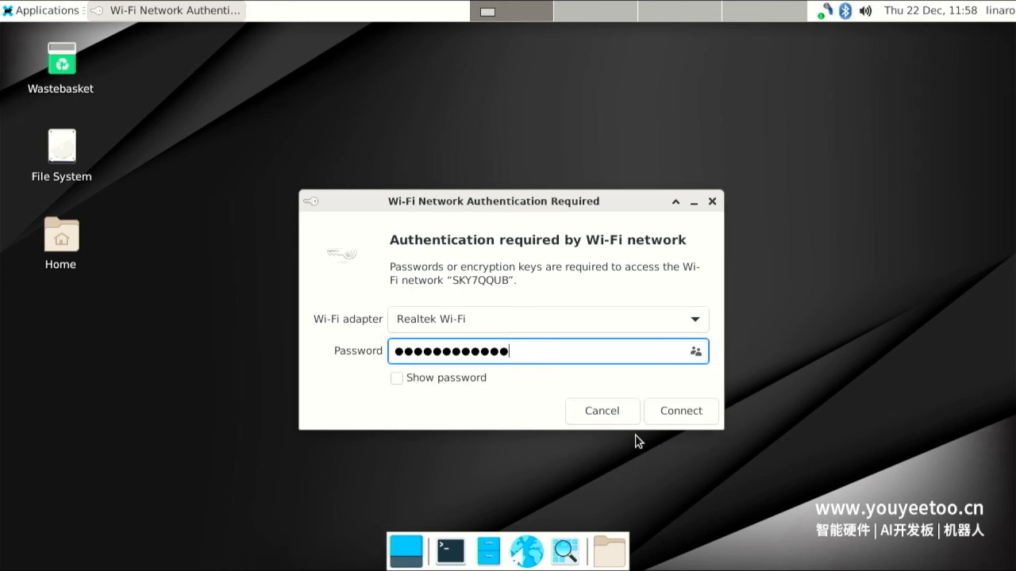
left_click(679, 411)
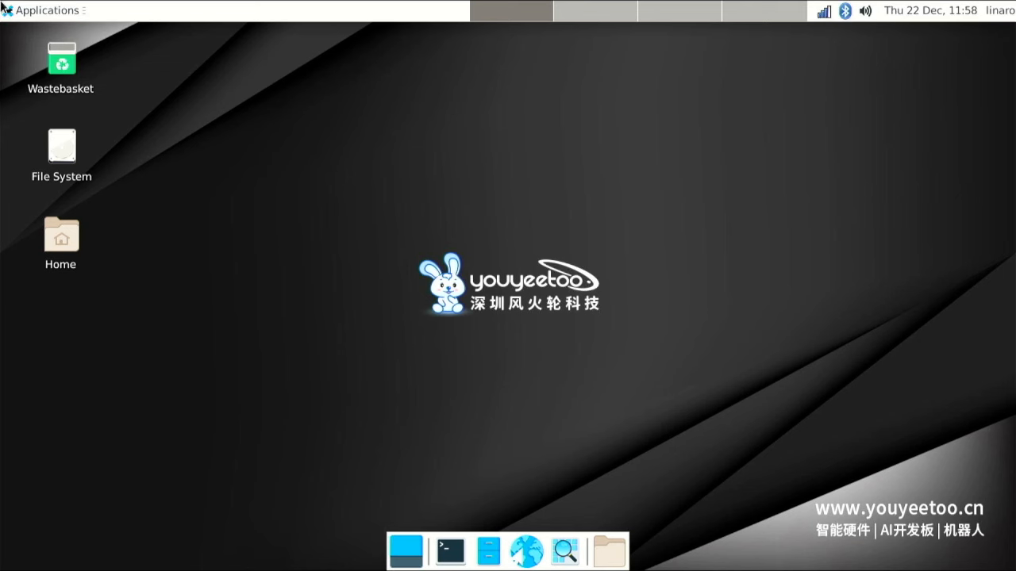
mouse_move(397, 173)
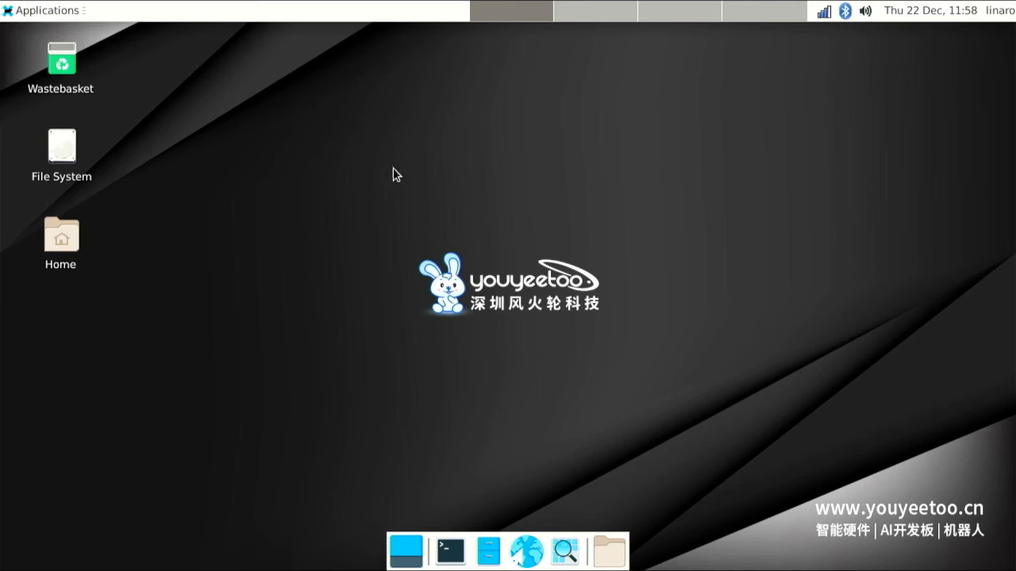
Load youtube.com/wifisheep in Chromium, then show the system volume popup
left_click(527, 550)
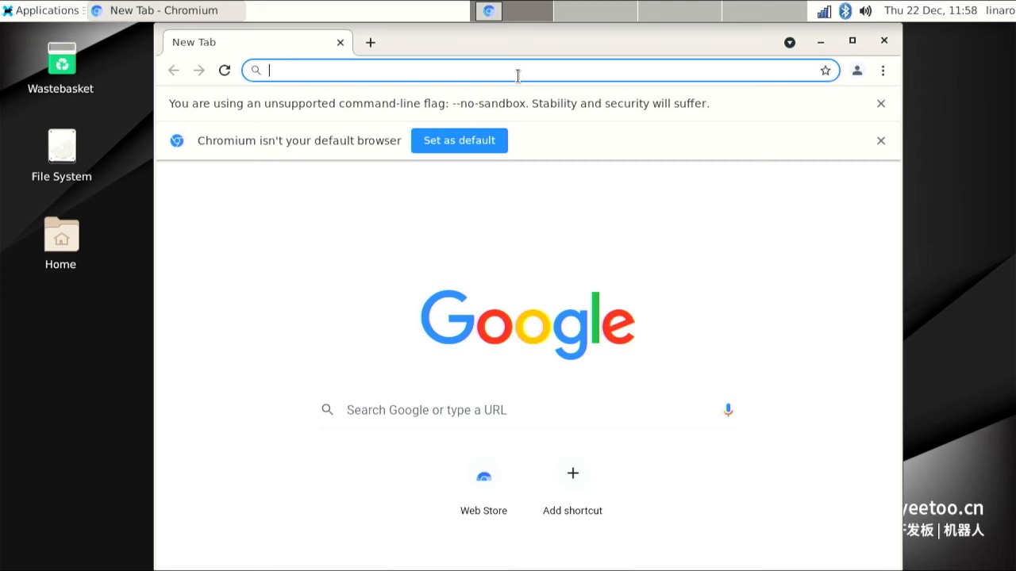
type("y")
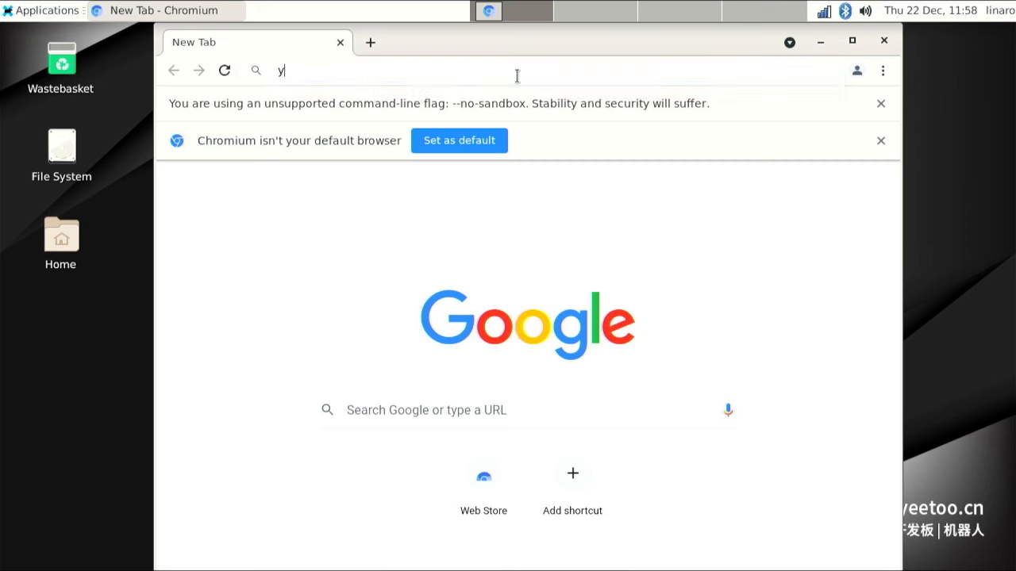
type("outube")
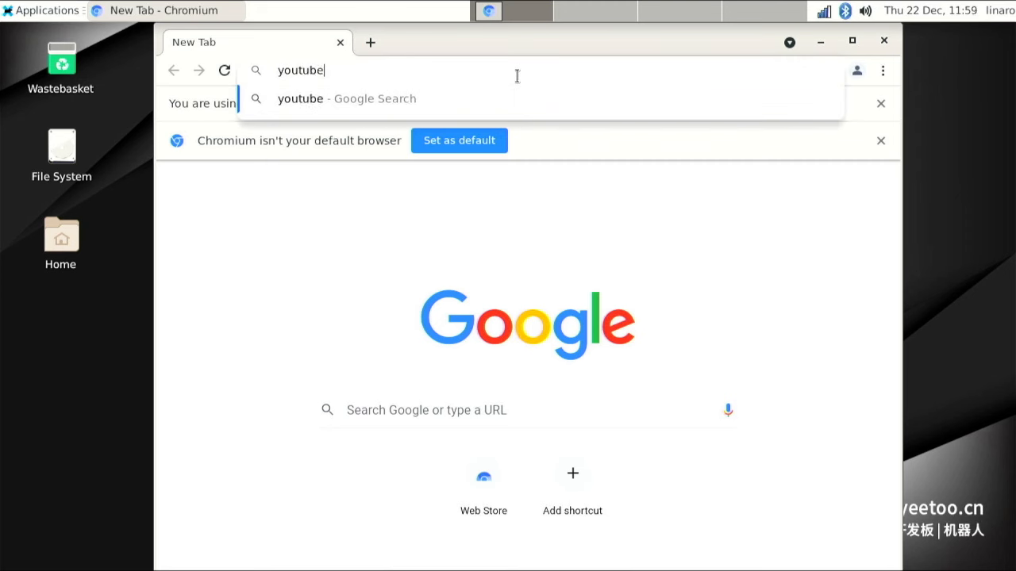
type(".com")
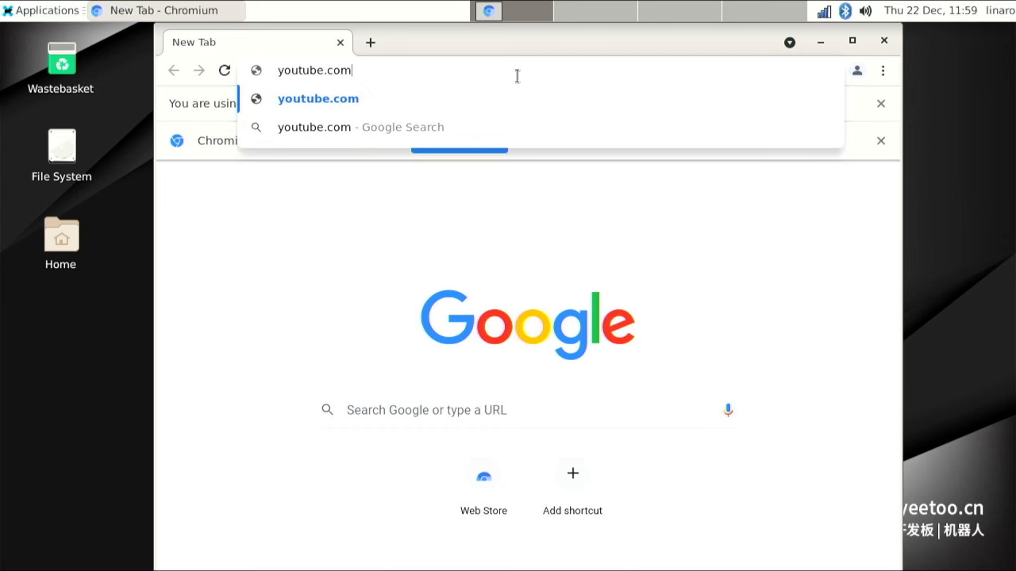
type("/wifisheep")
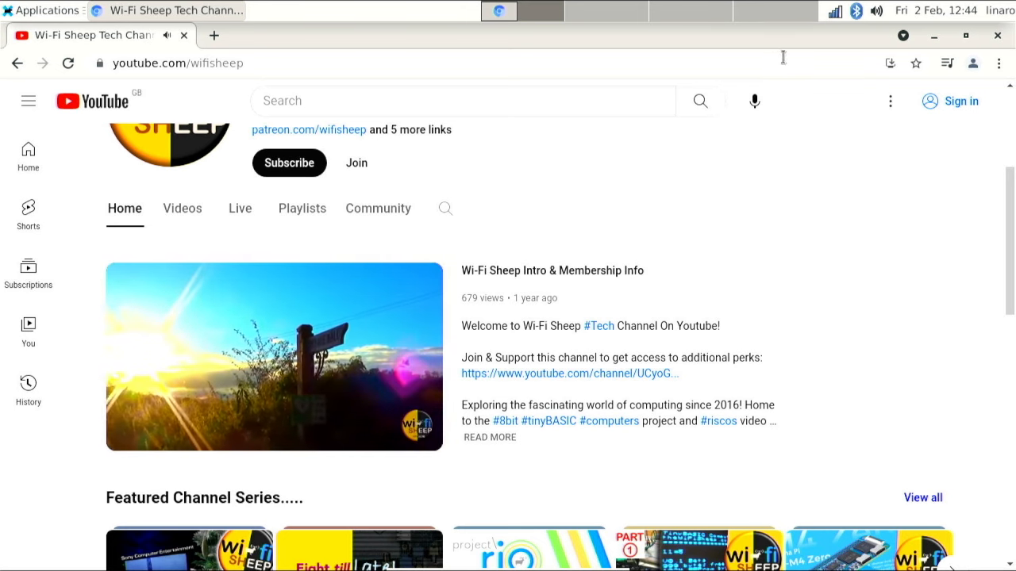
left_click(876, 10)
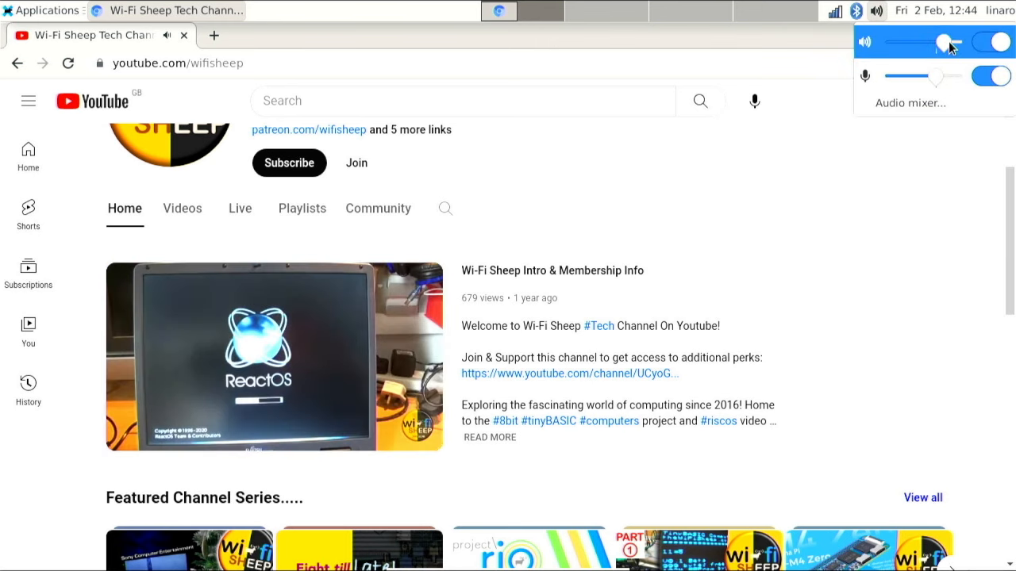
Review the mixer's Playback, Input and Output pages, pick the speaker port, check Recording, and close it
left_click(909, 103)
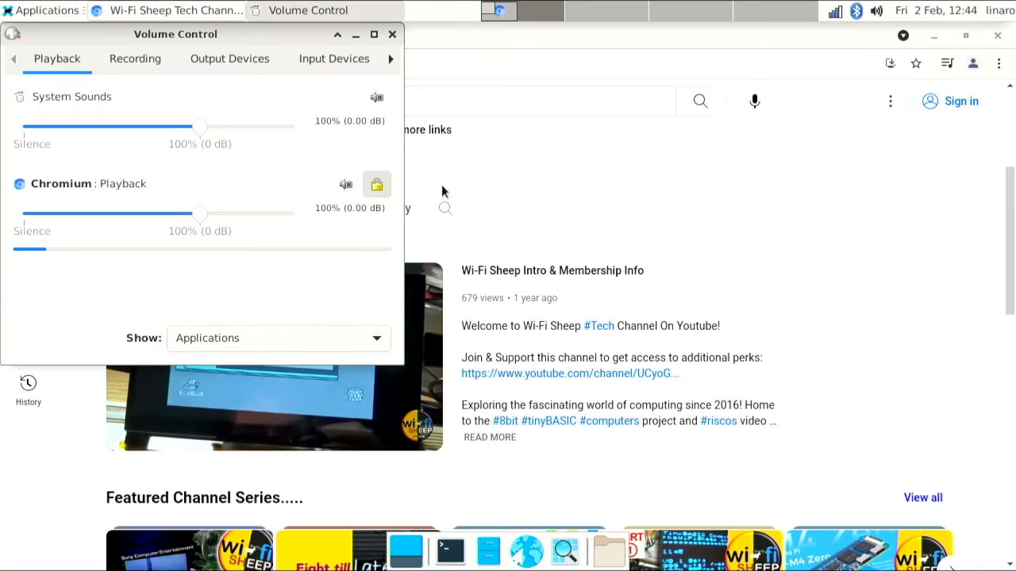
left_click(229, 57)
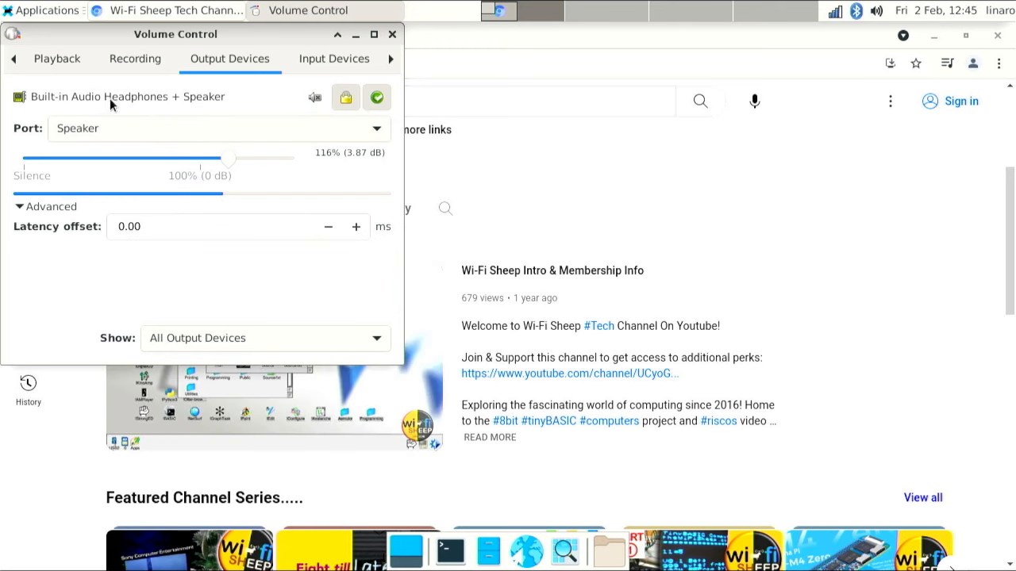
left_click(333, 57)
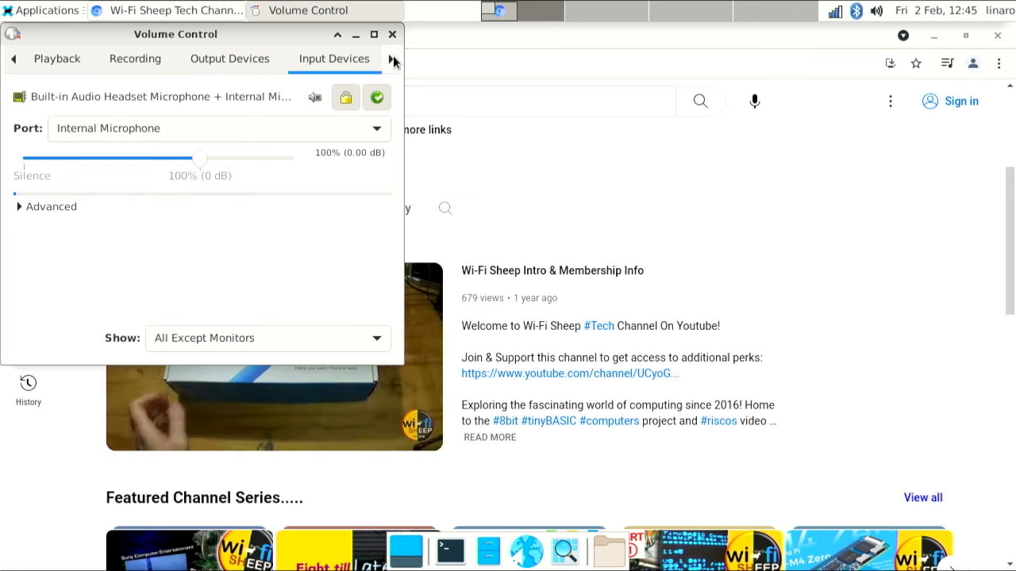
left_click(228, 57)
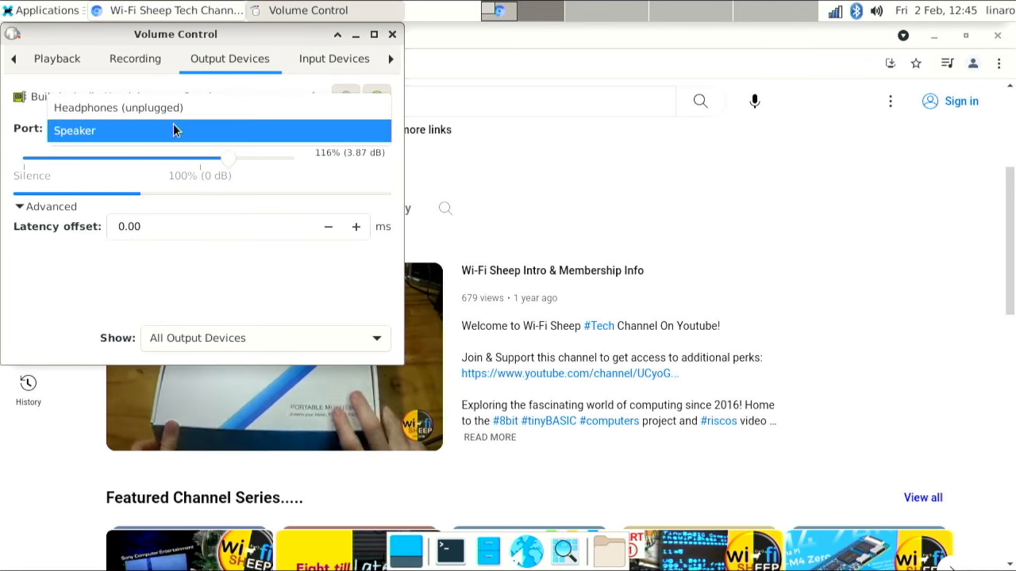
left_click(57, 57)
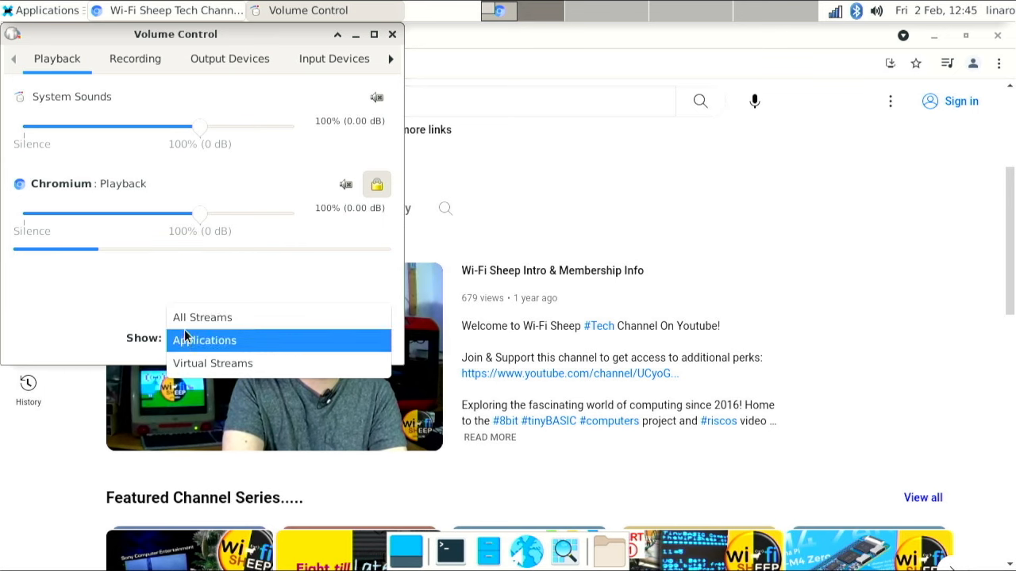
left_click(135, 57)
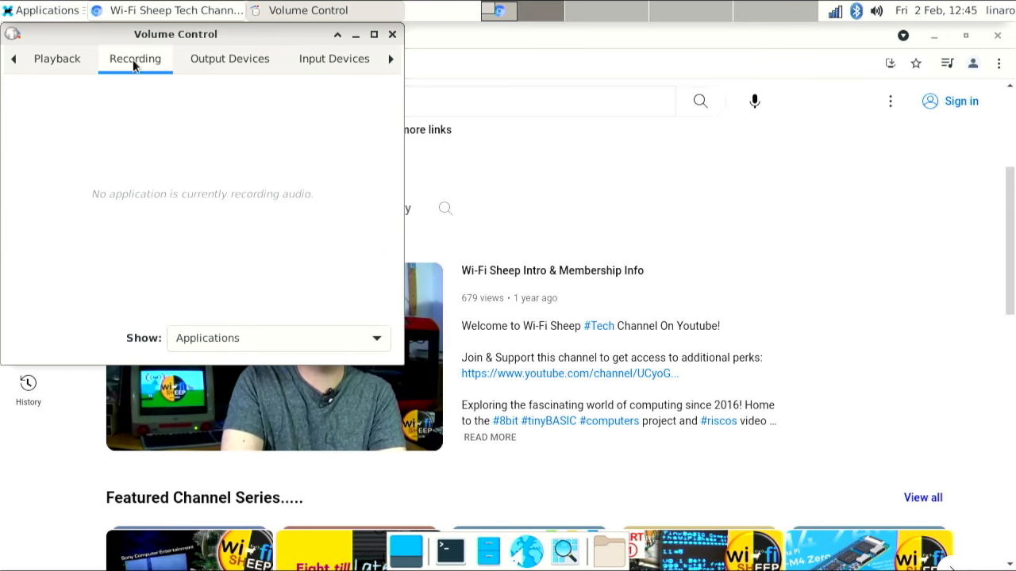
left_click(390, 35)
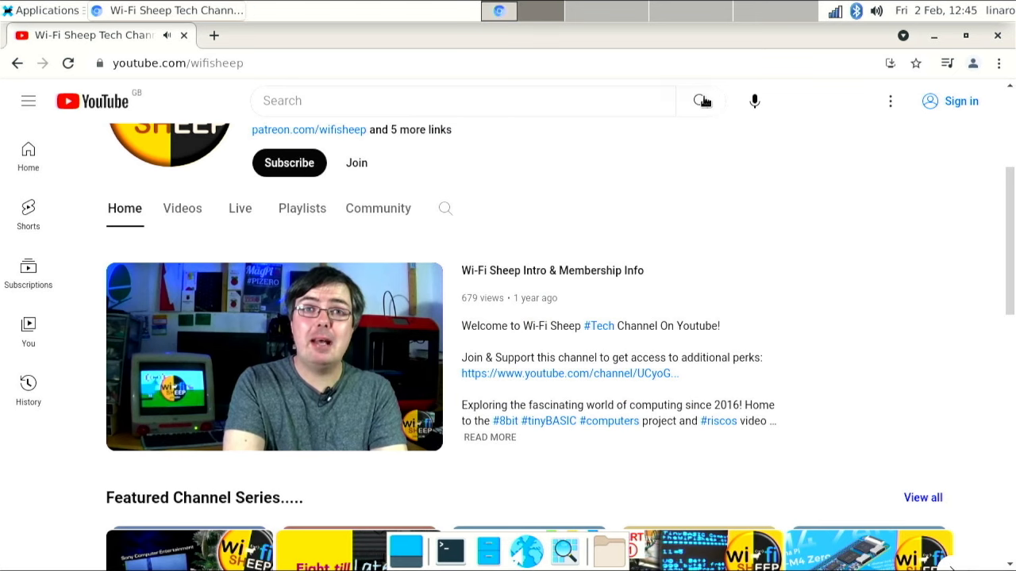
left_click(273, 355)
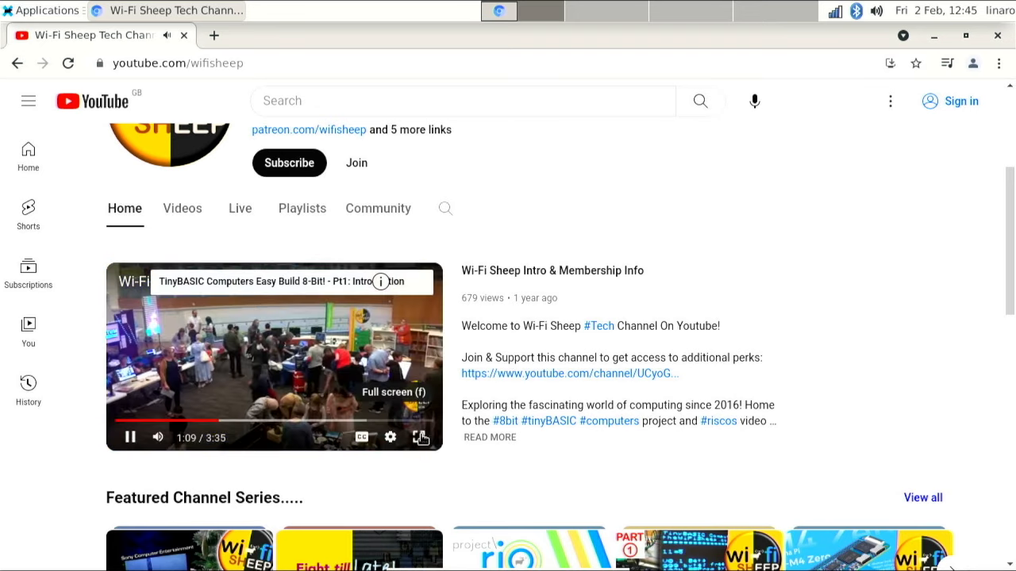
left_click(422, 438)
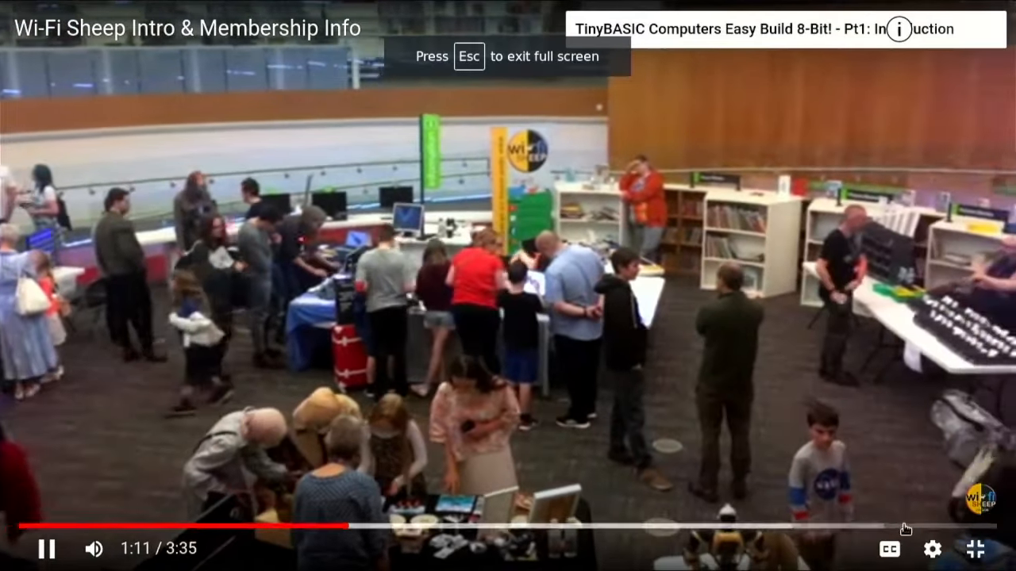
left_click(932, 549)
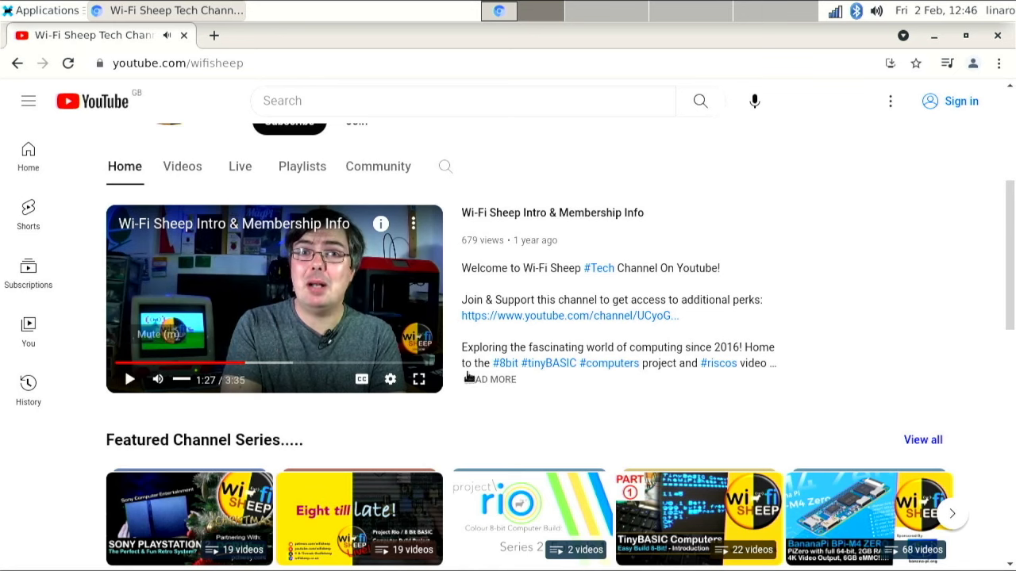
scroll("up", 3)
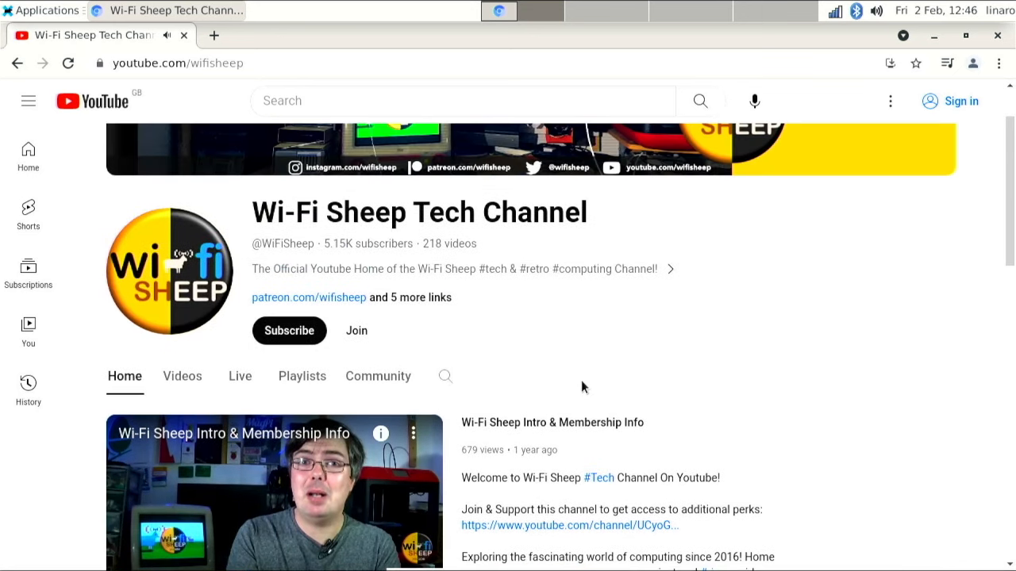
scroll("up", 3)
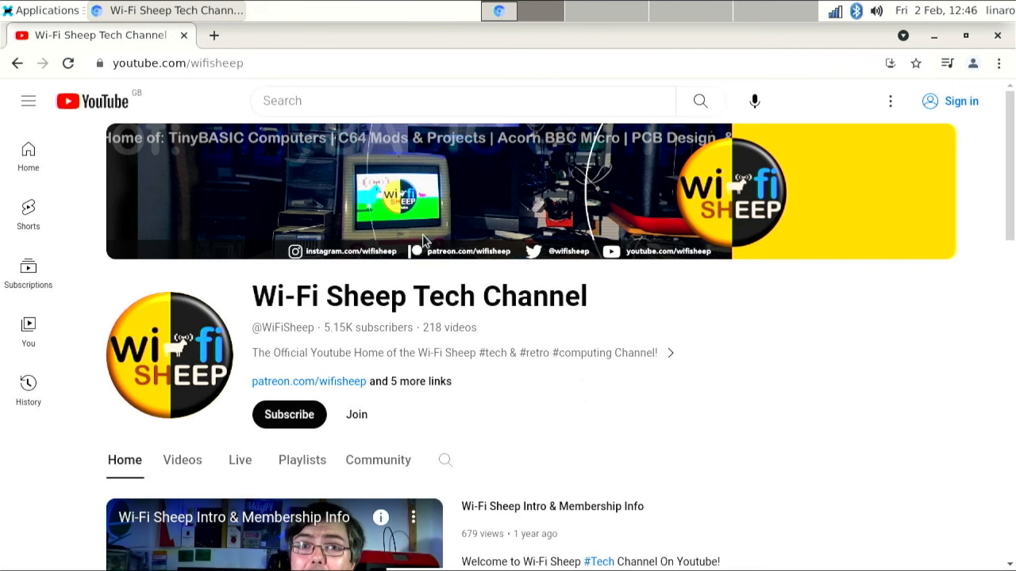
mouse_move(450, 250)
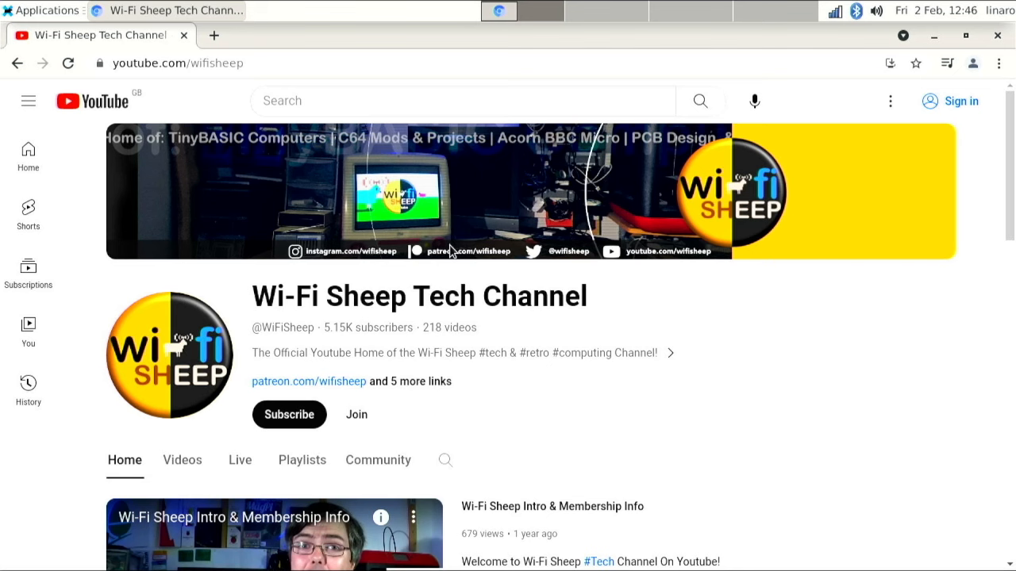
mouse_move(208, 25)
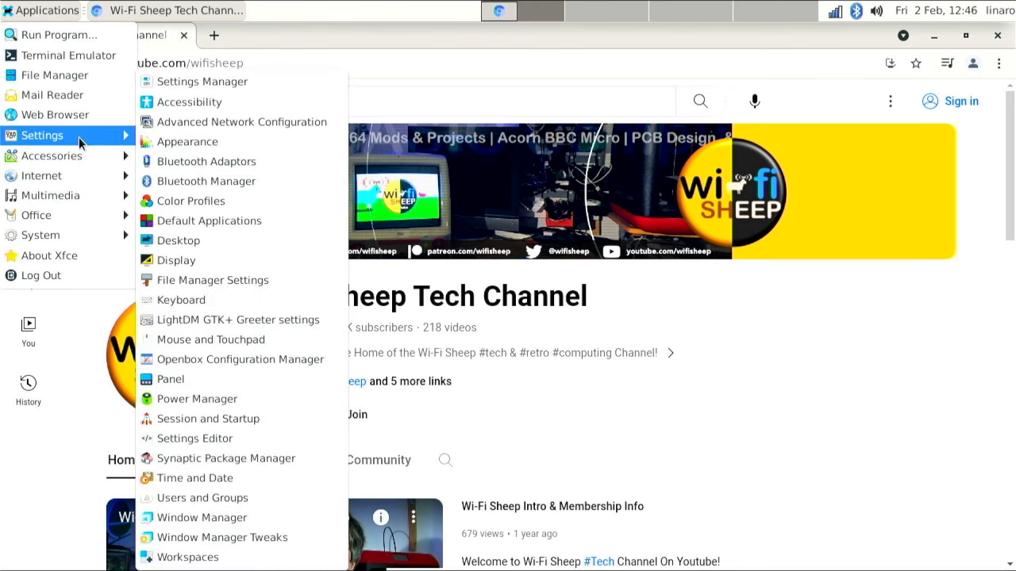
mouse_move(175, 260)
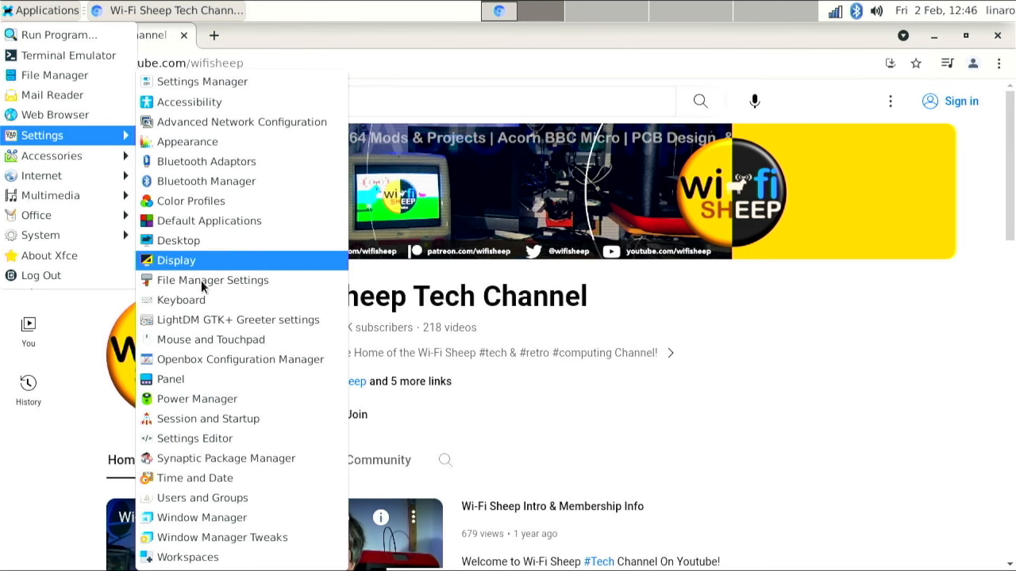
Set the HDMI-1 output to 1280x720 at 1x scale in Display settings and close it
left_click(174, 260)
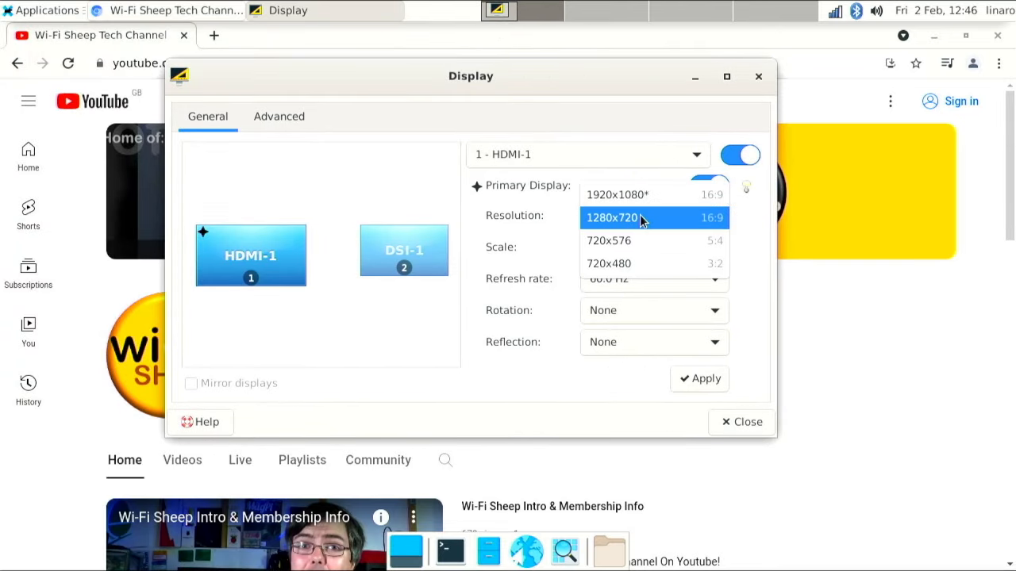
left_click(611, 218)
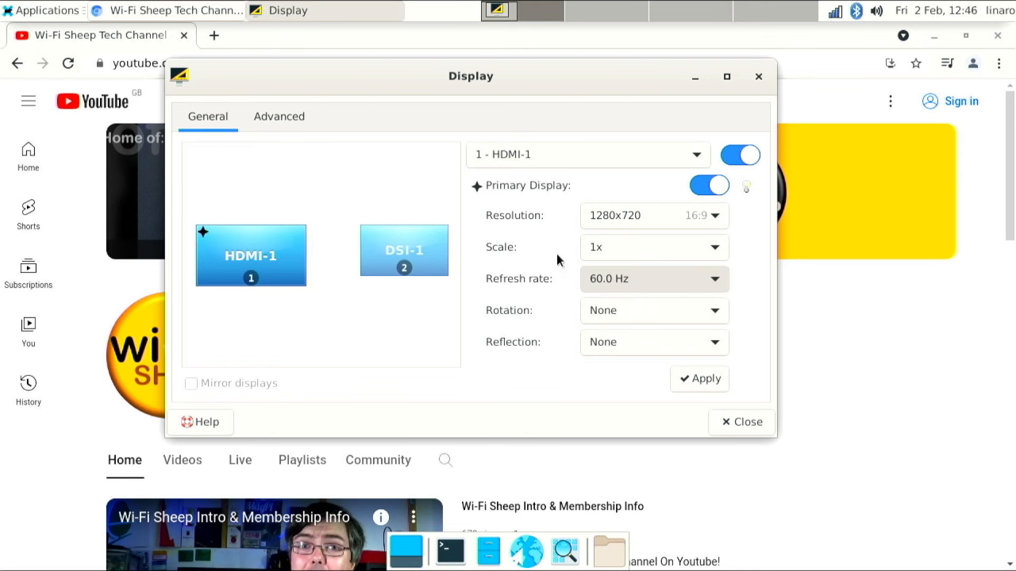
left_click(654, 248)
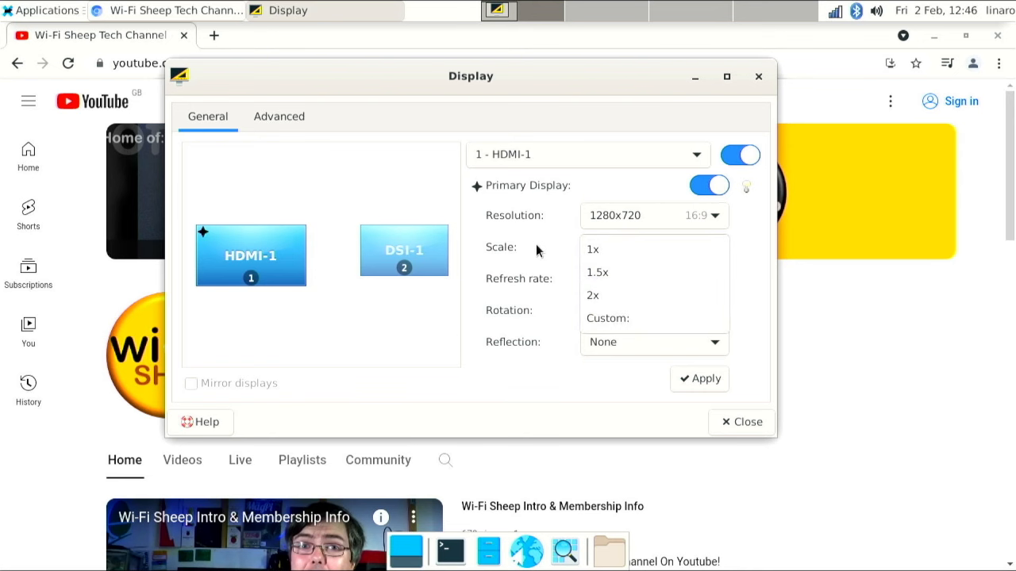
left_click(592, 248)
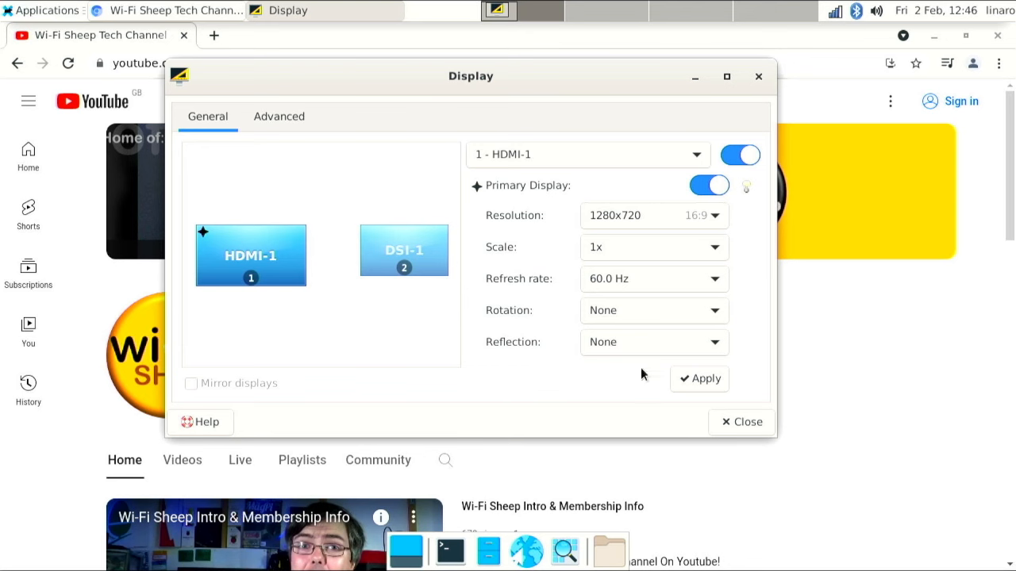
left_click(740, 422)
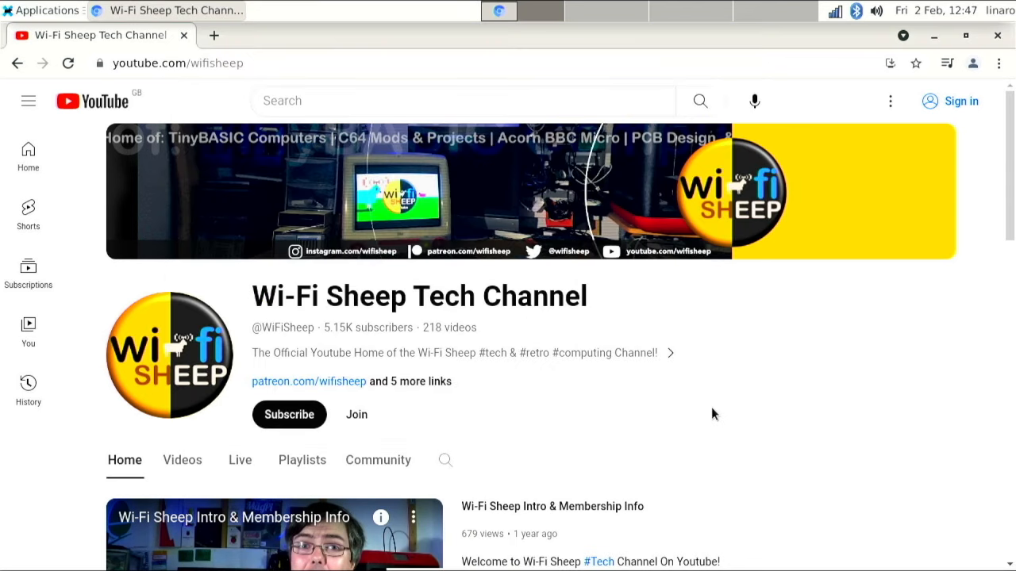
mouse_move(752, 102)
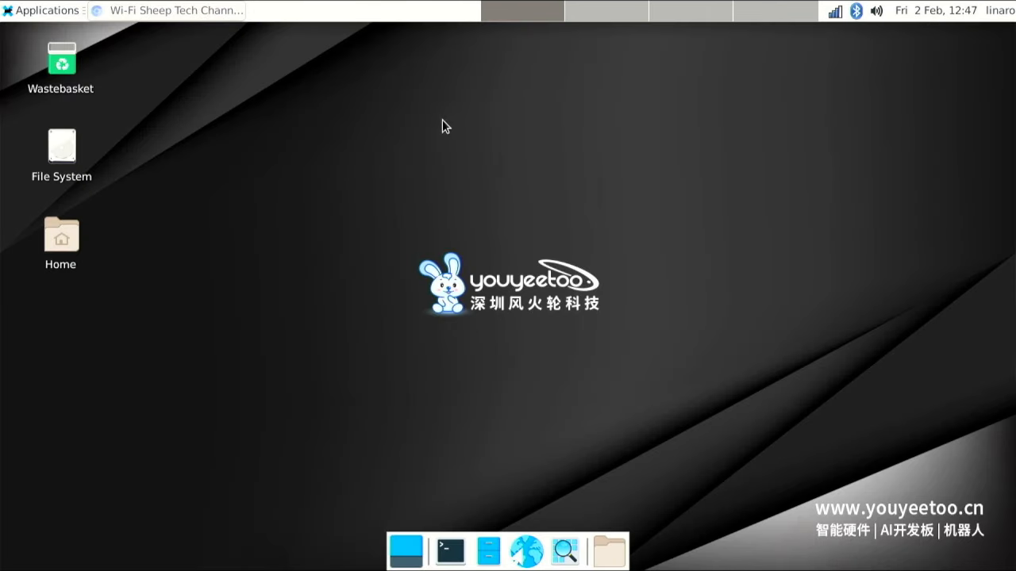
In a new terminal, run python (not found) then python3 to start Python 3.9.2
left_click(451, 550)
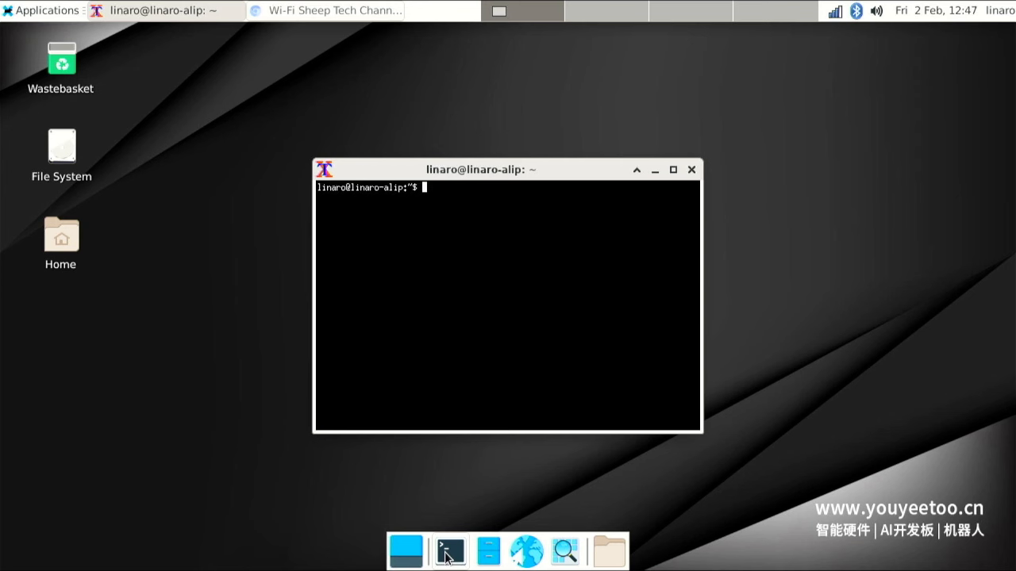
type("py")
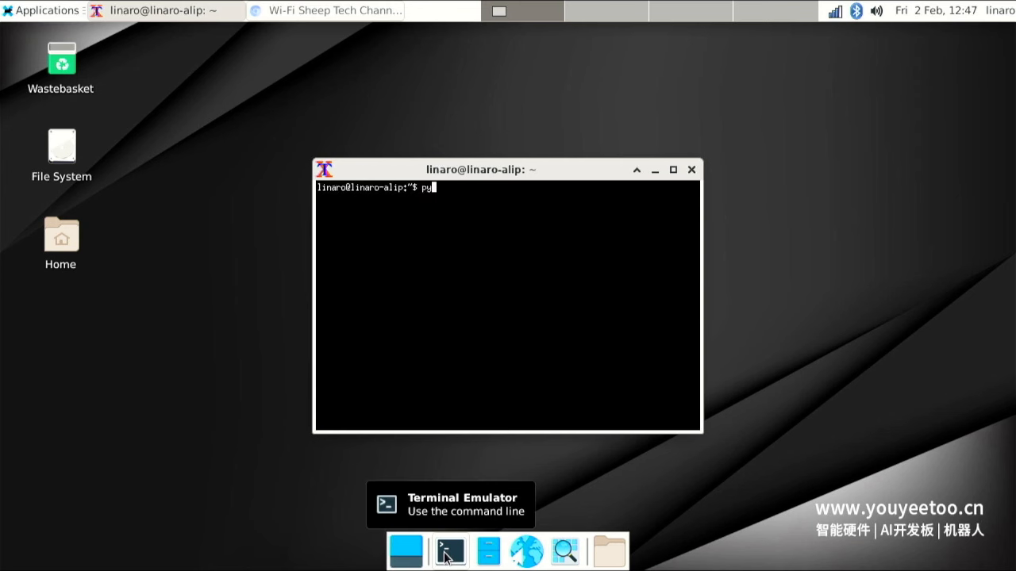
type("to")
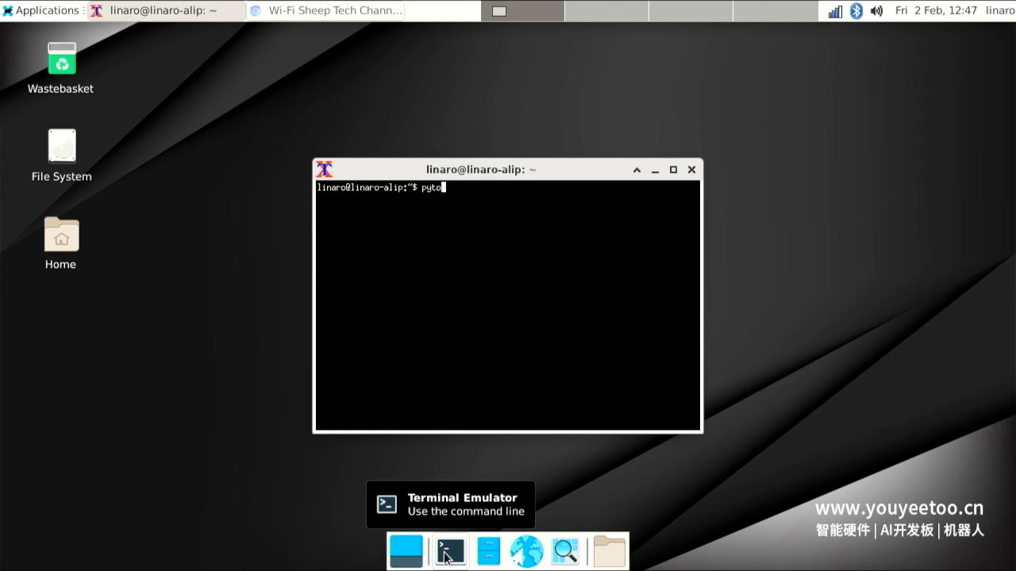
type("hon")
key("Return")
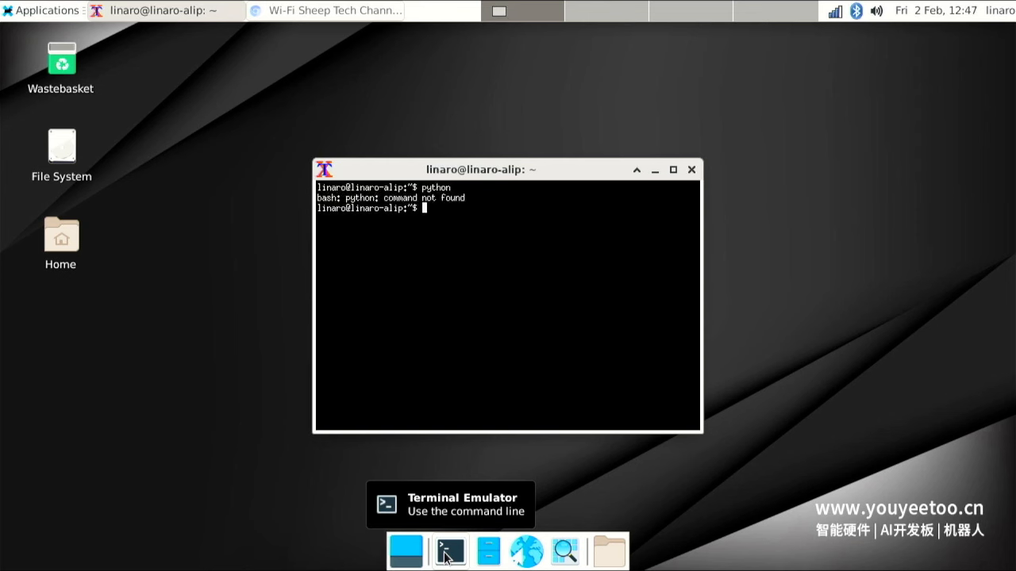
type("python3")
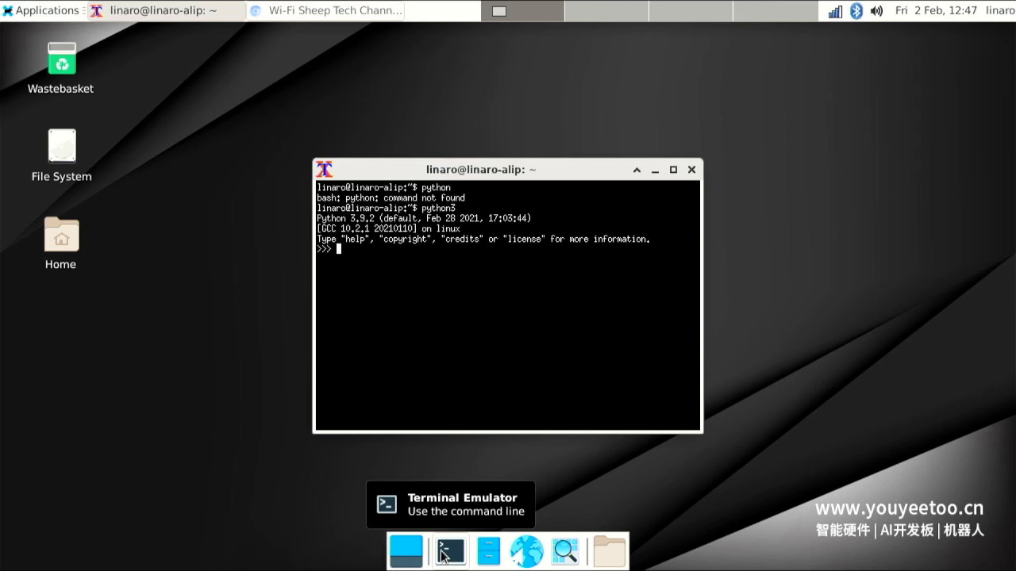
mouse_move(549, 187)
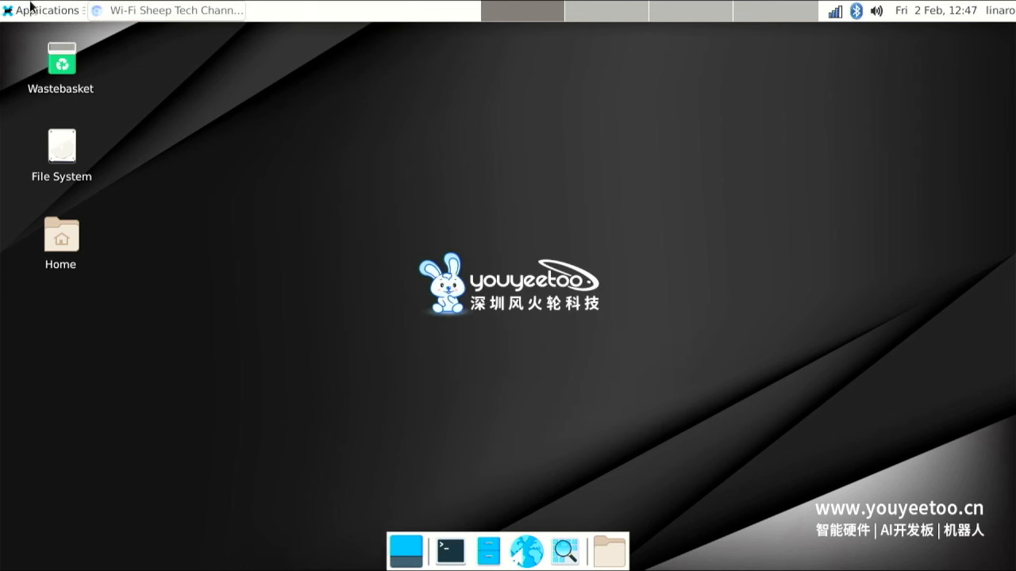
In a new terminal, run sudo apt-get install libreoffice and let it finish
left_click(43, 10)
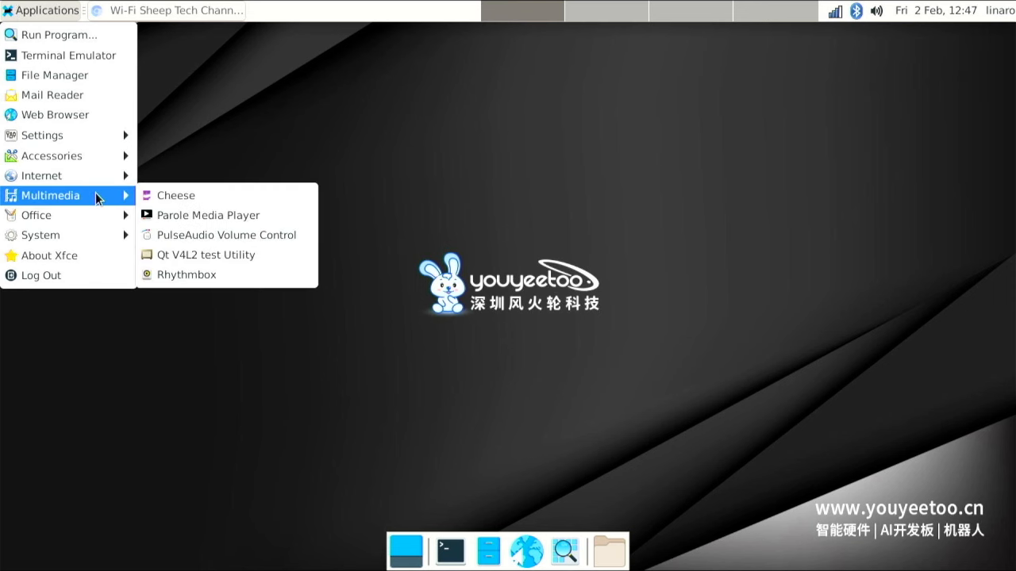
mouse_move(60, 235)
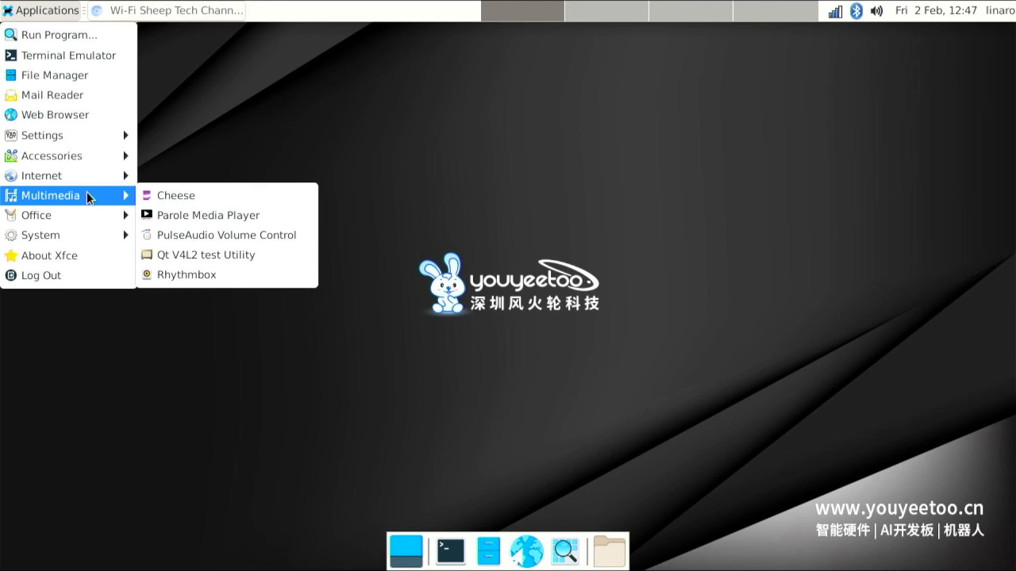
mouse_move(51, 155)
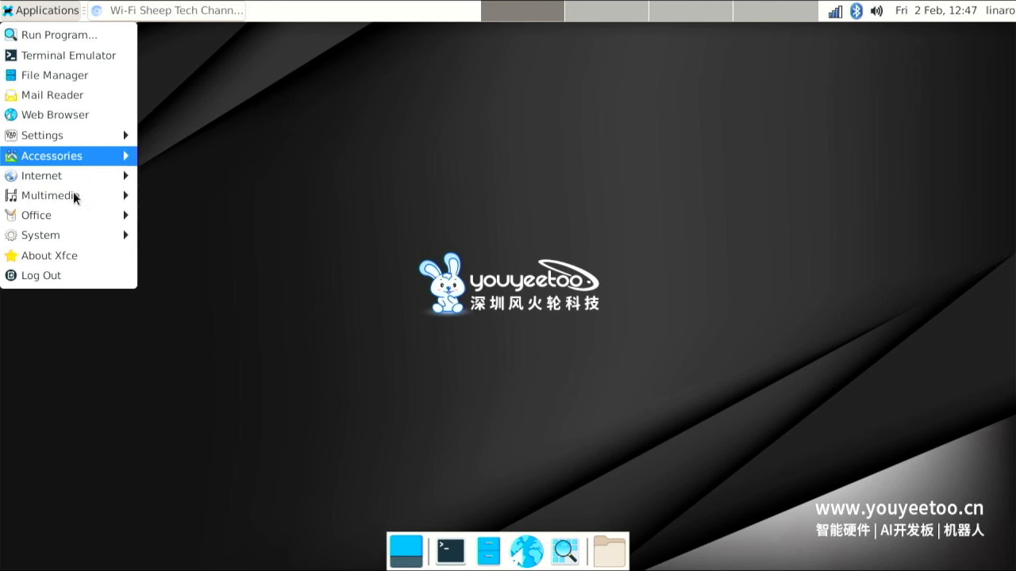
mouse_move(72, 55)
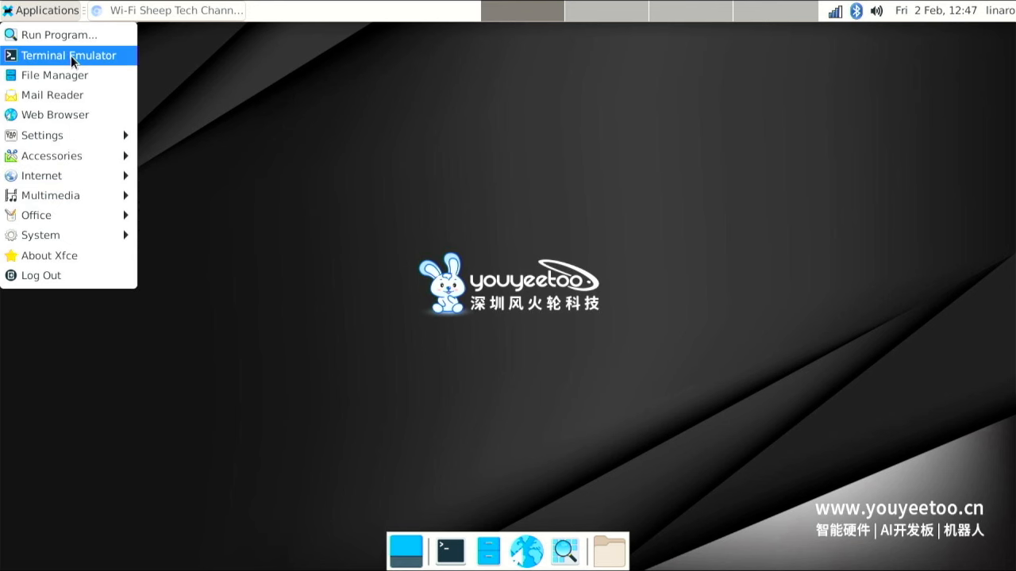
left_click(66, 55)
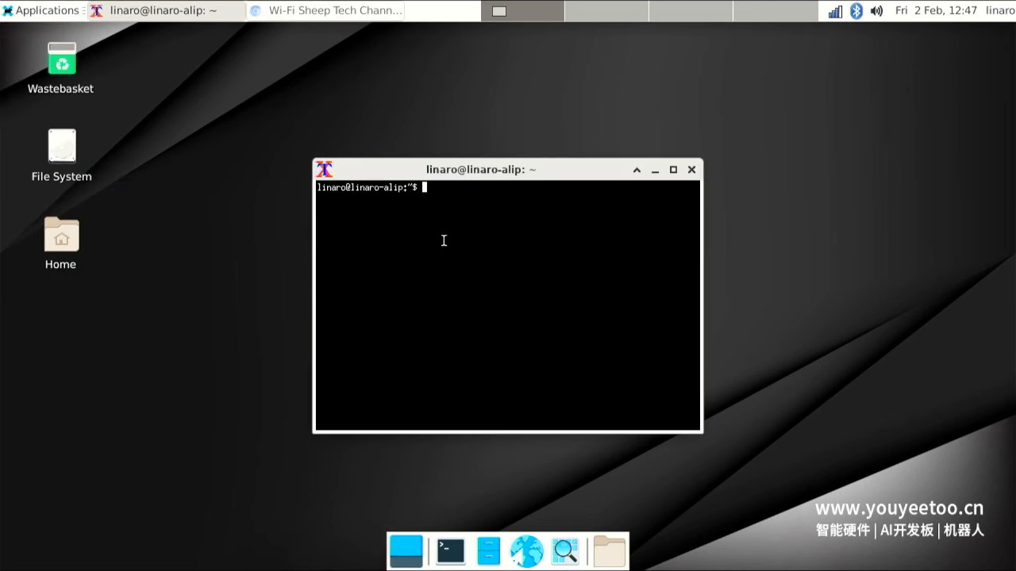
type("sudo a")
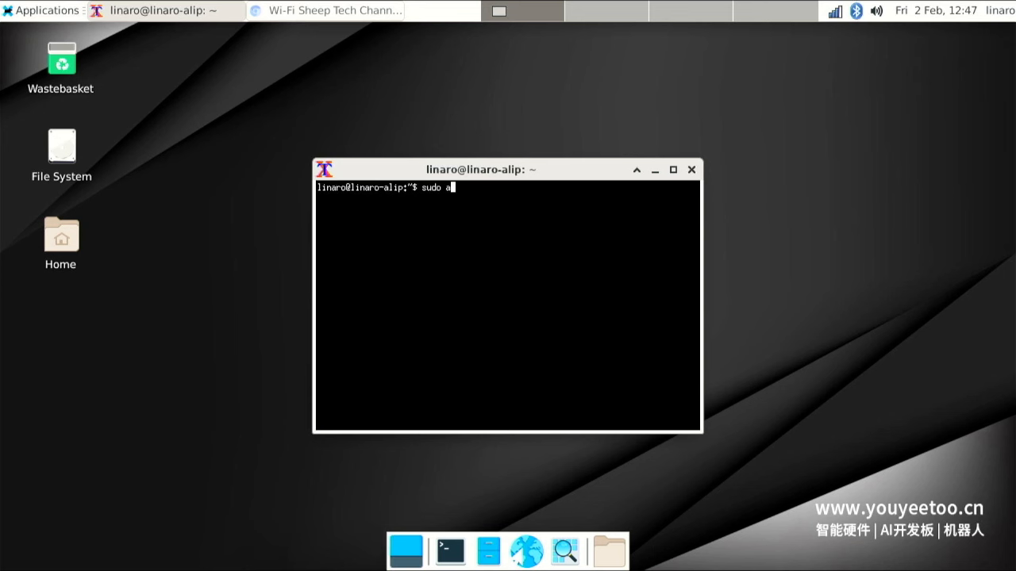
type("pt-get")
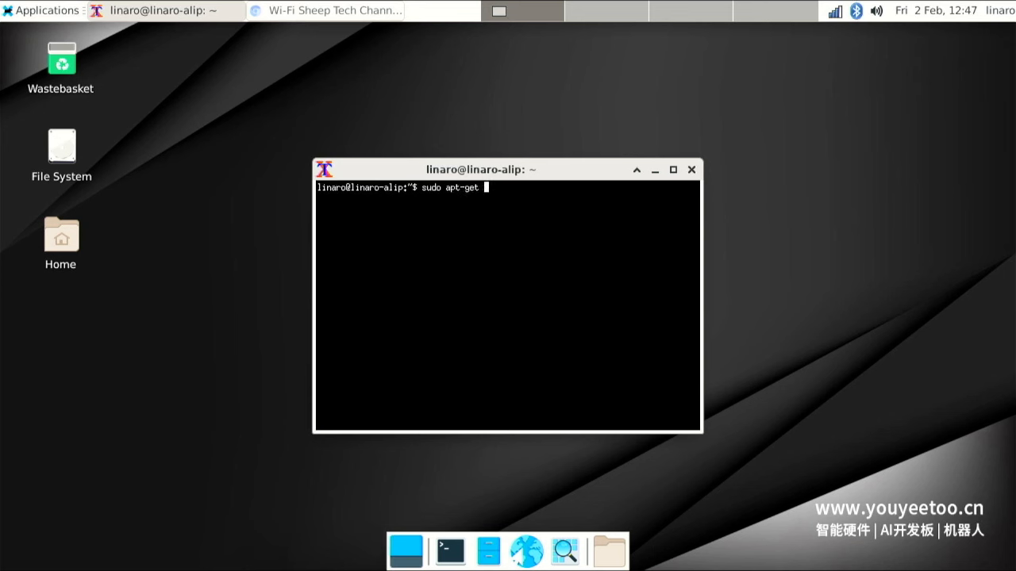
type("libra")
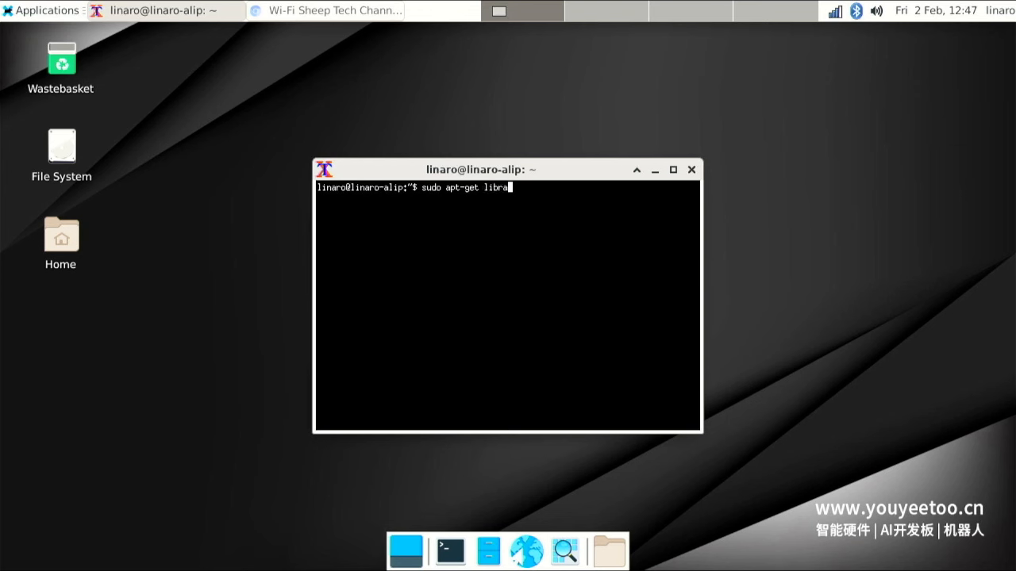
type("offoice")
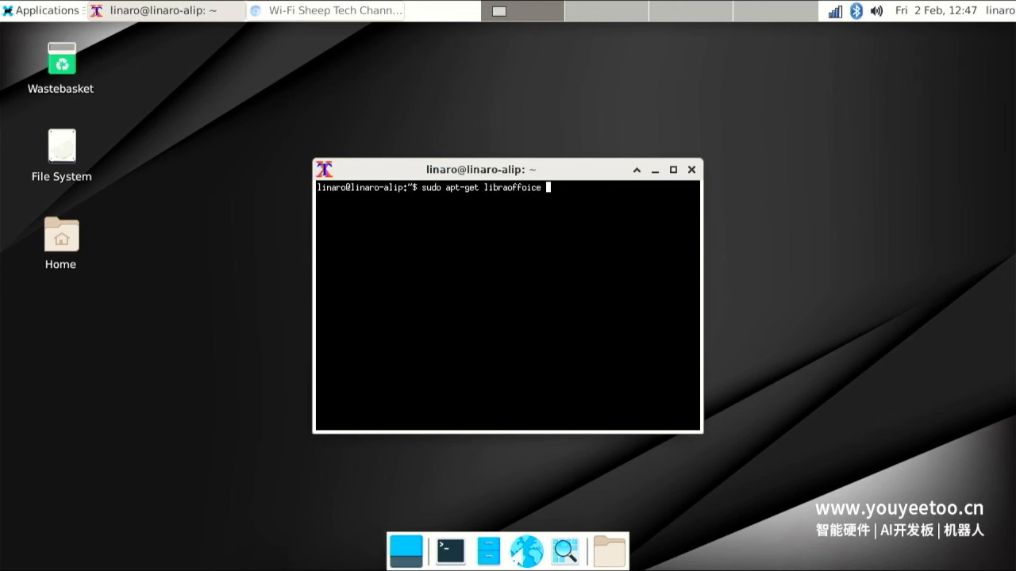
key("BackSpace")
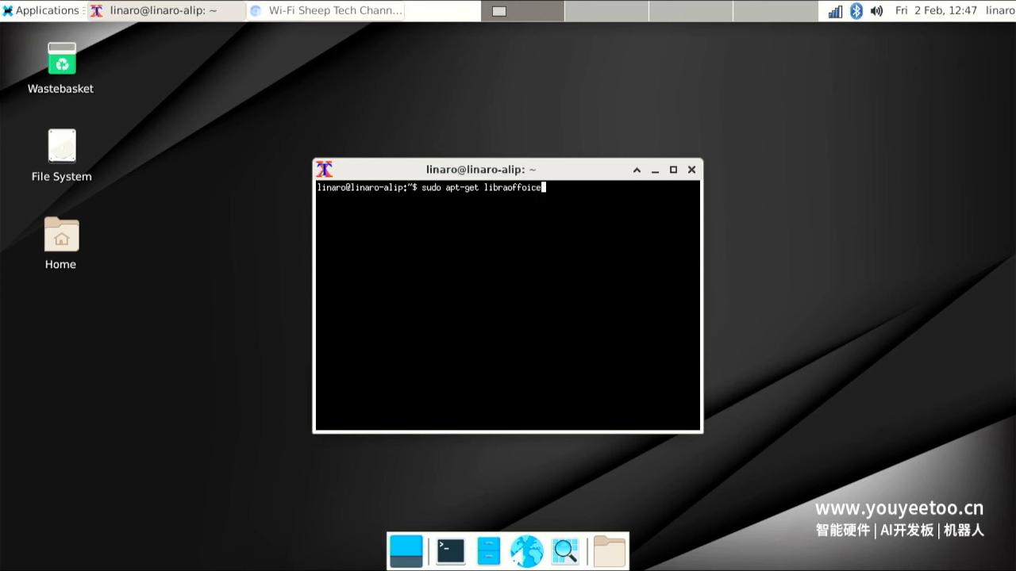
key("Return")
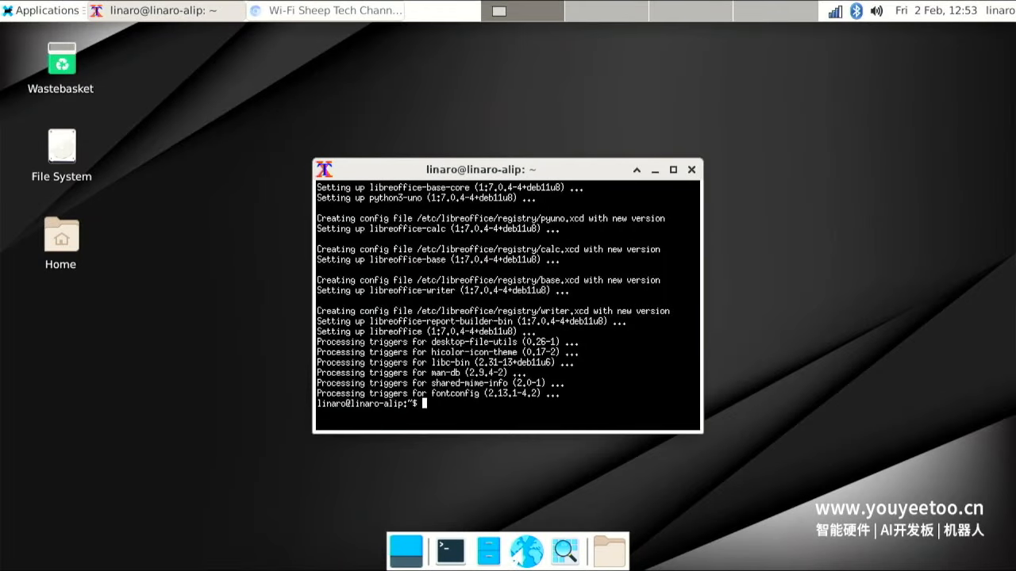
Launch LibreOffice from the Office menu, start a Writer document and dismiss the tip
left_click(41, 10)
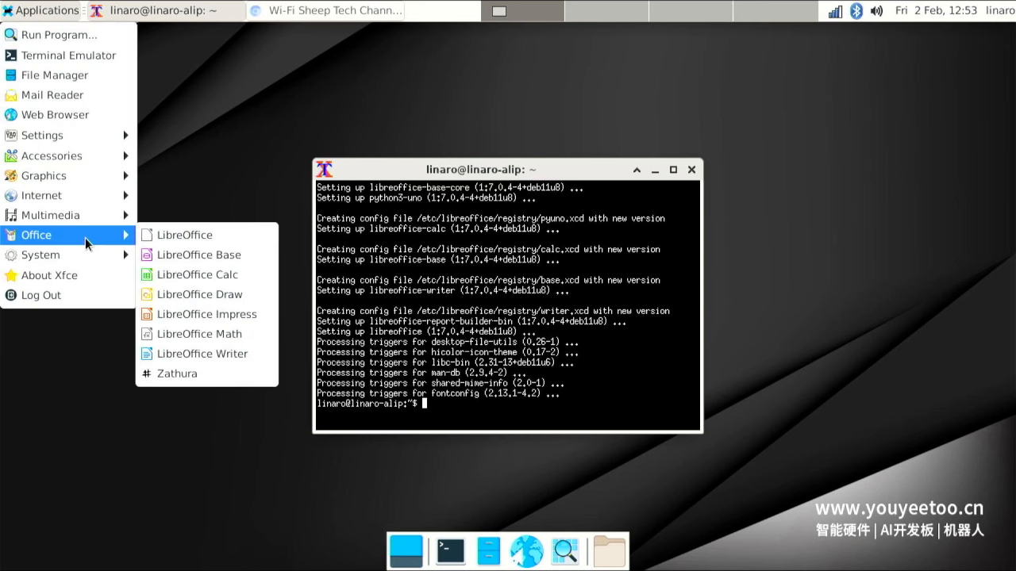
left_click(184, 235)
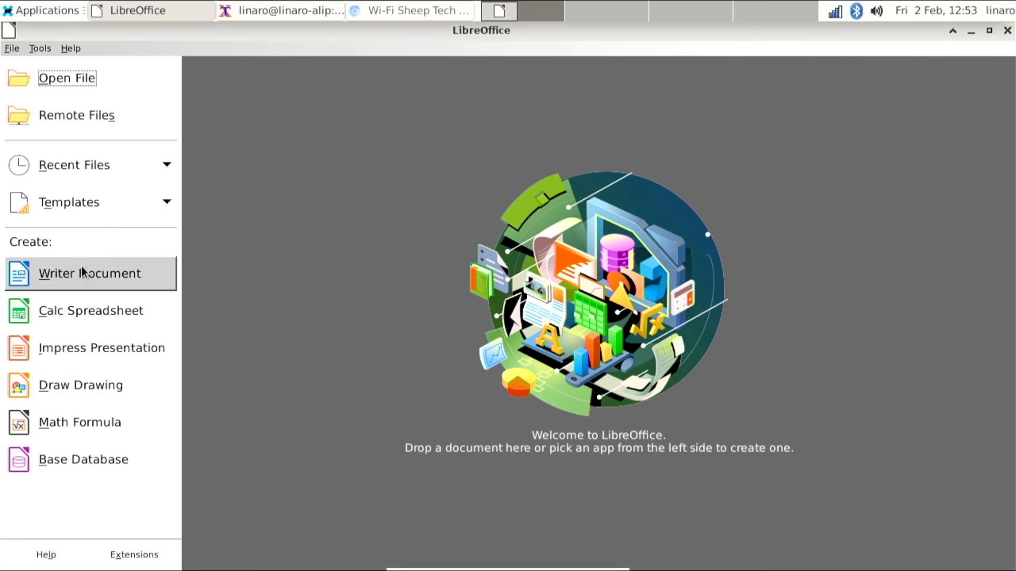
left_click(89, 273)
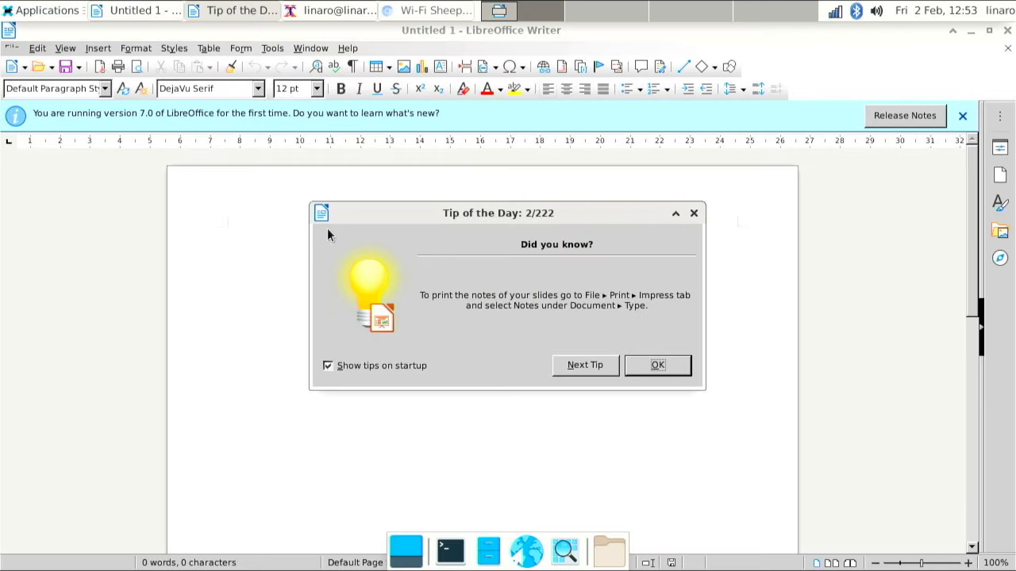
left_click(657, 365)
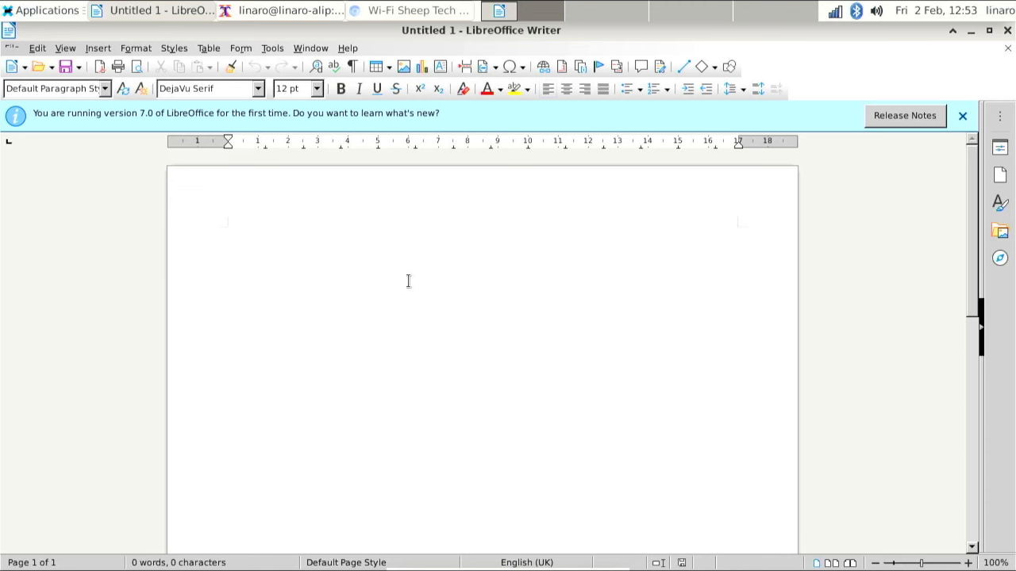
mouse_move(971, 162)
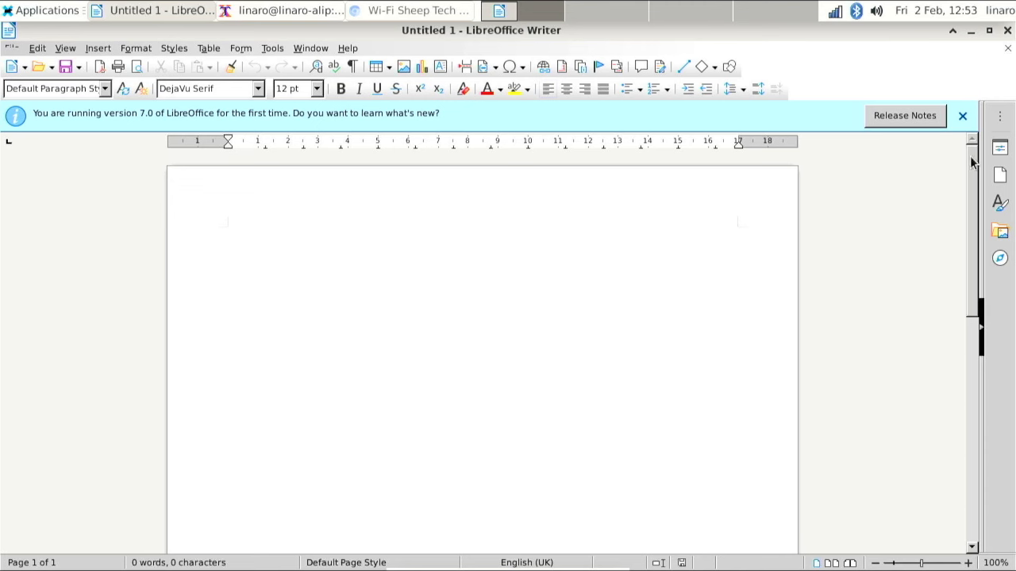
Type 'Hello world!' on the first line of the empty page
left_click(962, 114)
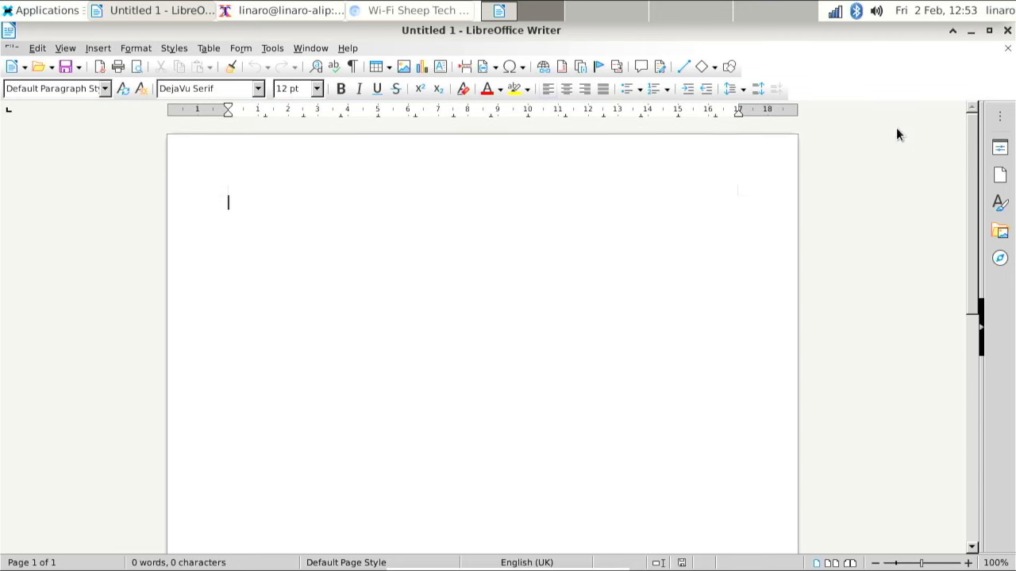
mouse_move(746, 228)
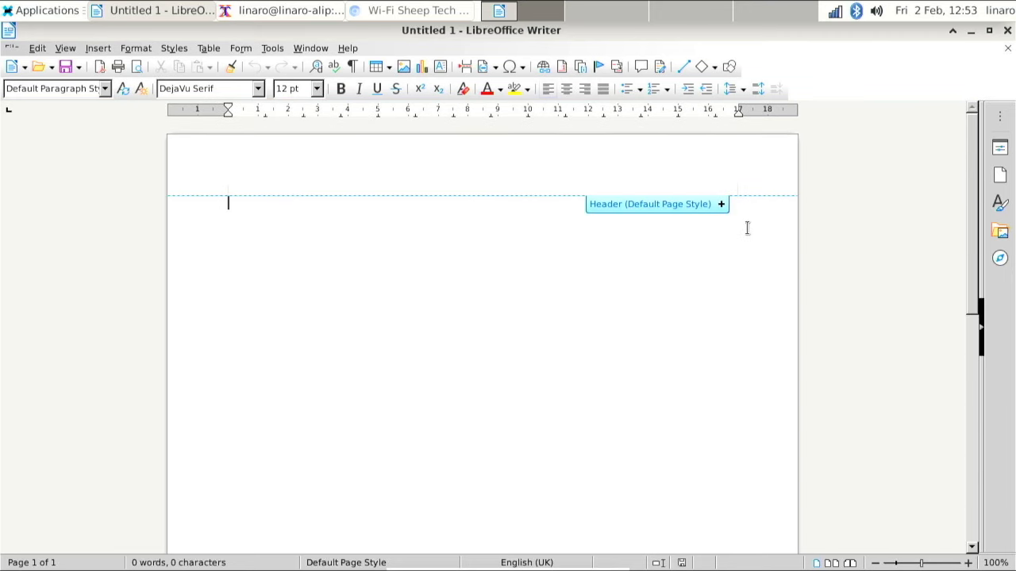
type("helo")
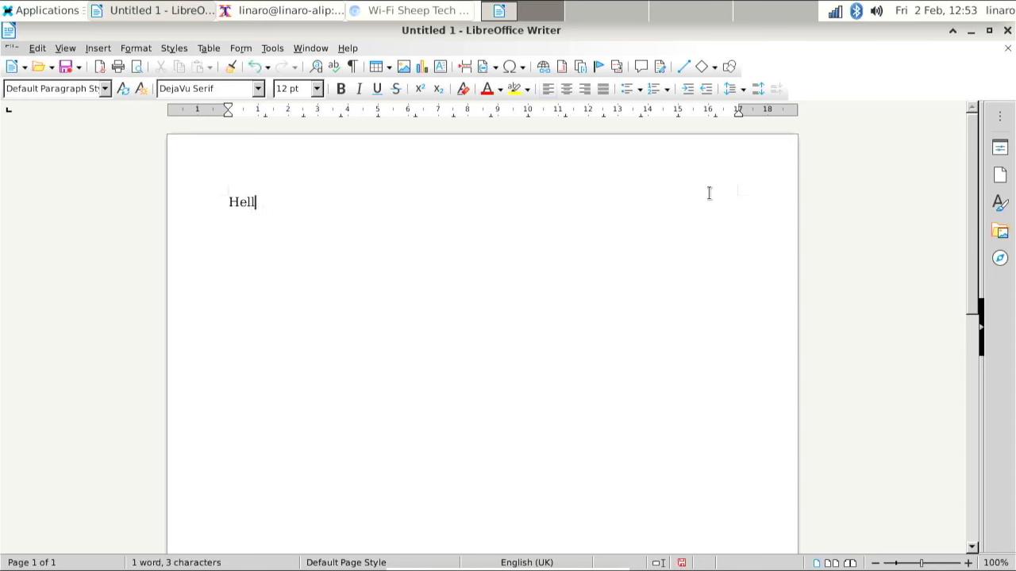
type("o world")
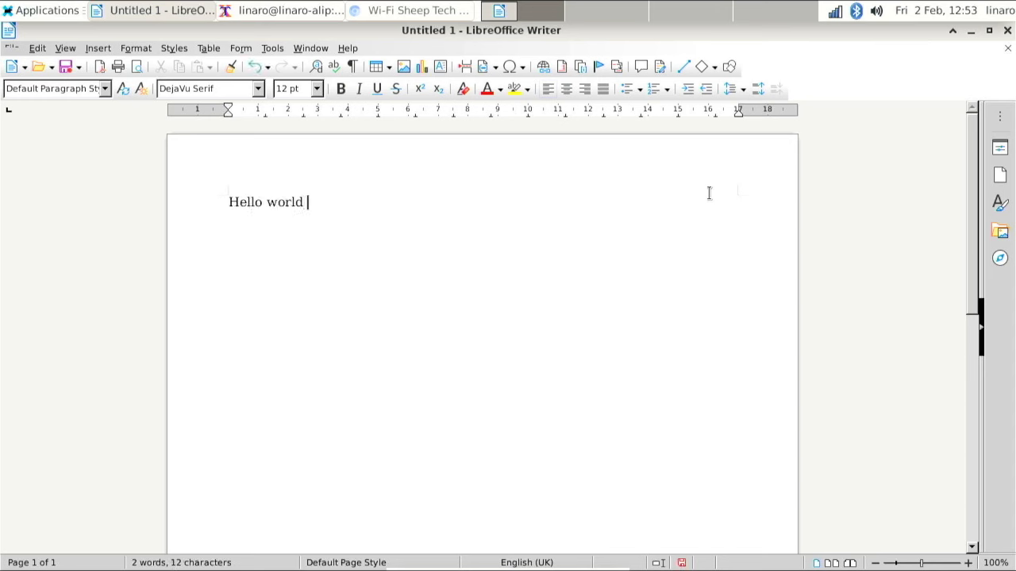
type("!")
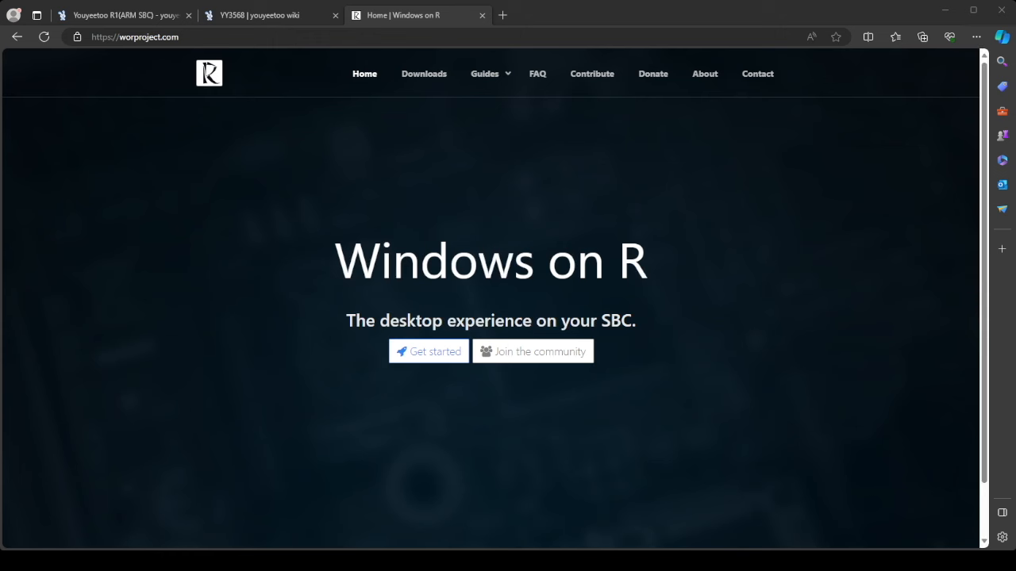
mouse_move(577, 94)
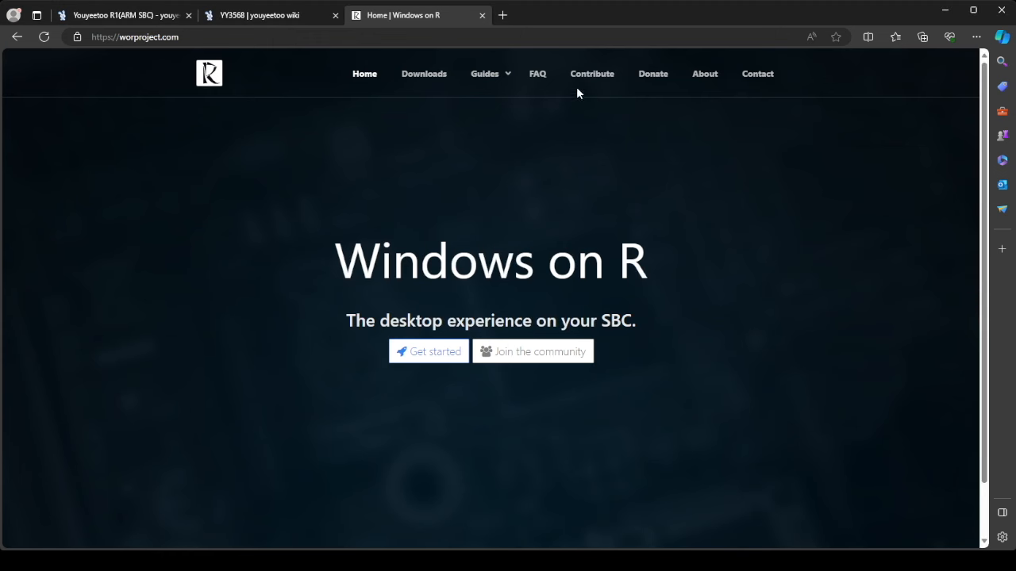
Open the Rockchip install guide, then scroll the youyeetoo R1 page to the specification table
left_click(484, 73)
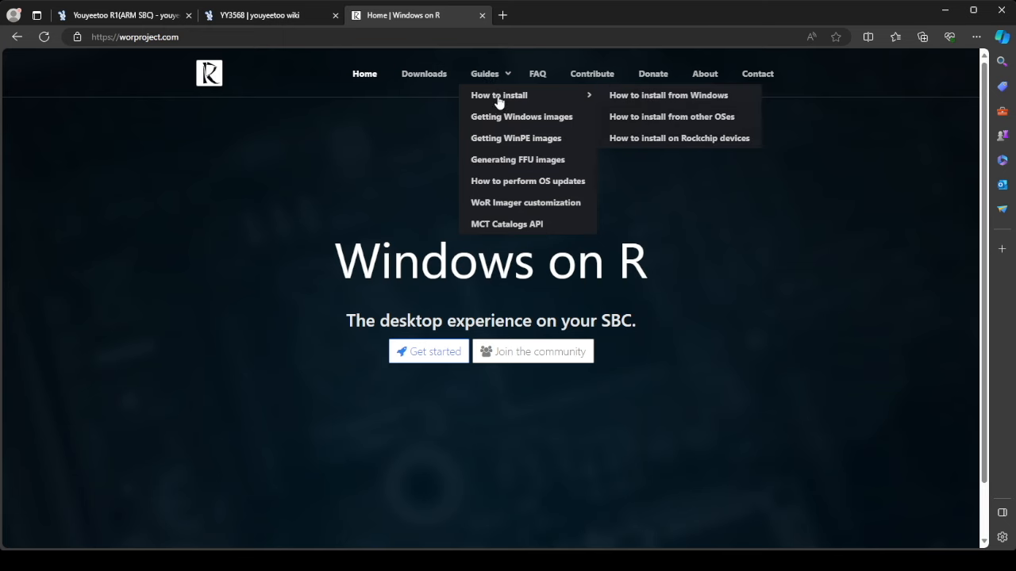
mouse_move(661, 142)
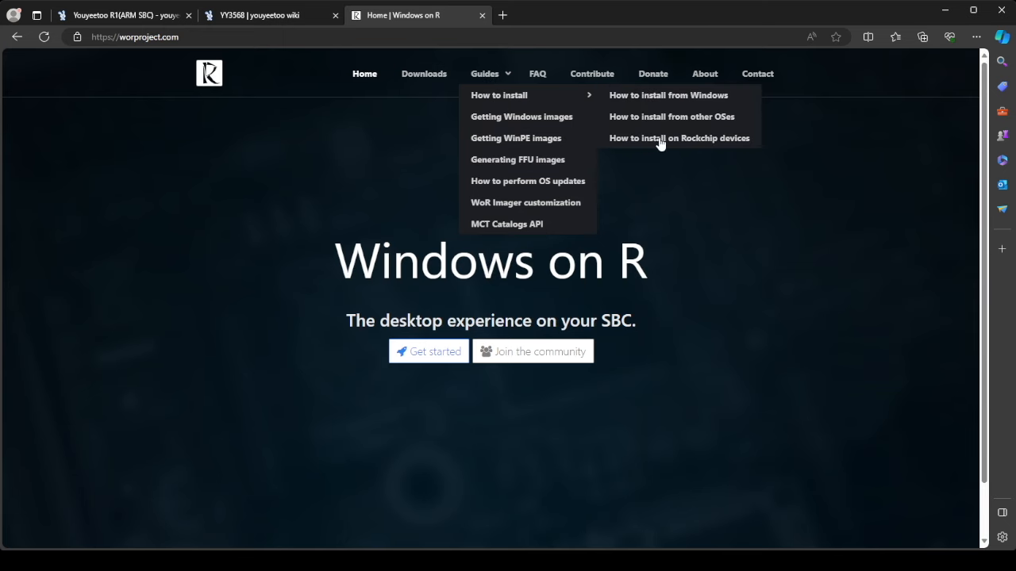
left_click(119, 14)
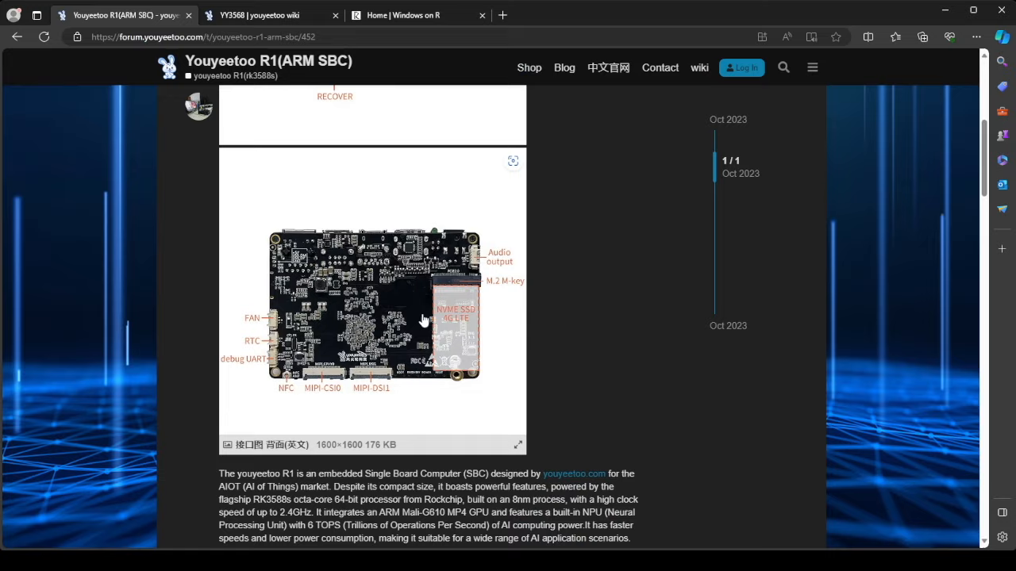
scroll("down", 3)
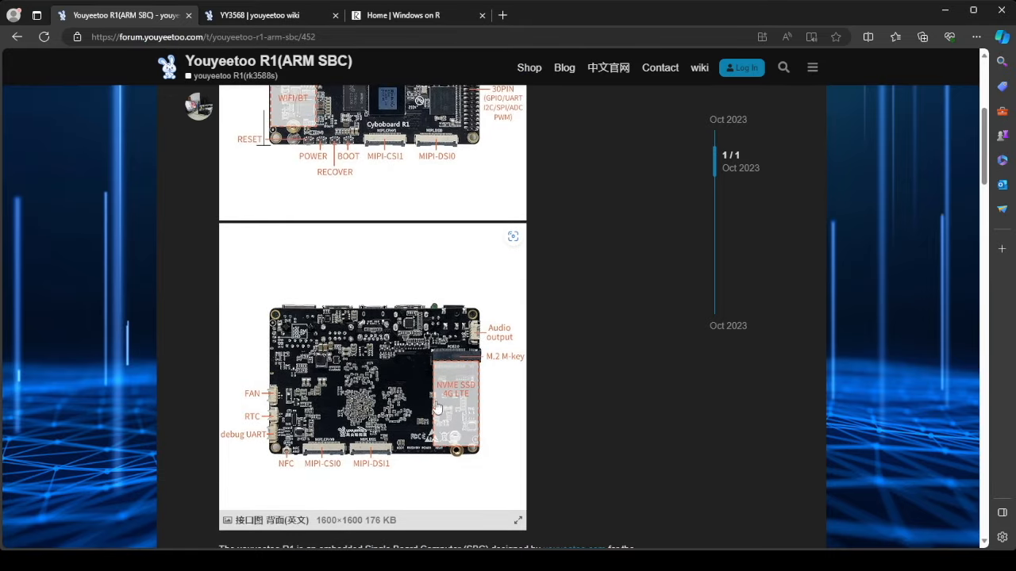
mouse_move(444, 321)
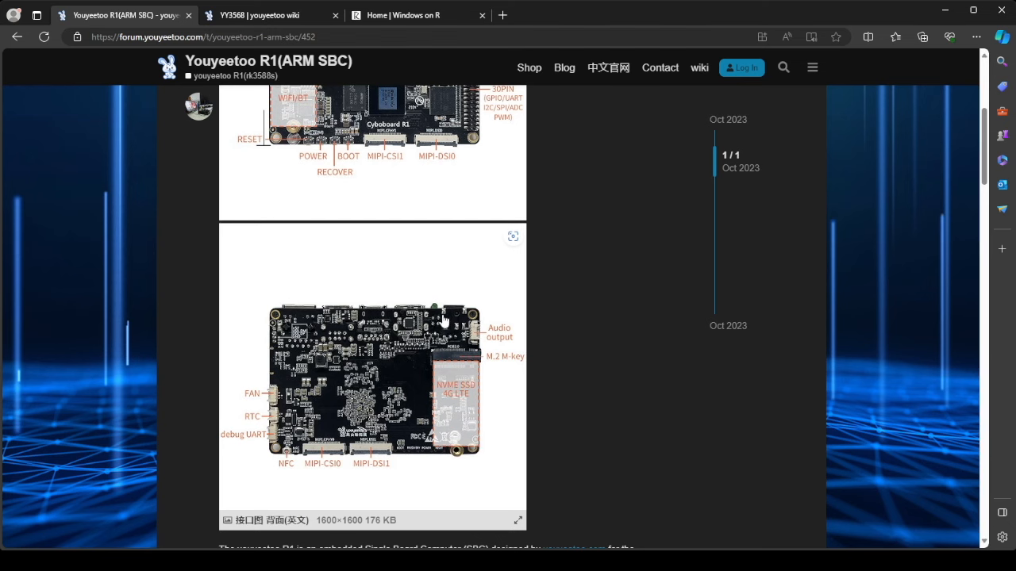
scroll("down", 3)
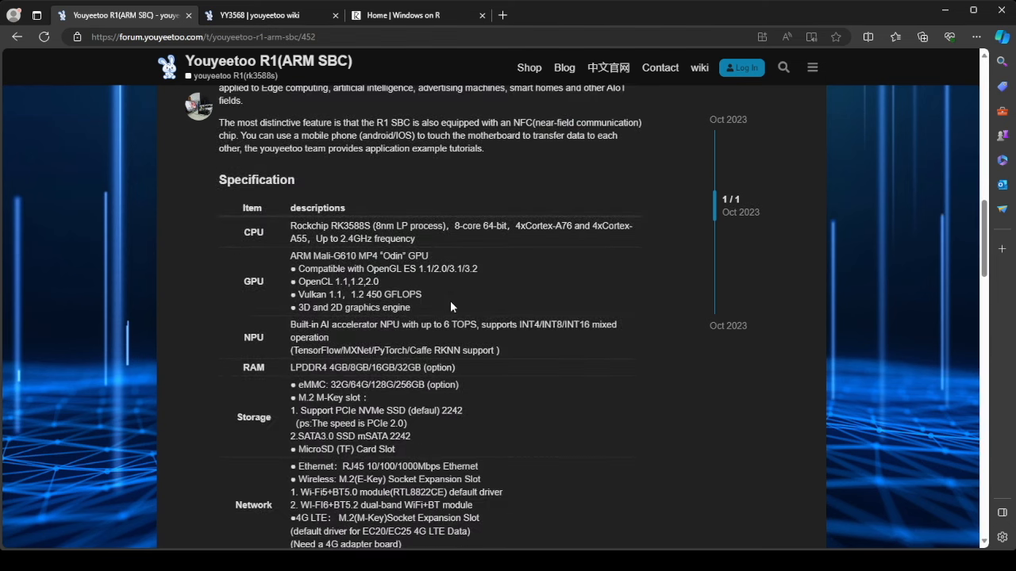